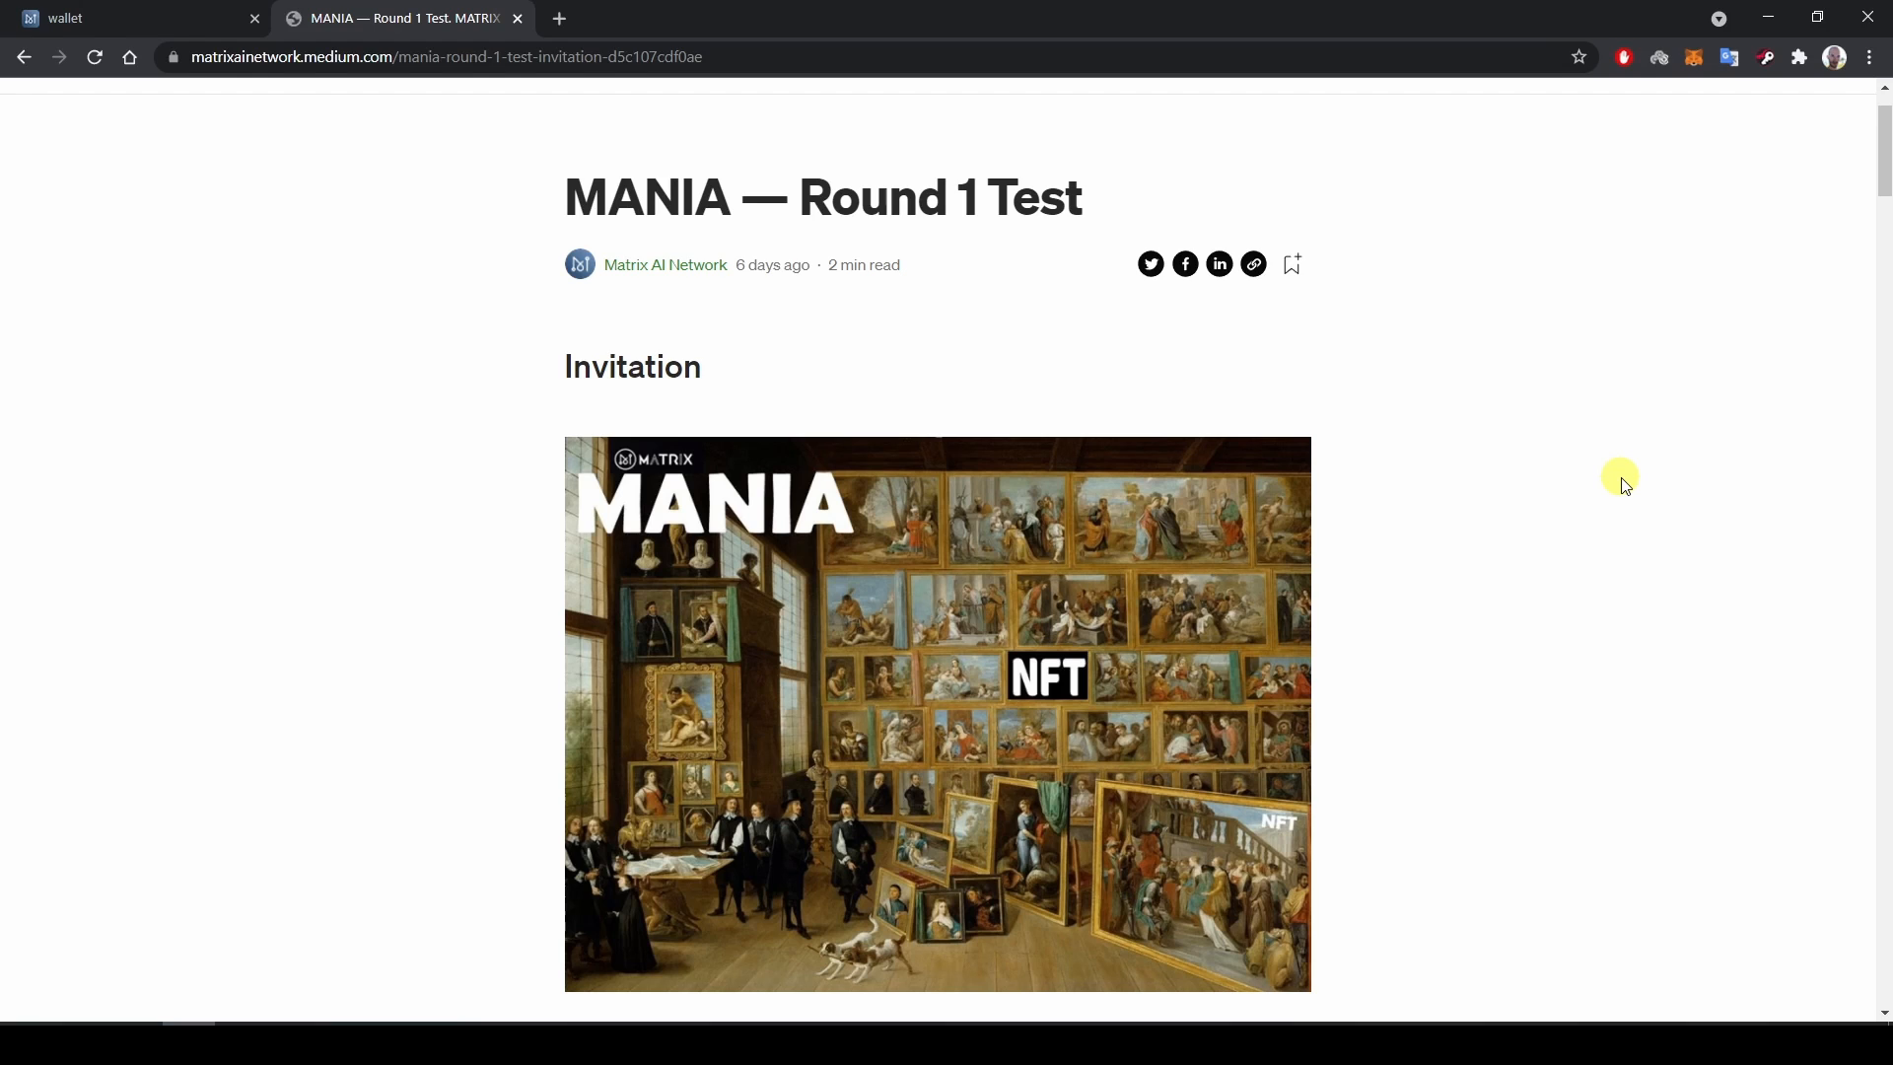
# Open the MANIA NFT tool under AI Application and start minting.
pyautogui.click(89, 17)
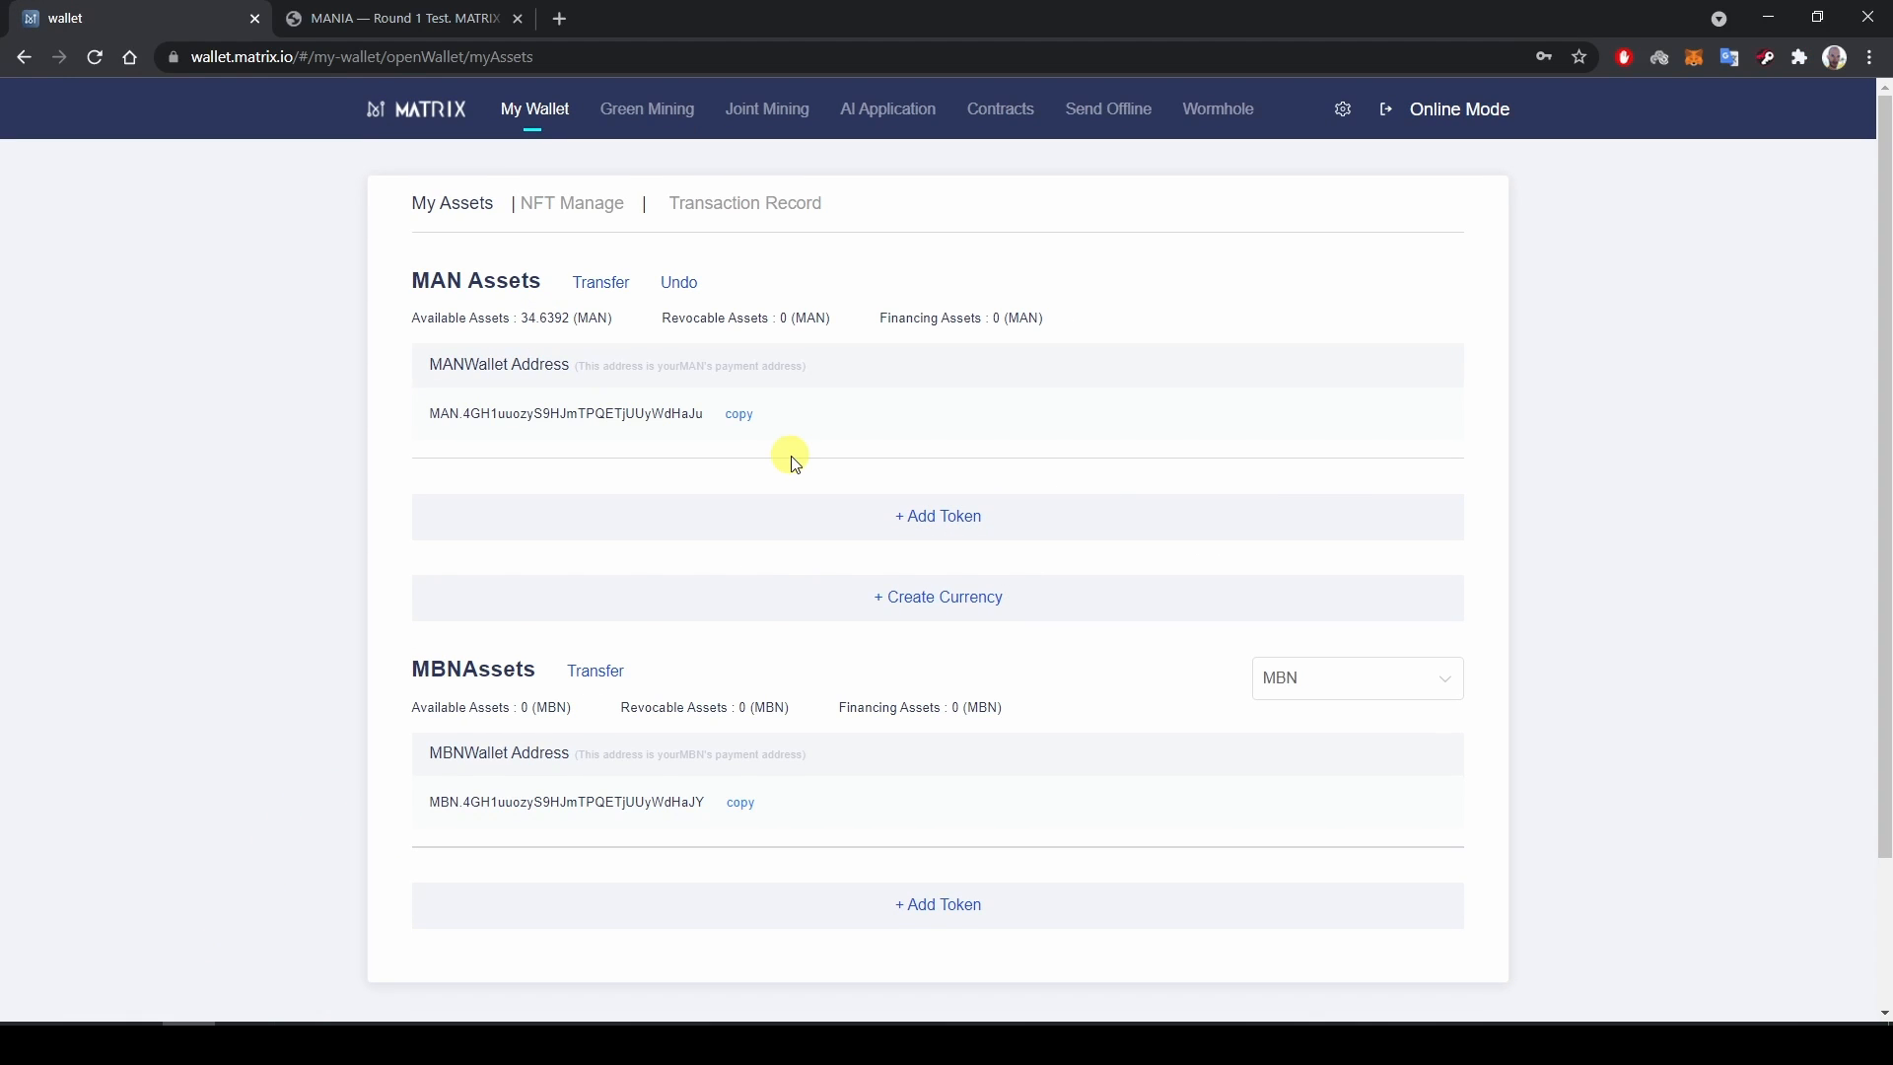
pyautogui.moveTo(885, 115)
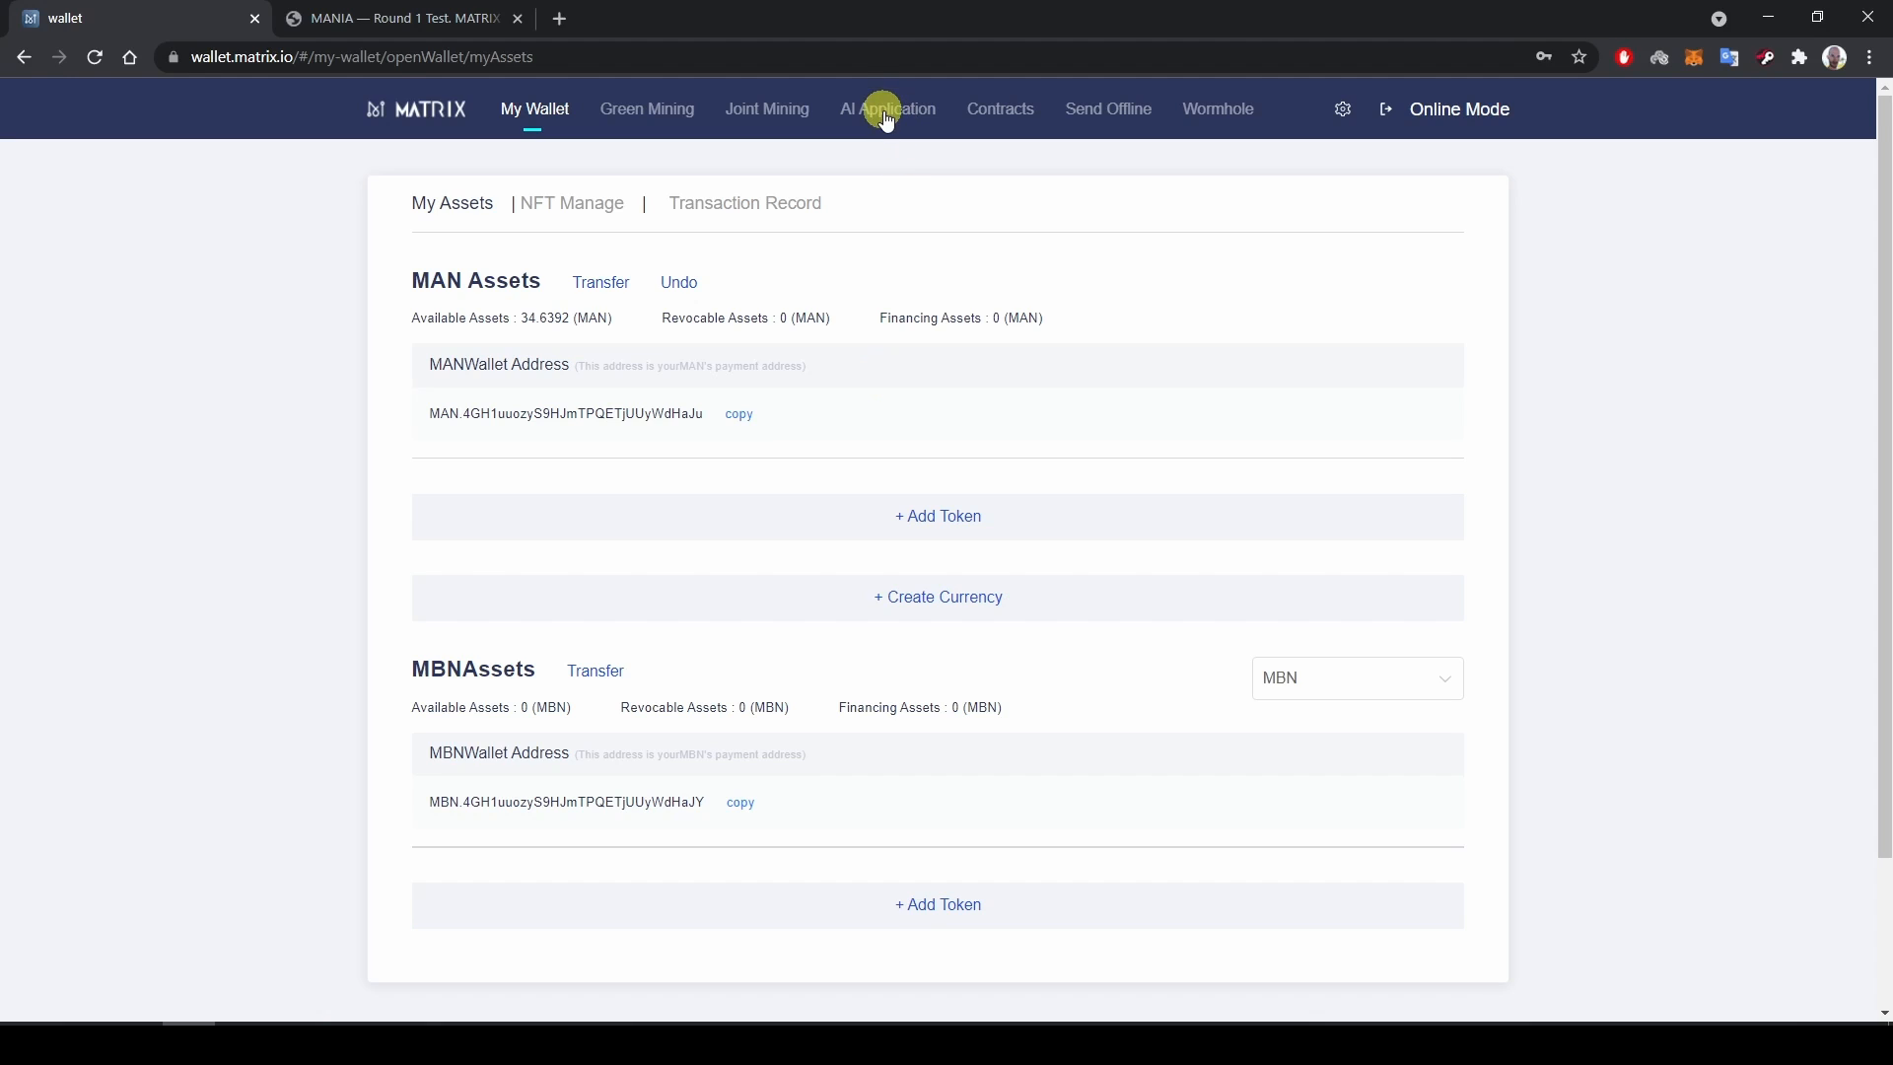
pyautogui.click(888, 108)
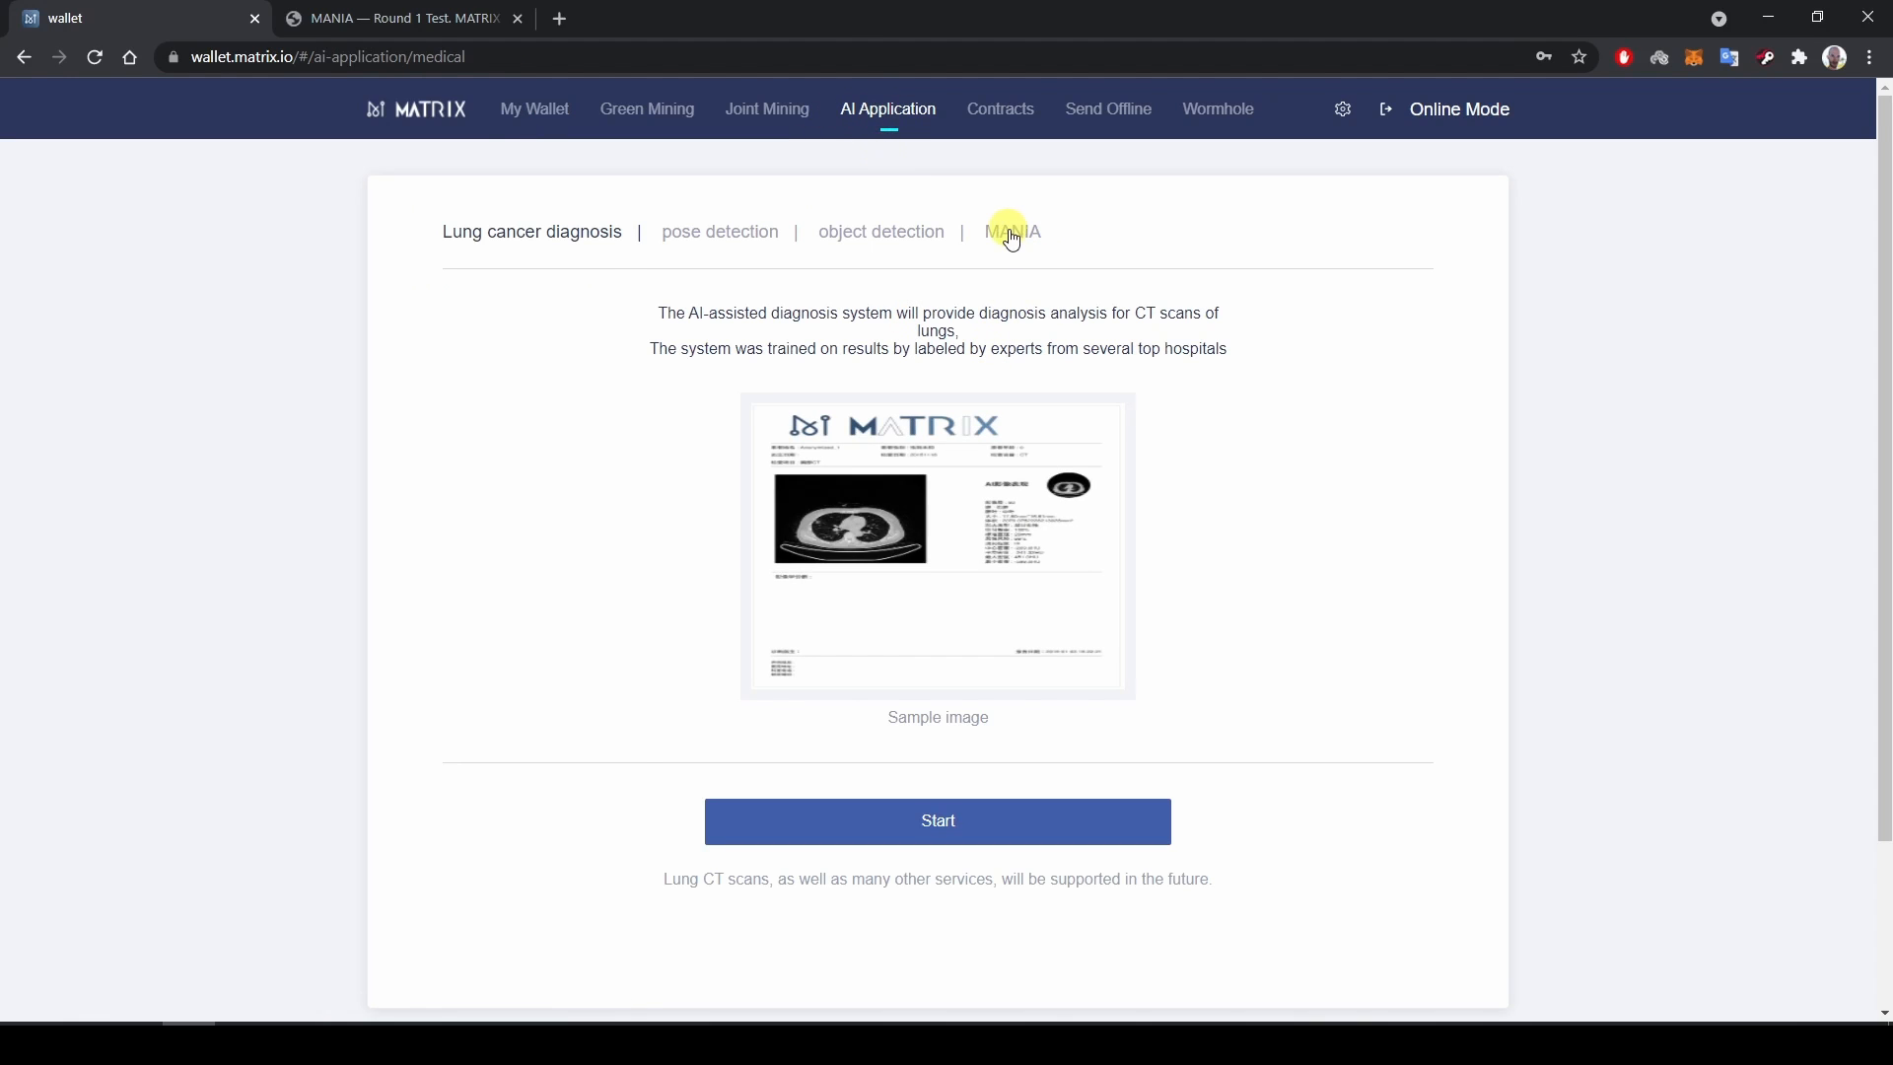
pyautogui.click(1012, 232)
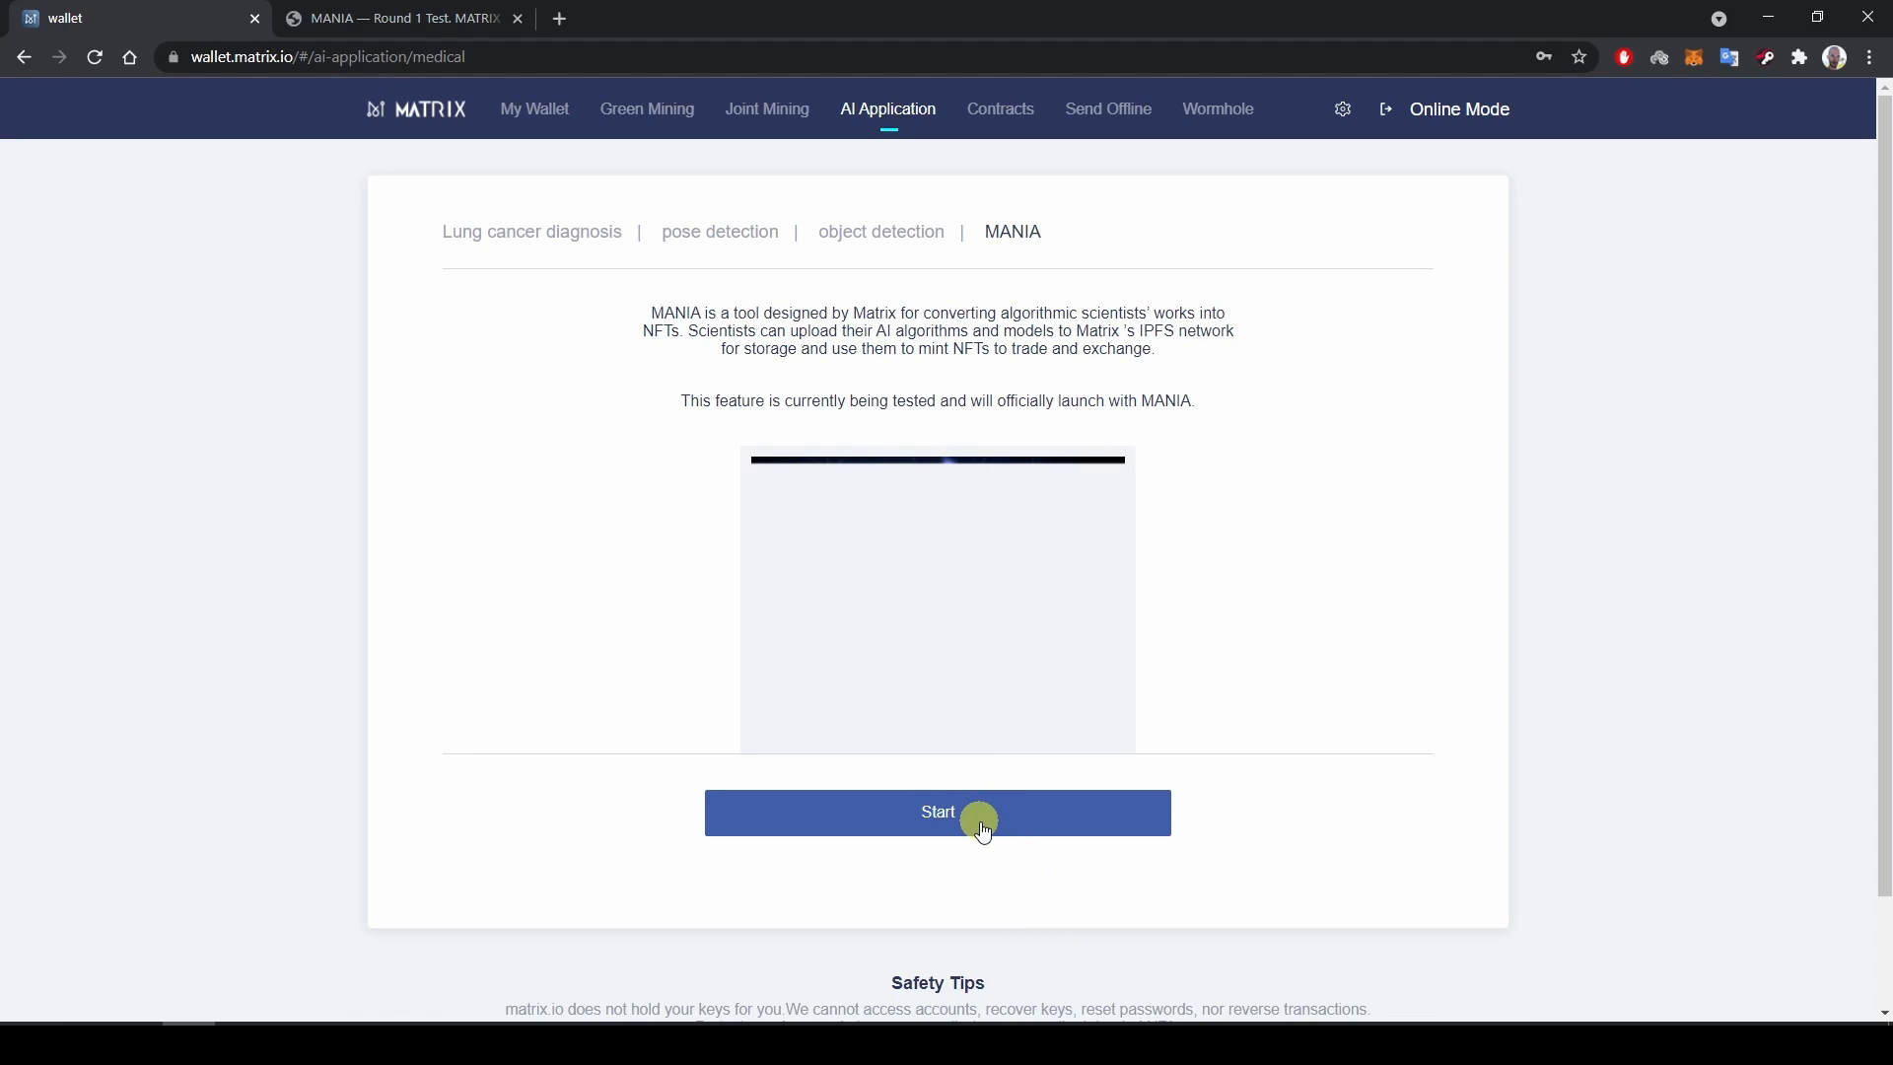
pyautogui.click(937, 811)
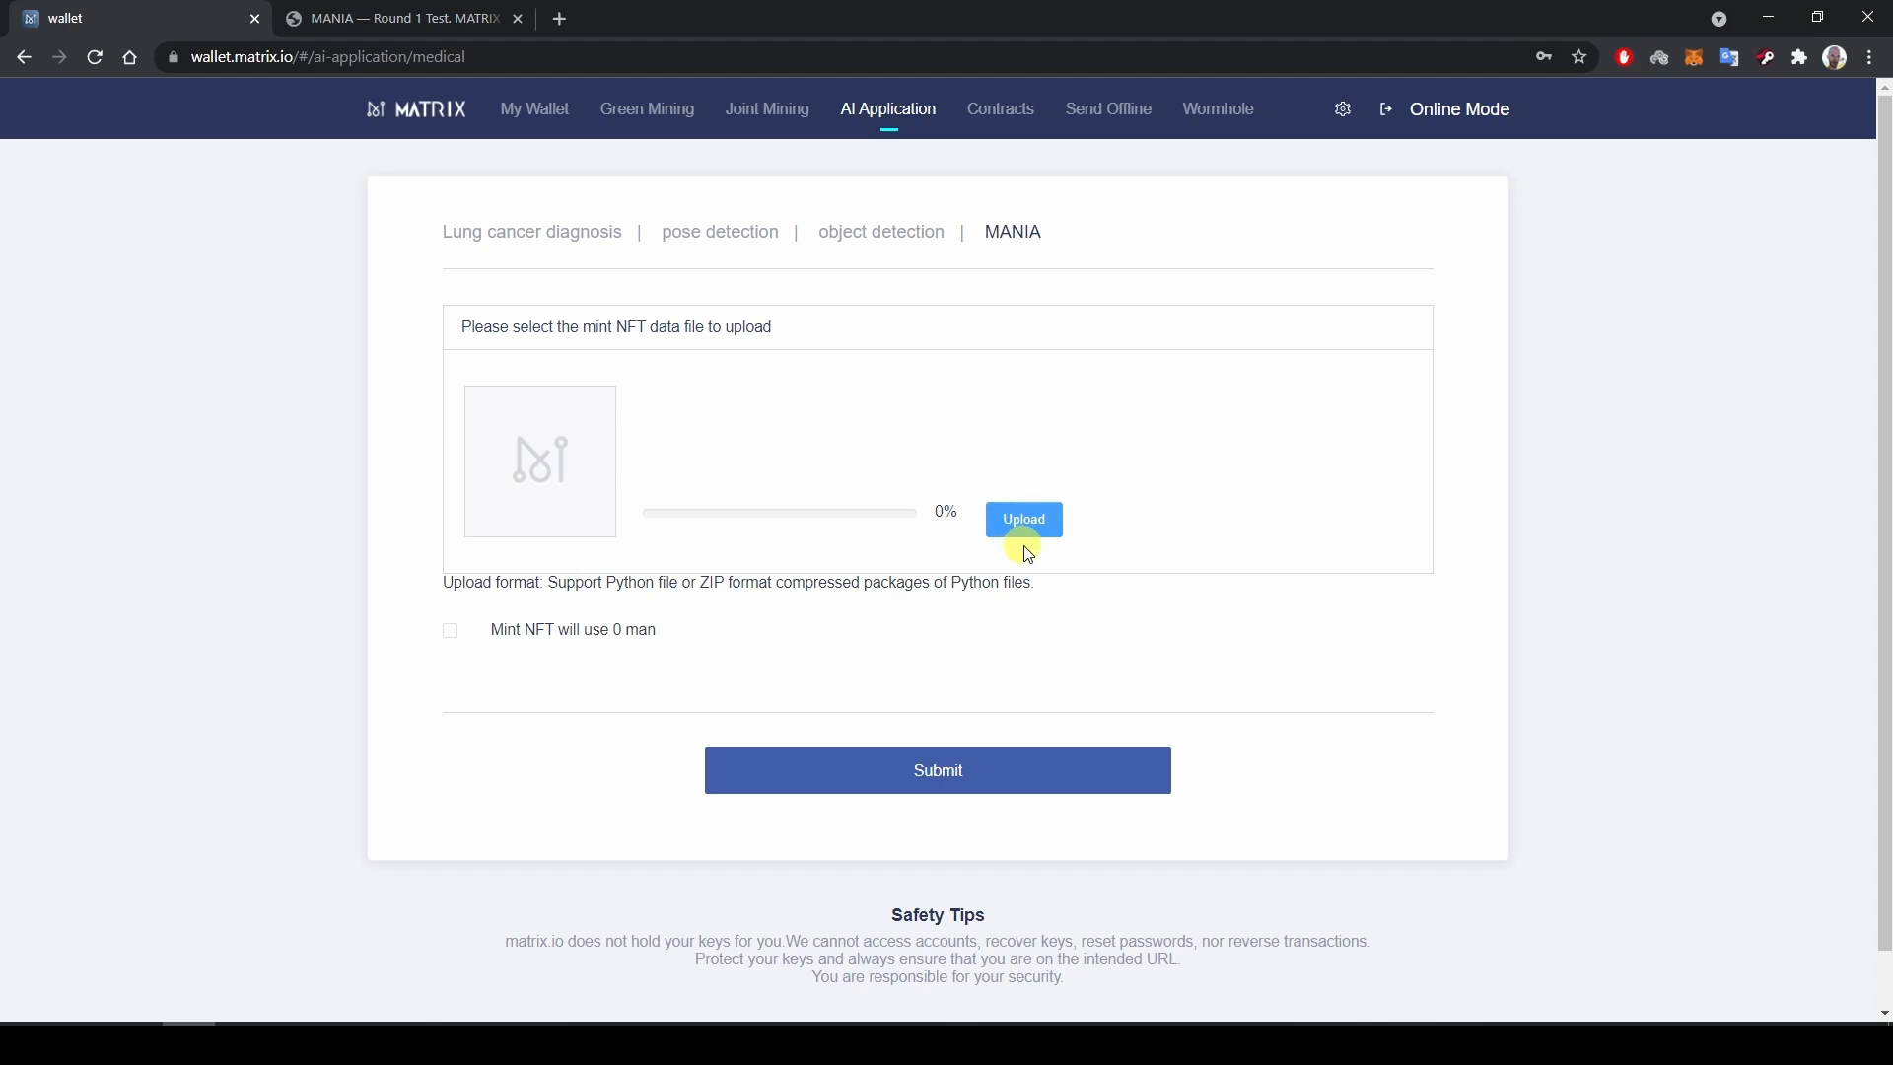
# Upload yolo_train.py, accept the 0.004078116 MAN minting fee, and submit it.
pyautogui.click(1023, 519)
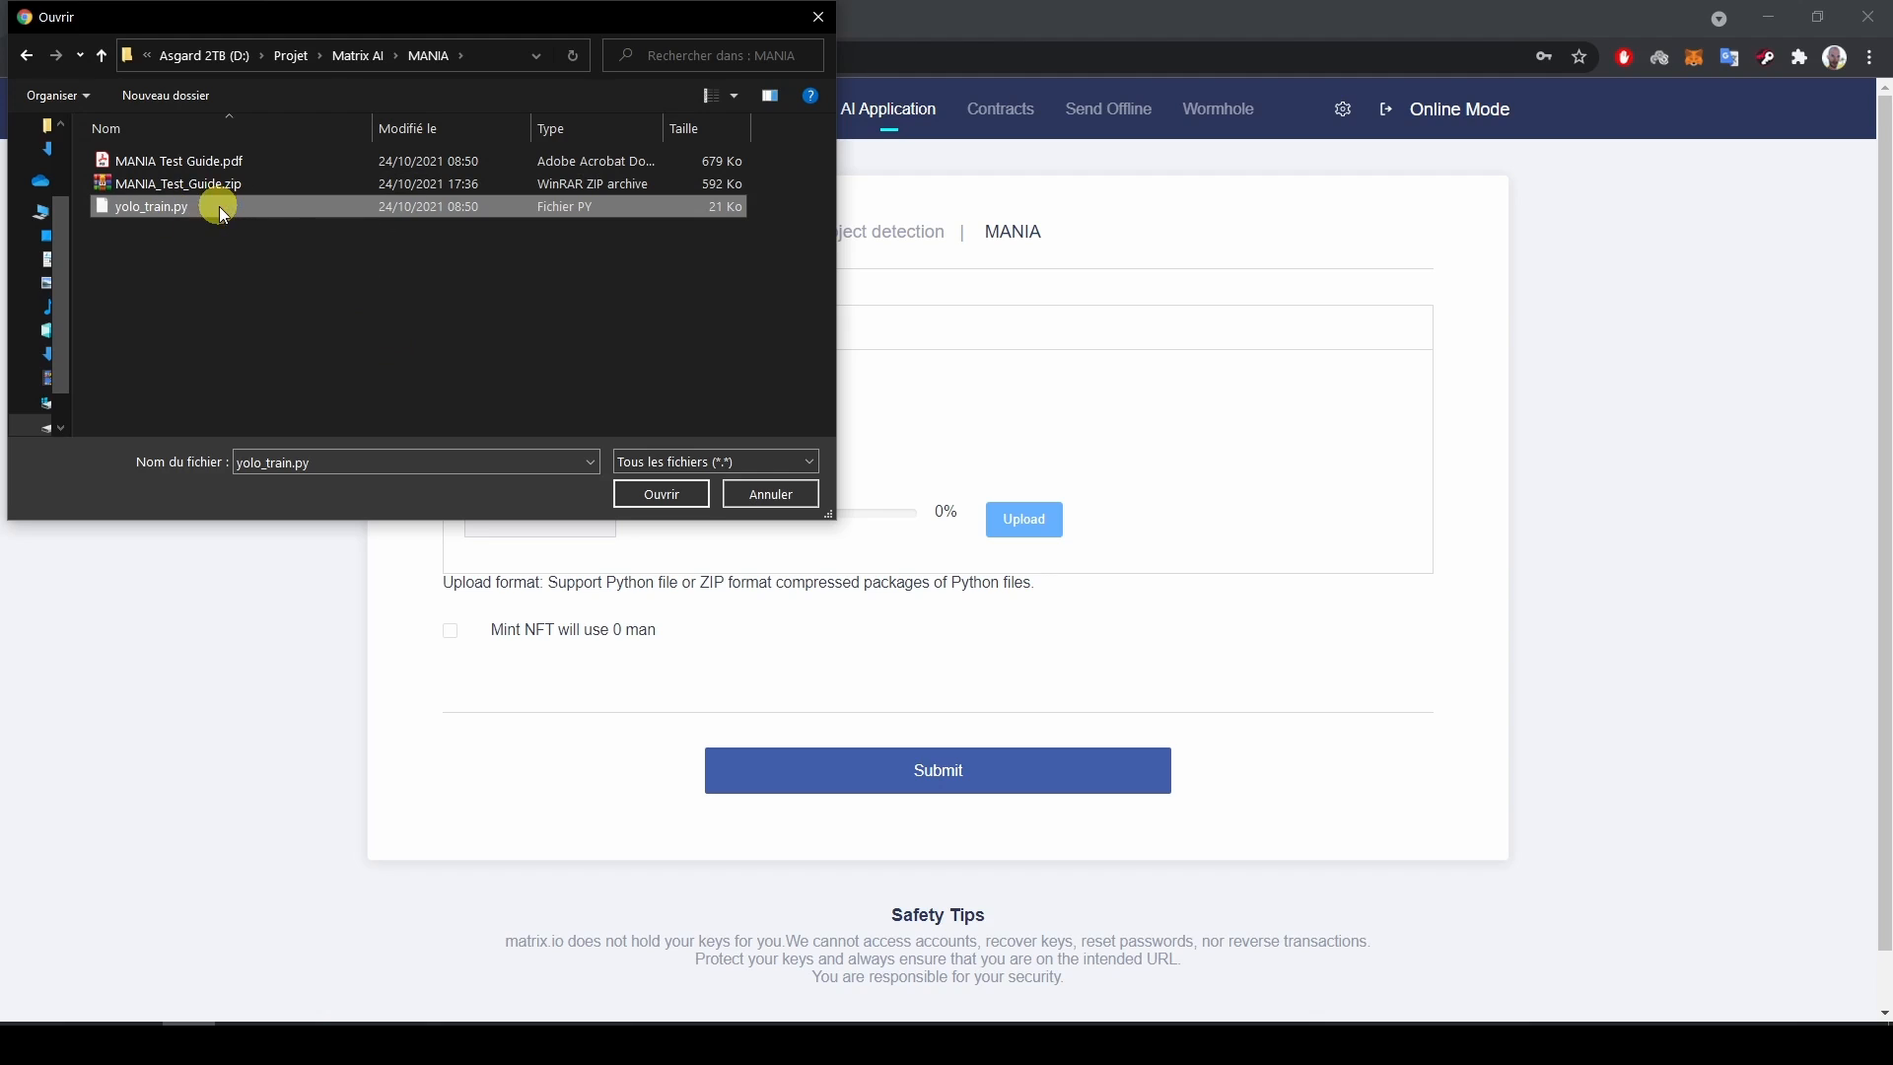
pyautogui.click(661, 493)
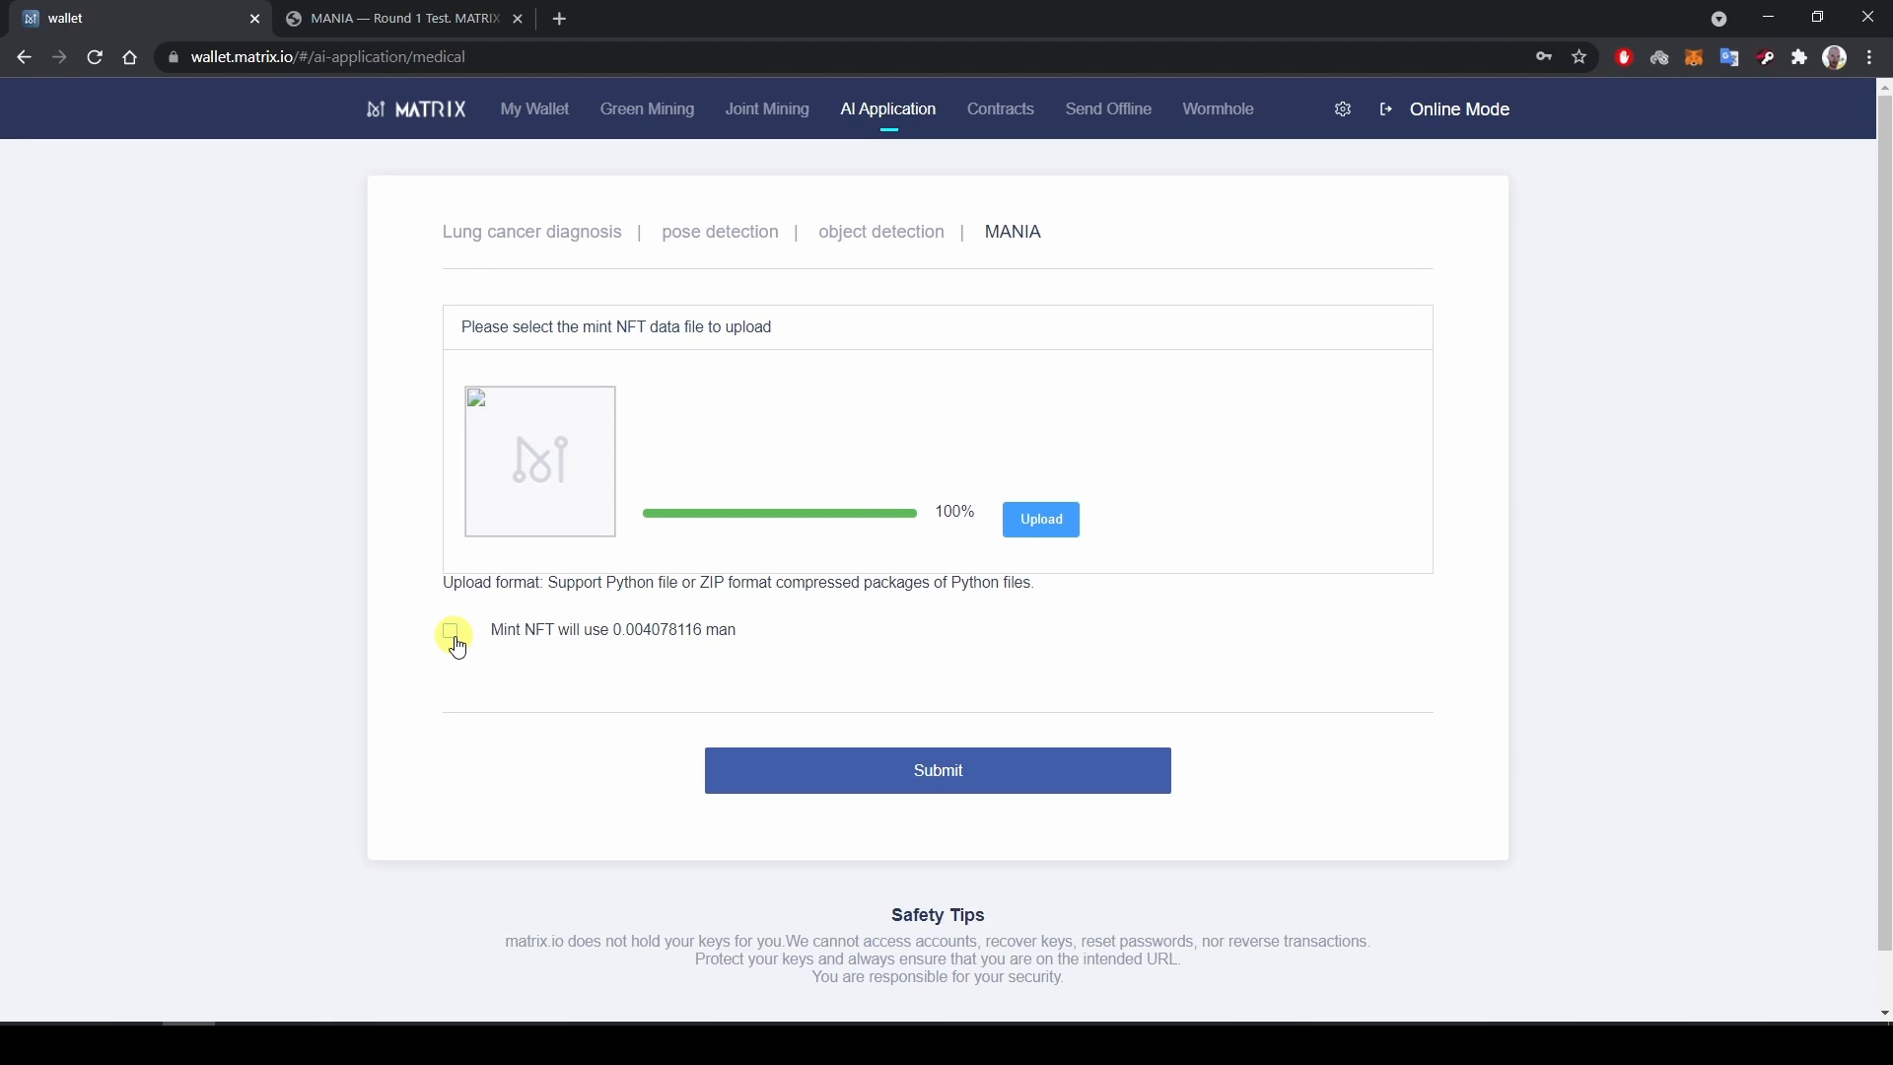
pyautogui.click(450, 630)
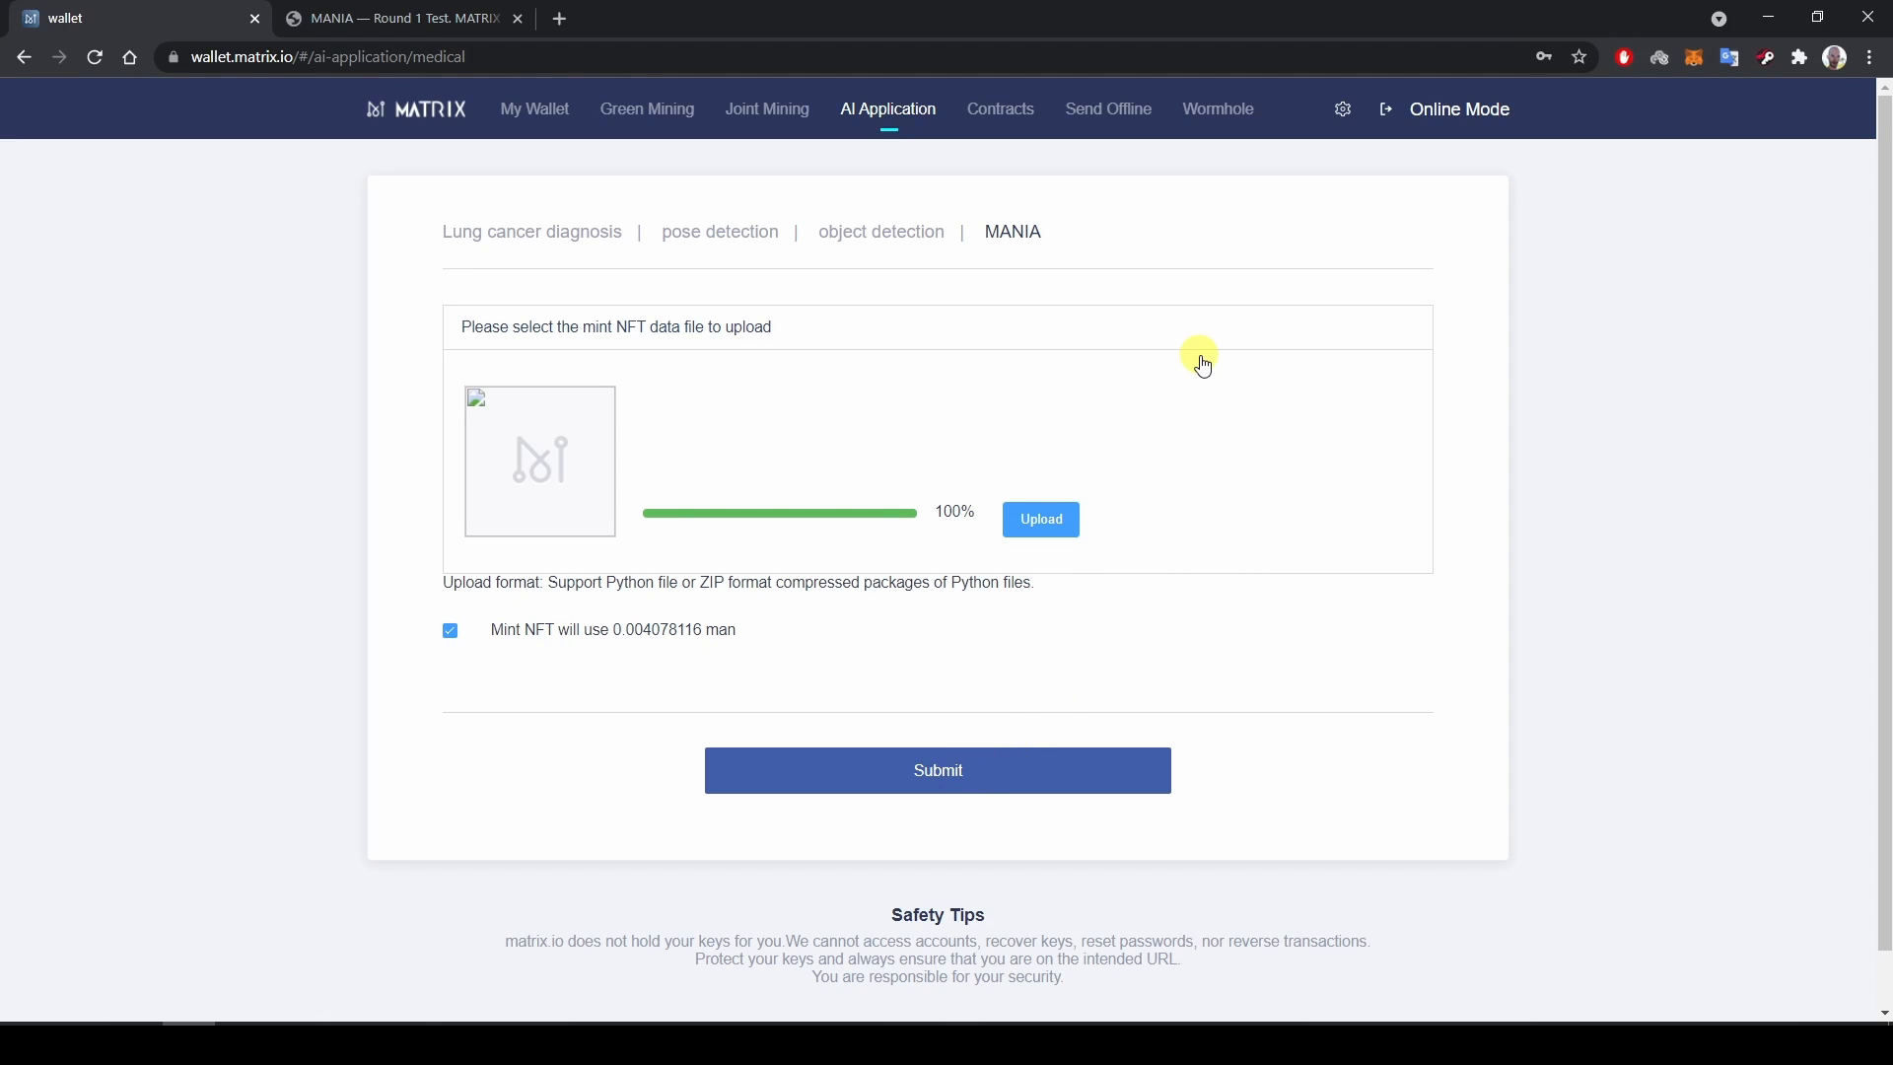
pyautogui.click(1040, 519)
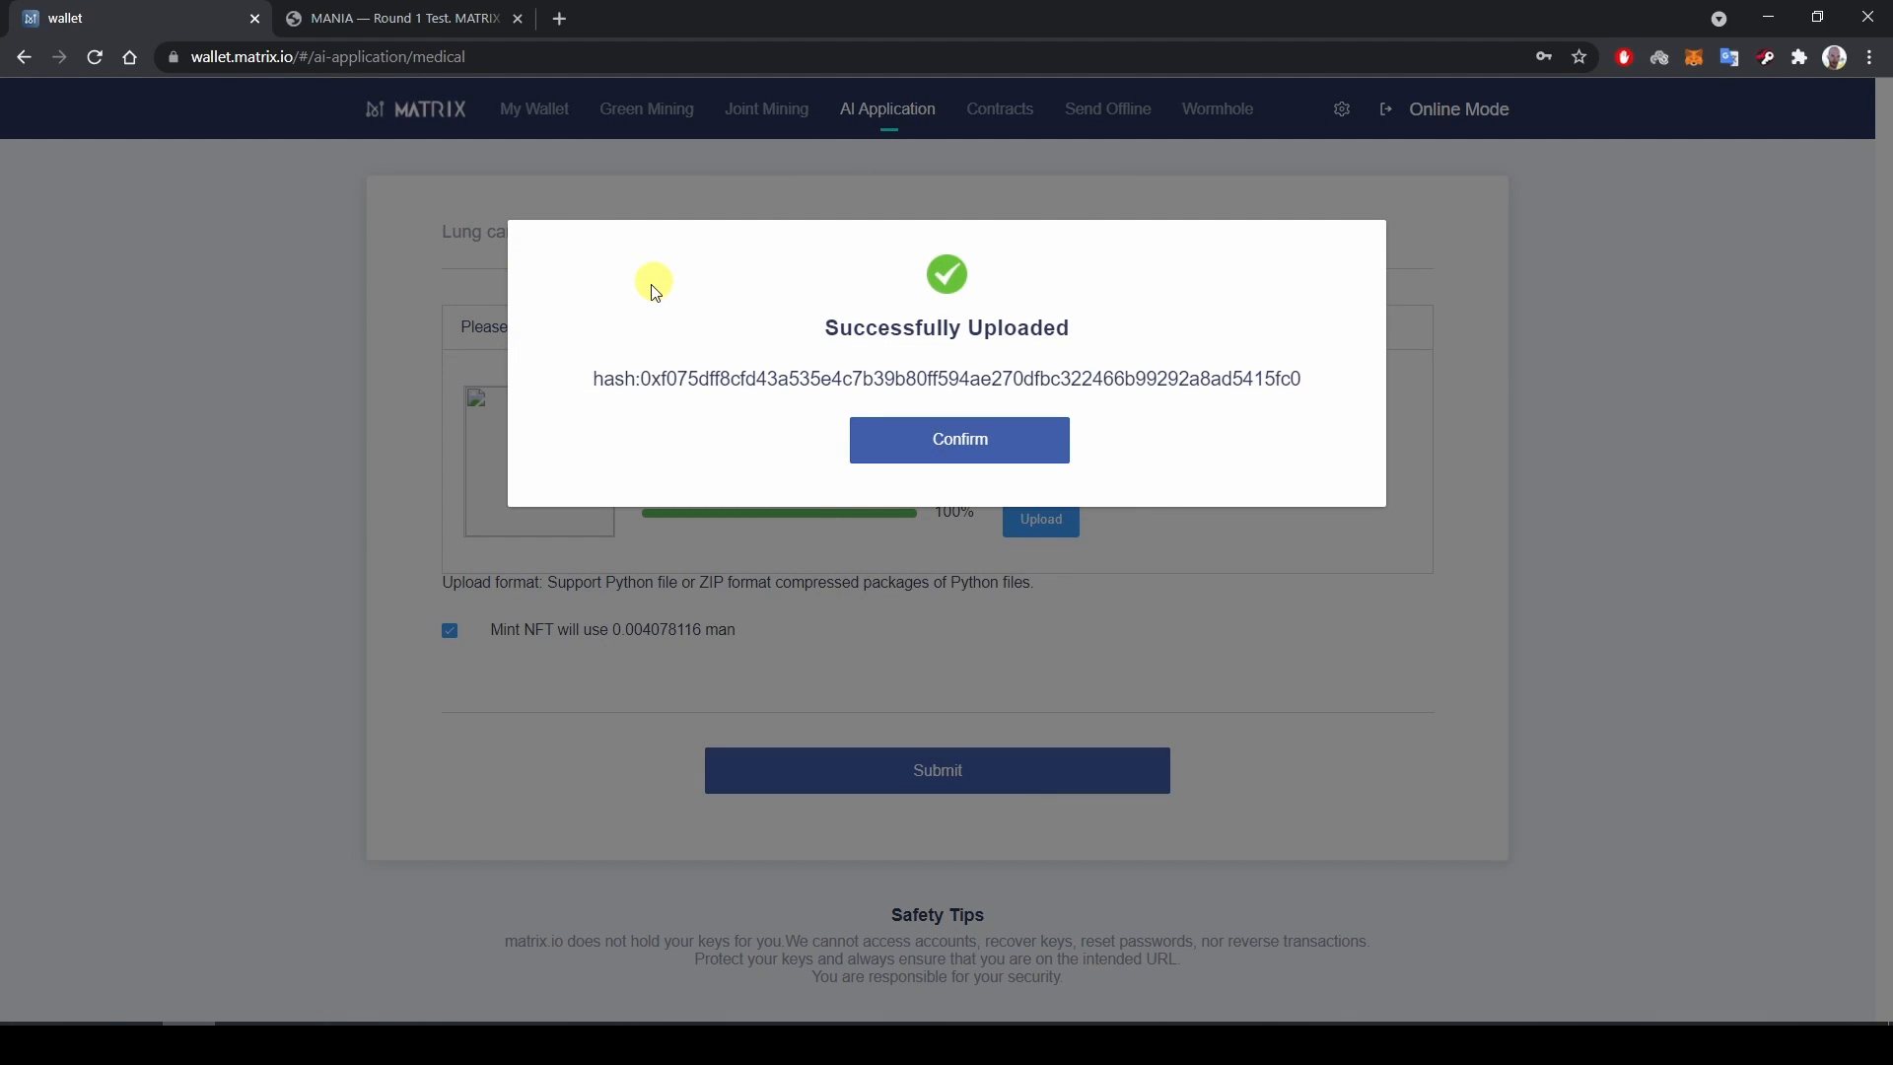
pyautogui.moveTo(1253, 457)
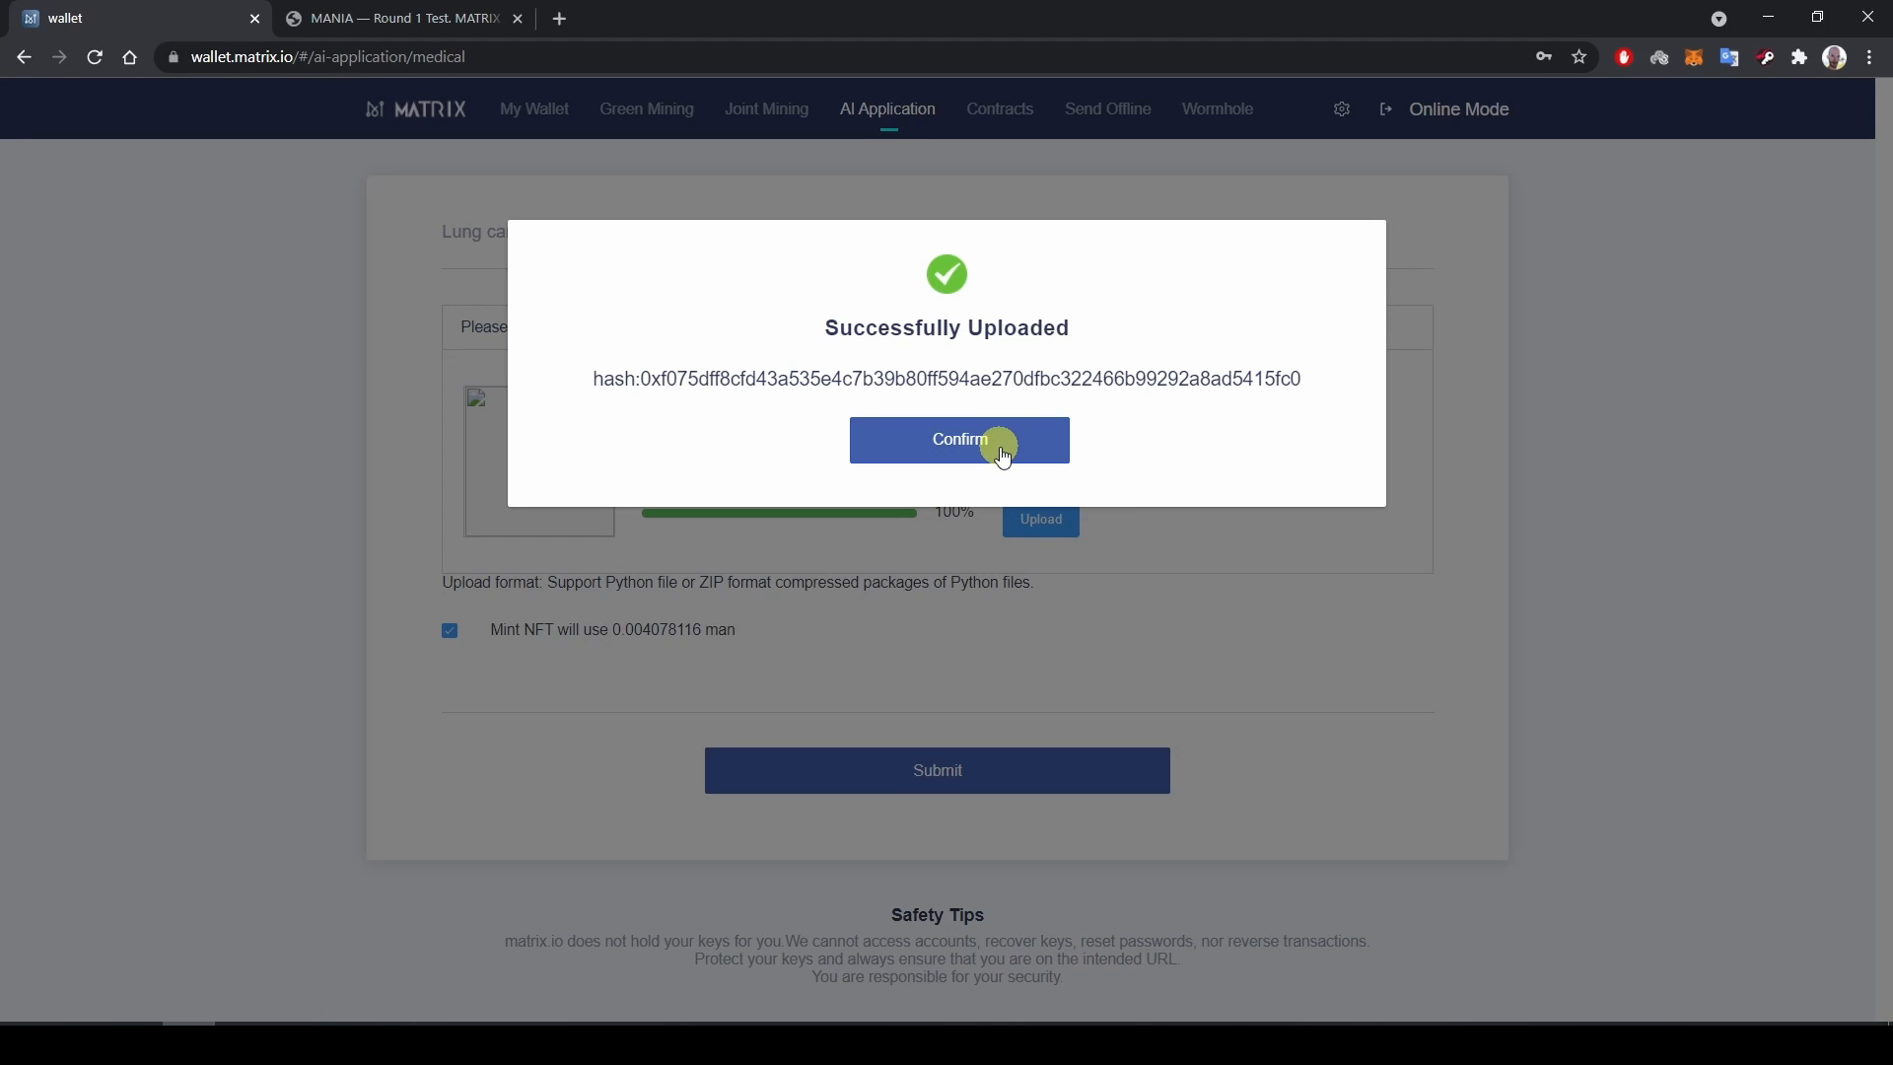
pyautogui.click(959, 439)
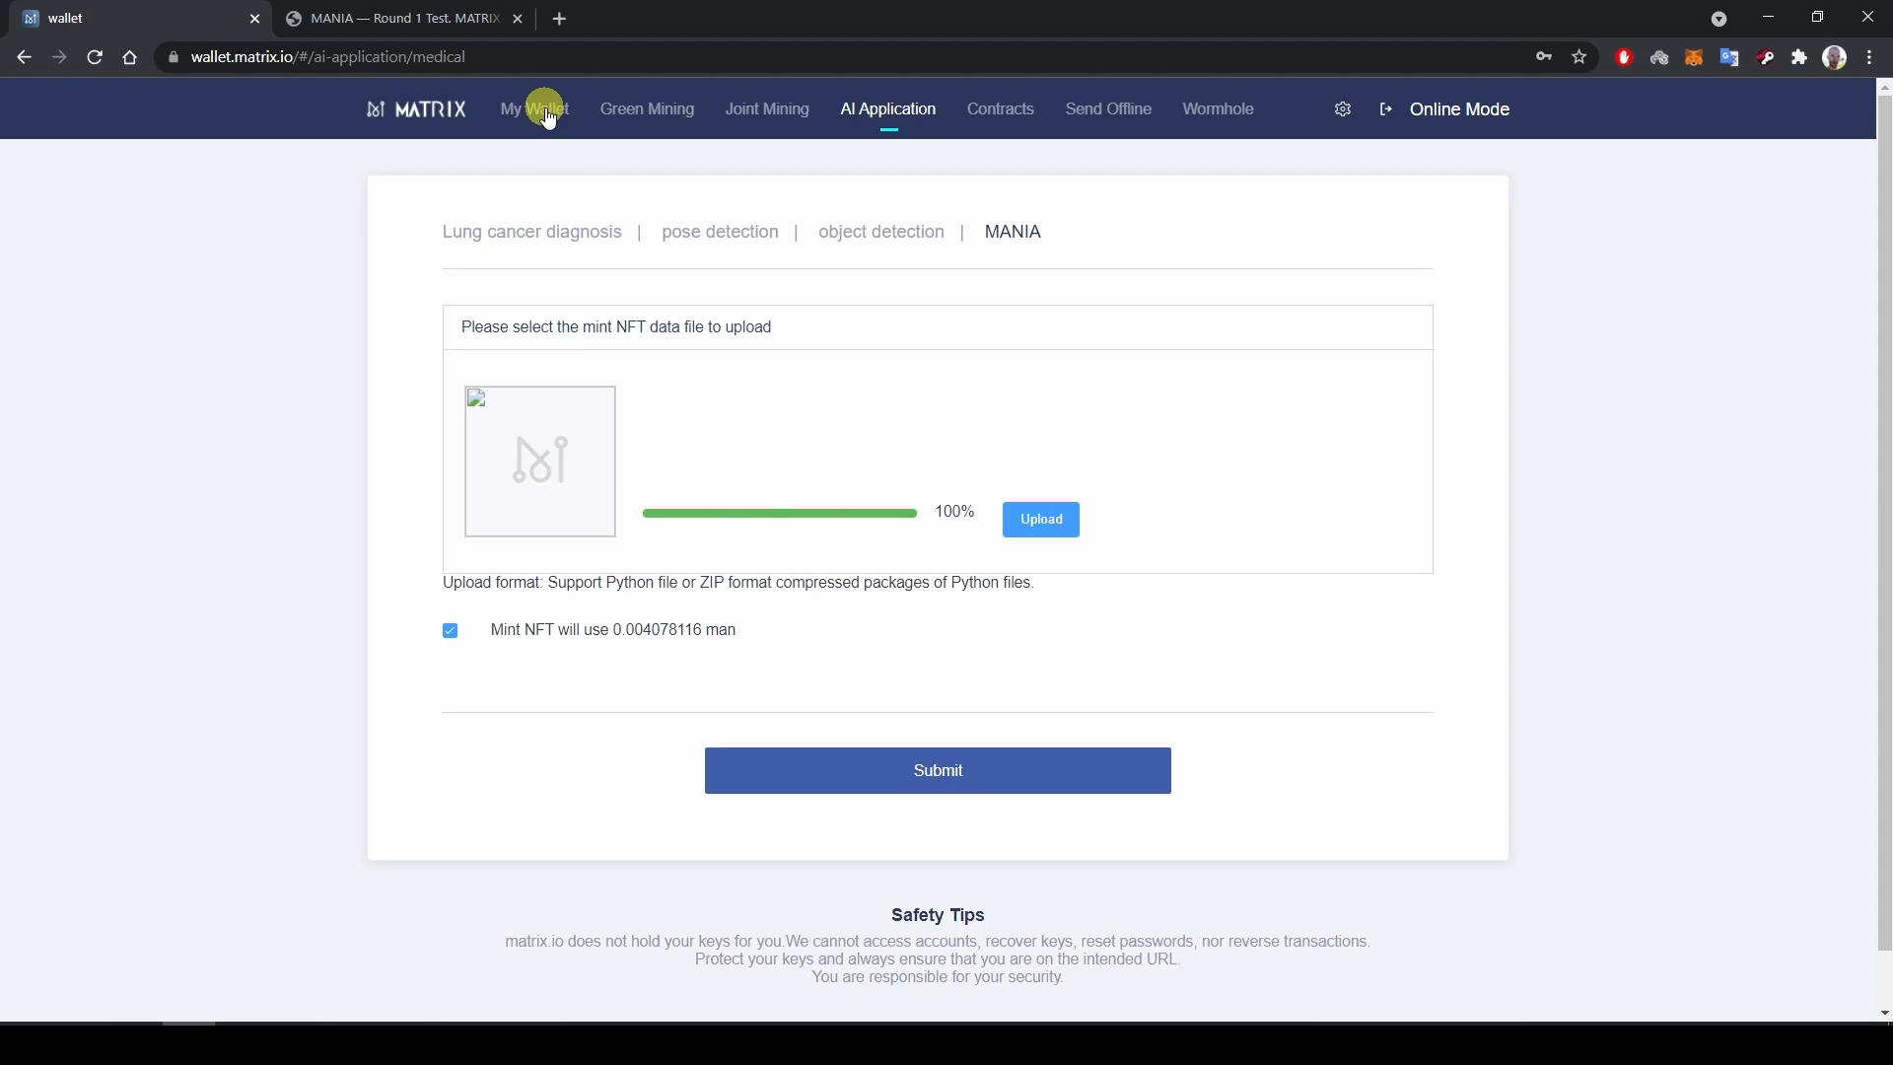
# Open My Wallet's NFT Manage list to find MANIA TokenID 139.
pyautogui.click(534, 109)
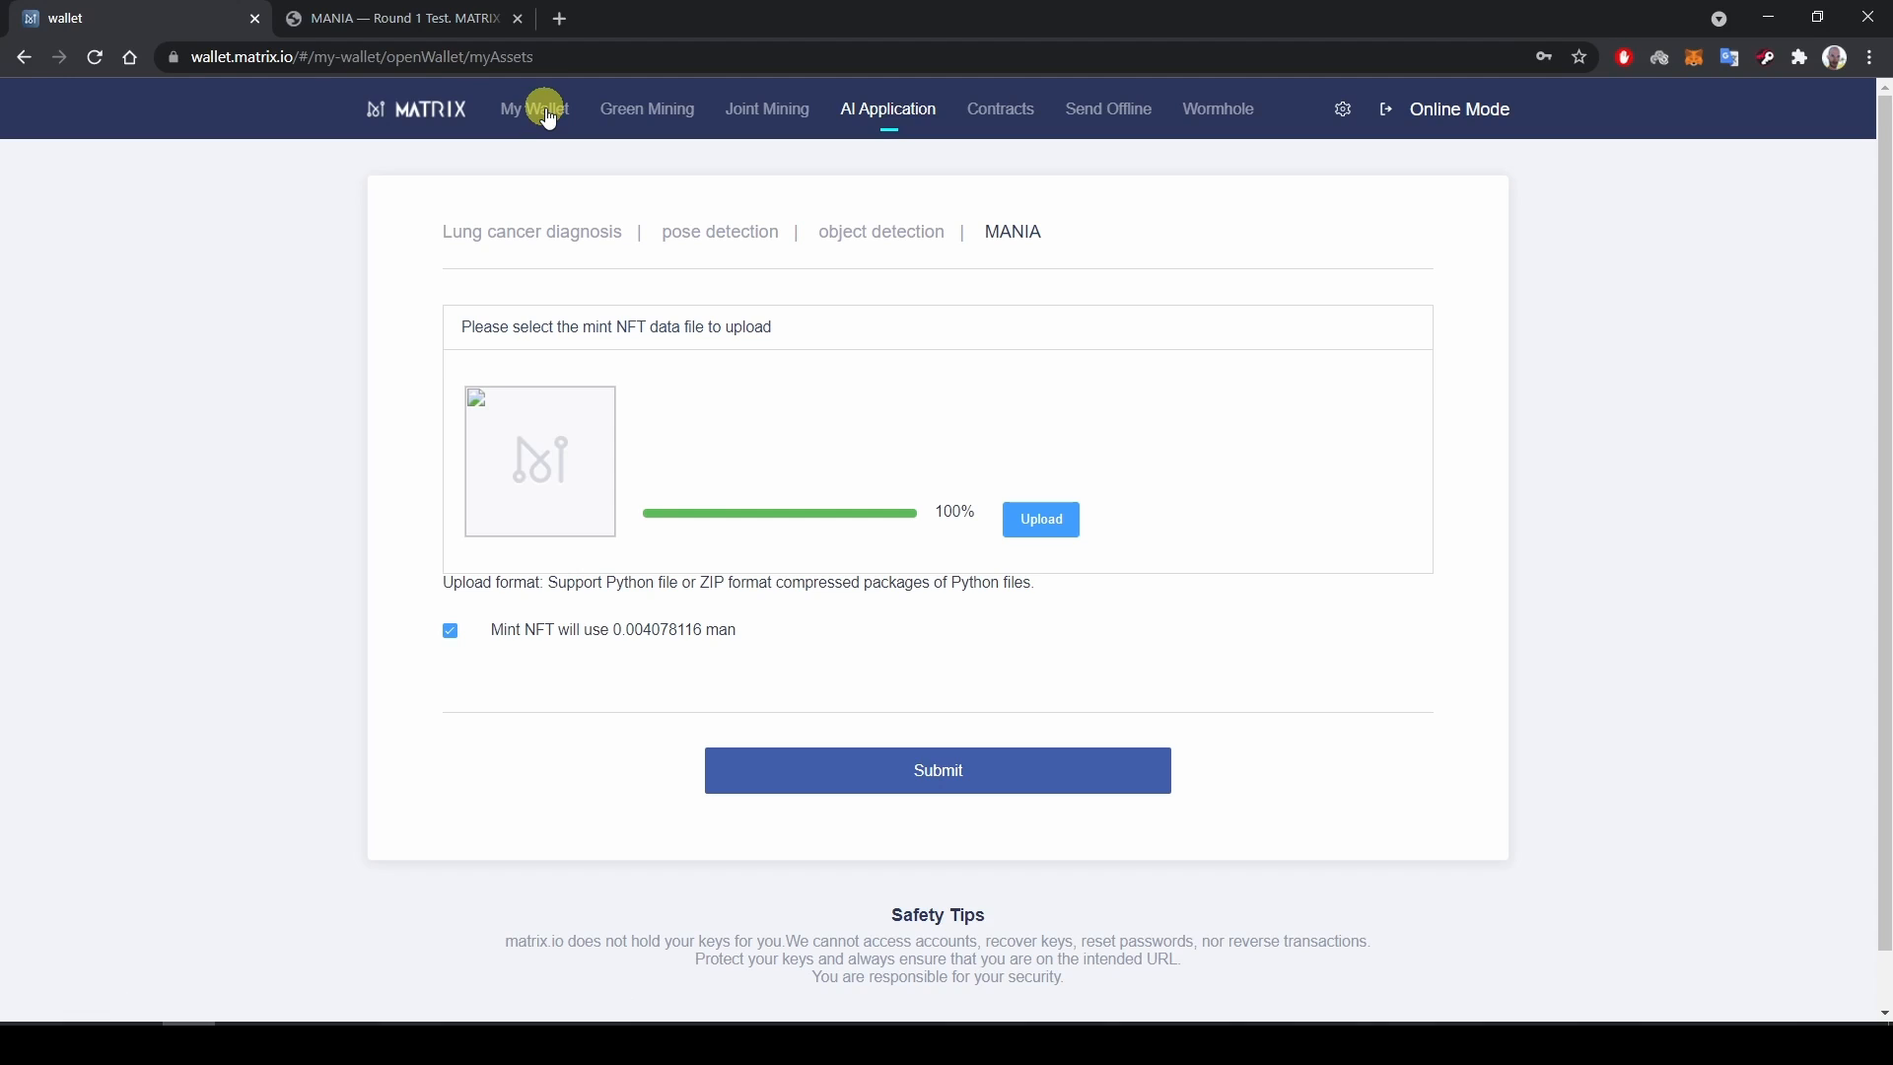
pyautogui.click(534, 110)
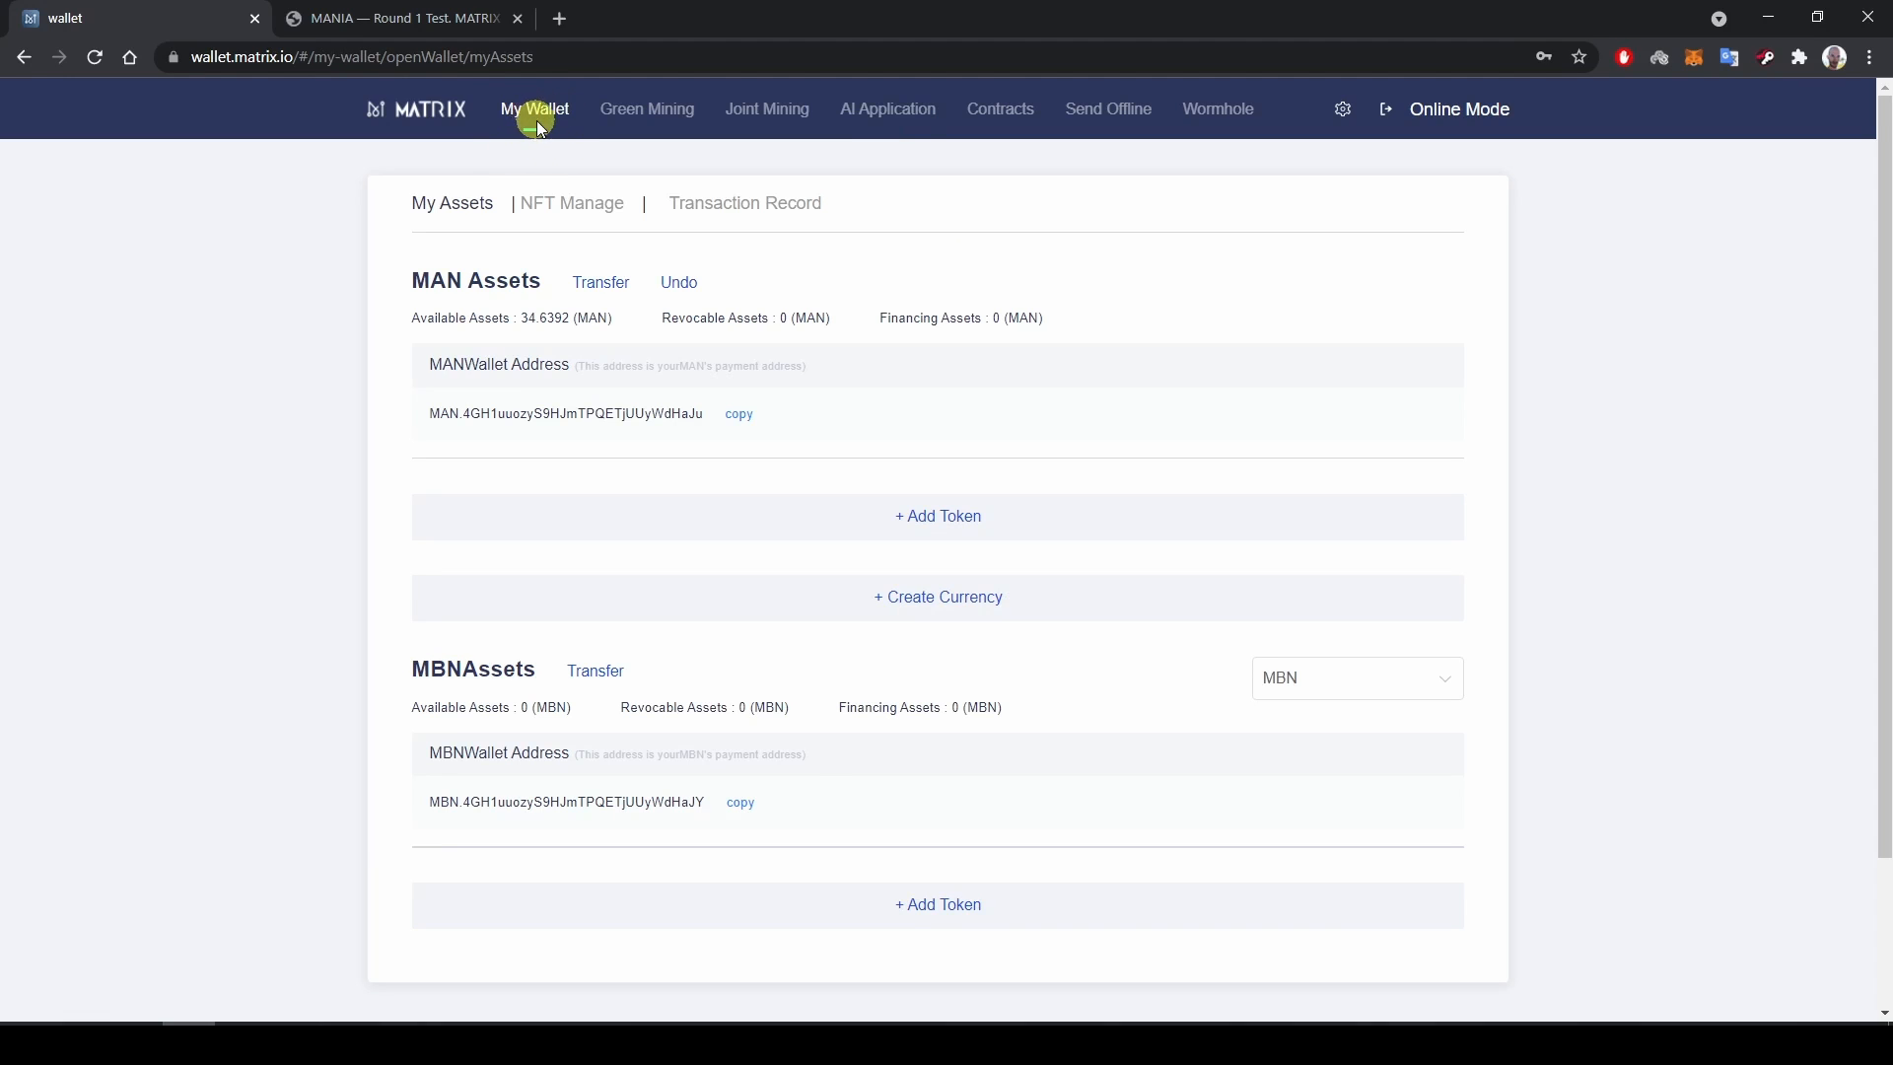
pyautogui.moveTo(570, 208)
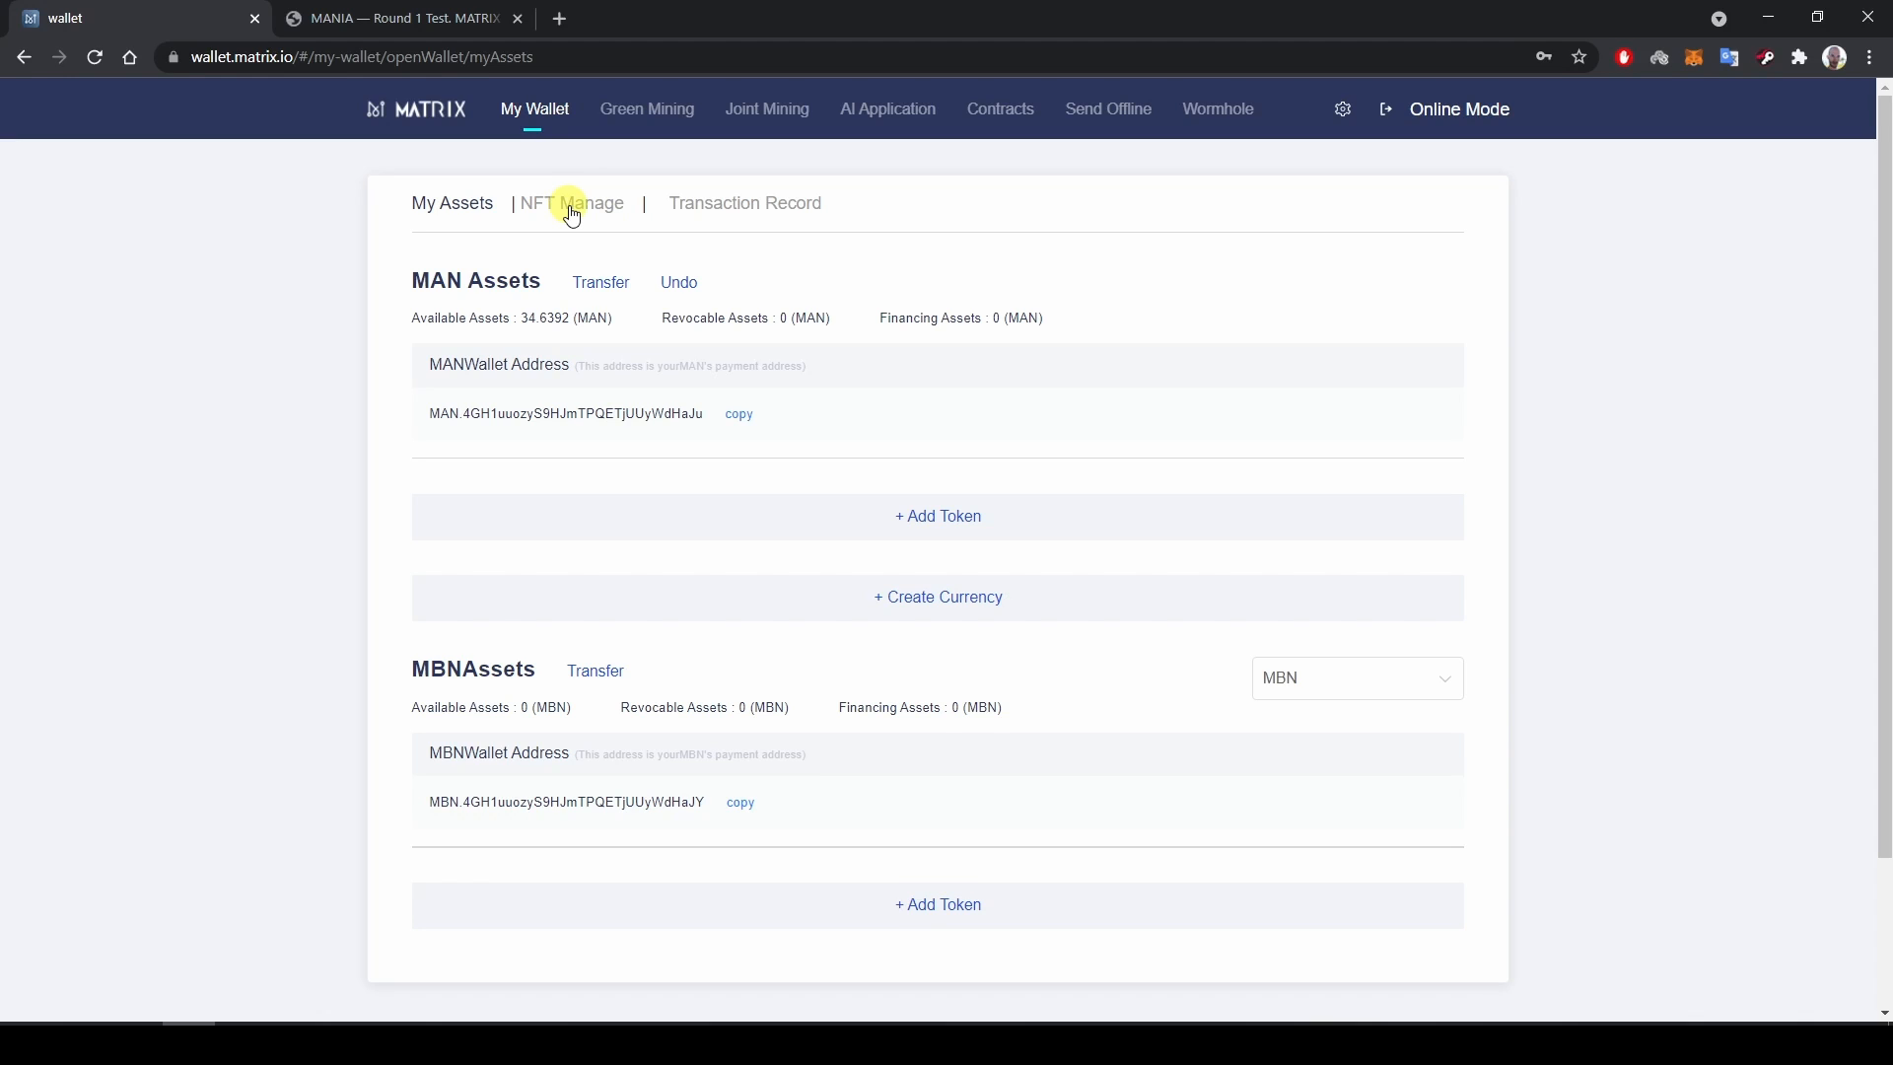
pyautogui.click(577, 203)
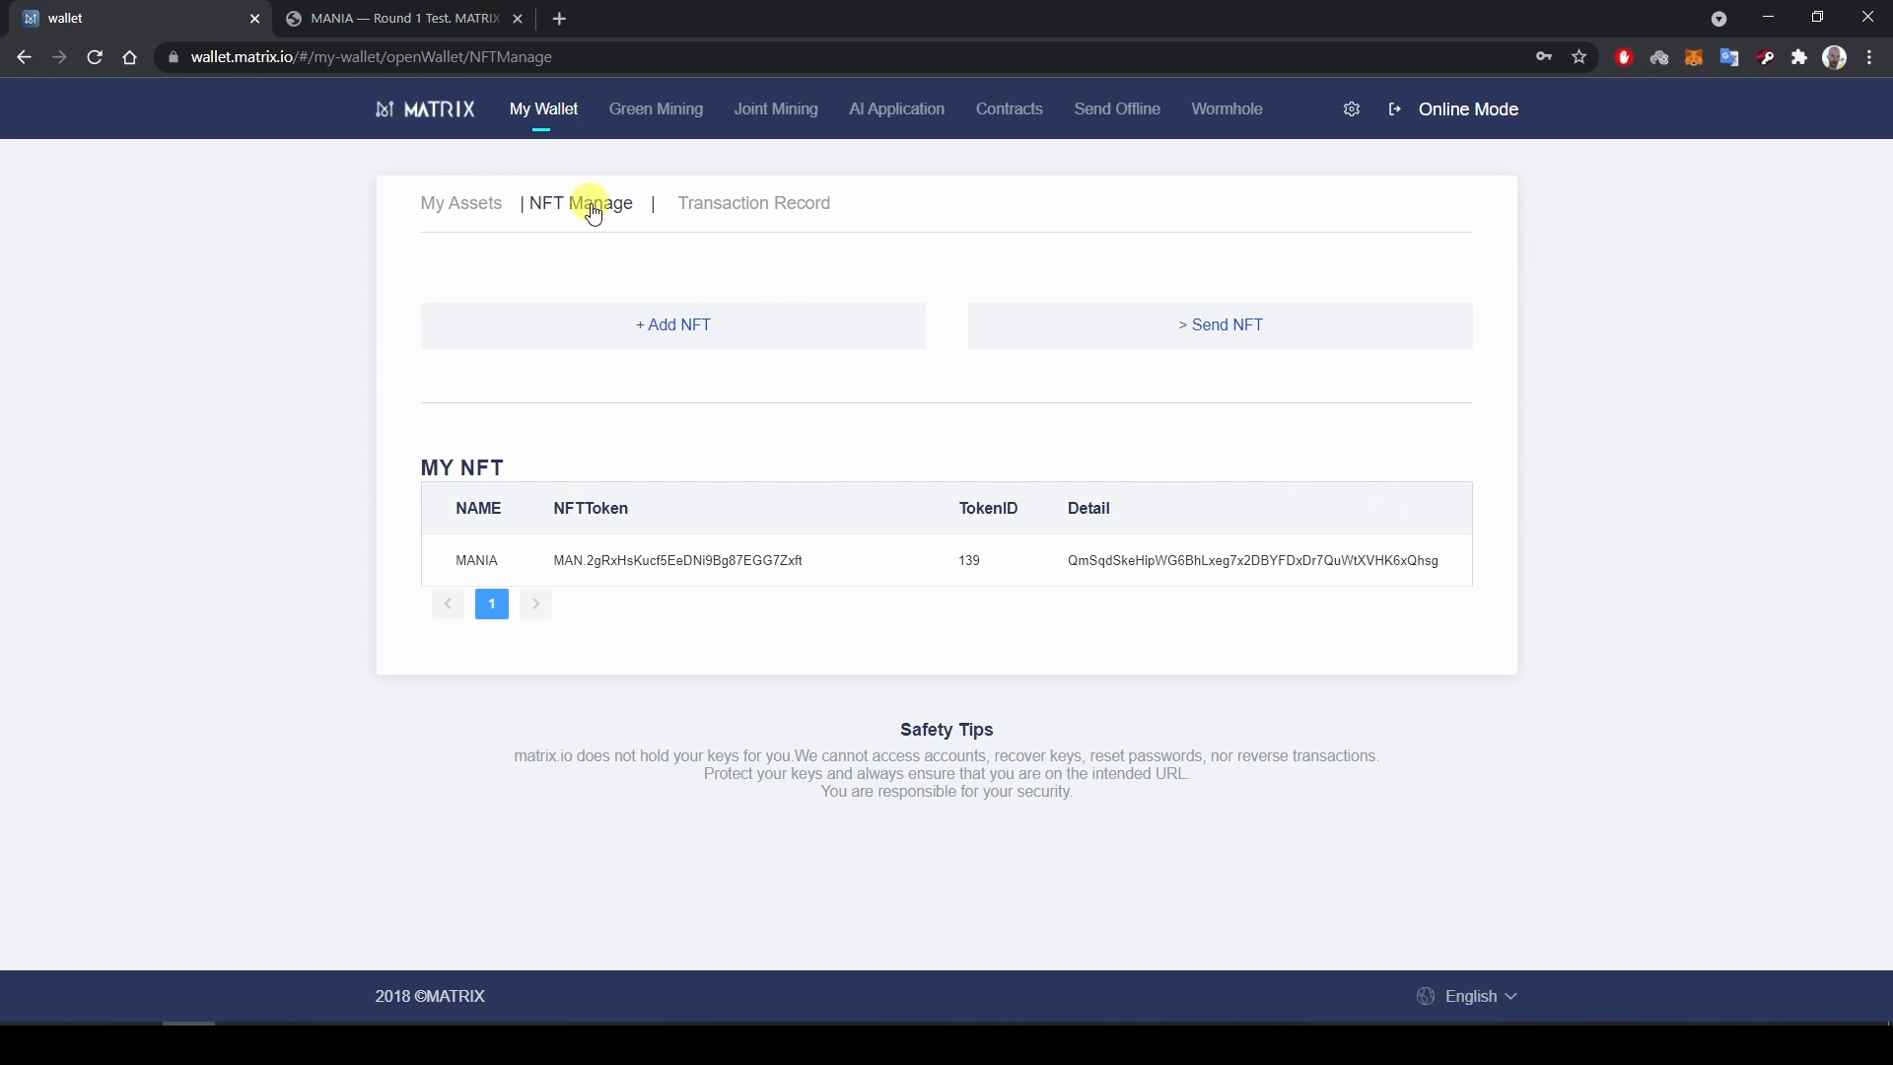
pyautogui.moveTo(1001, 613)
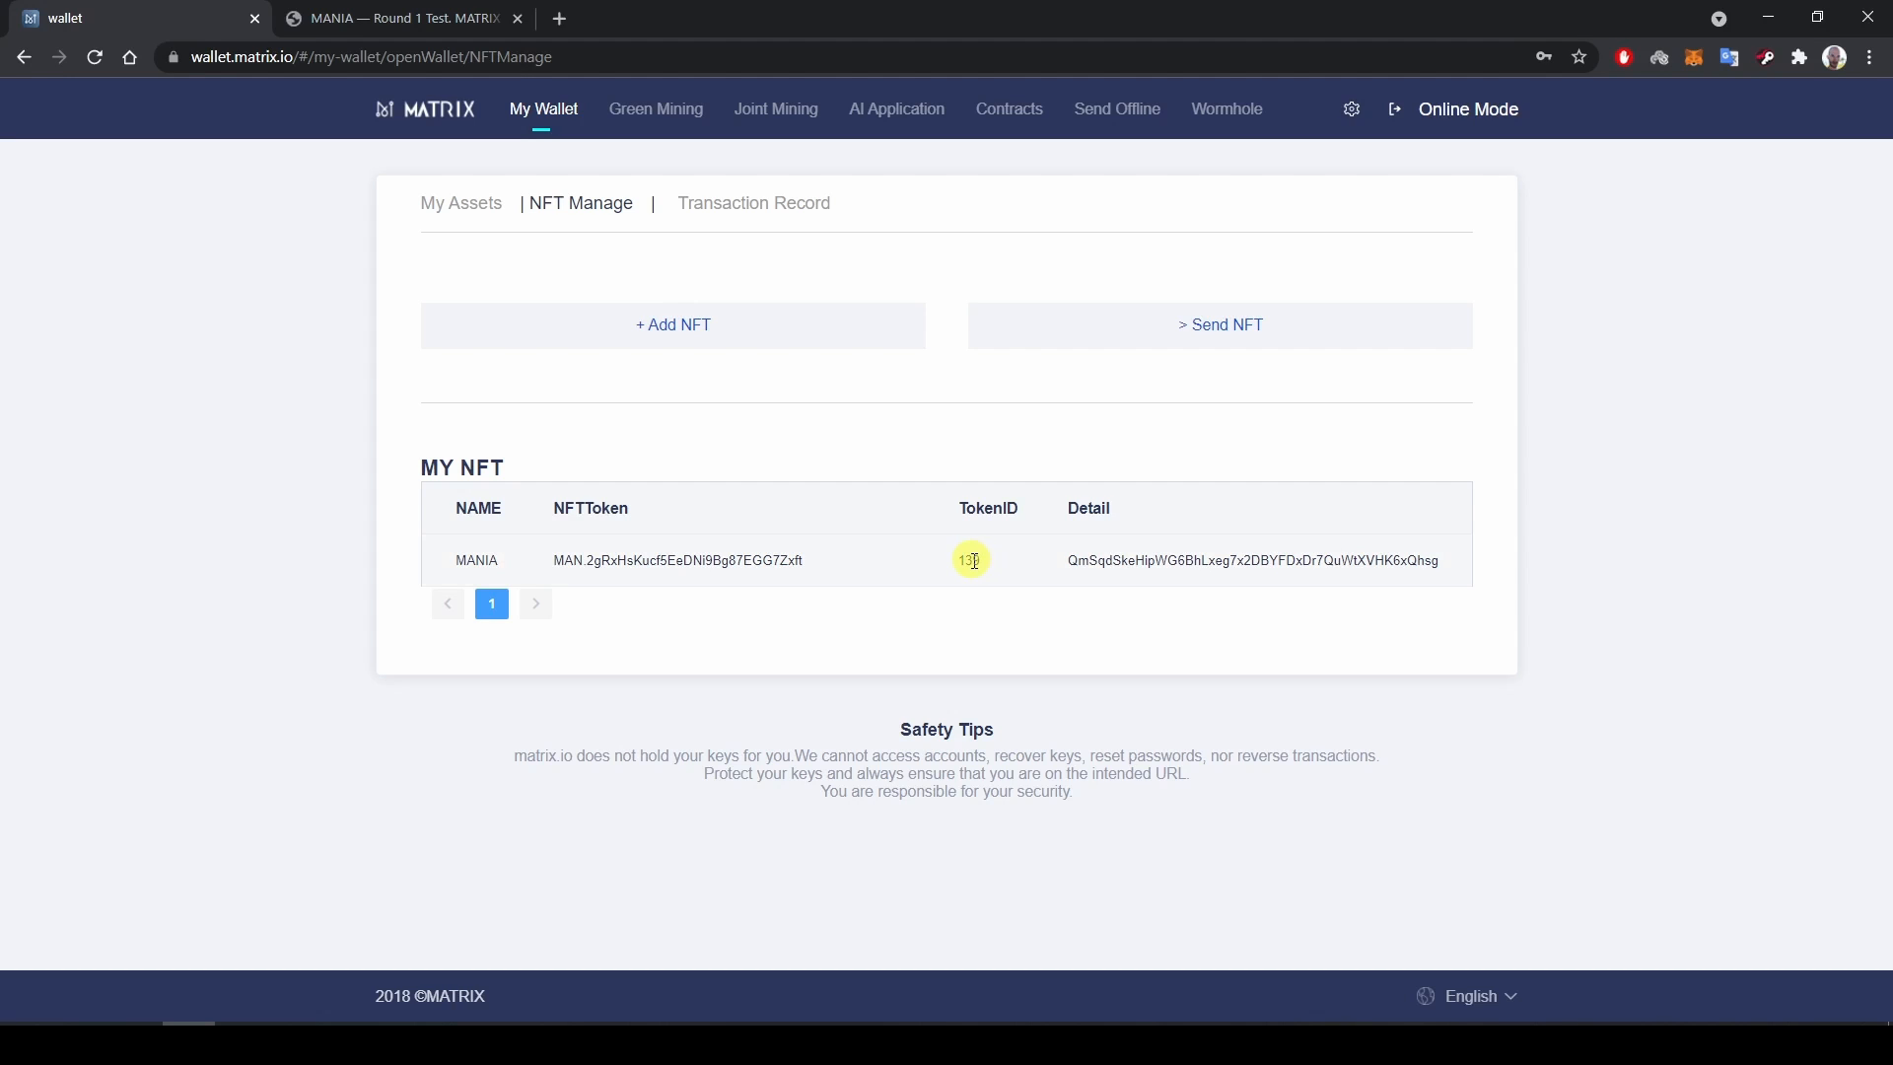
pyautogui.moveTo(1080, 463)
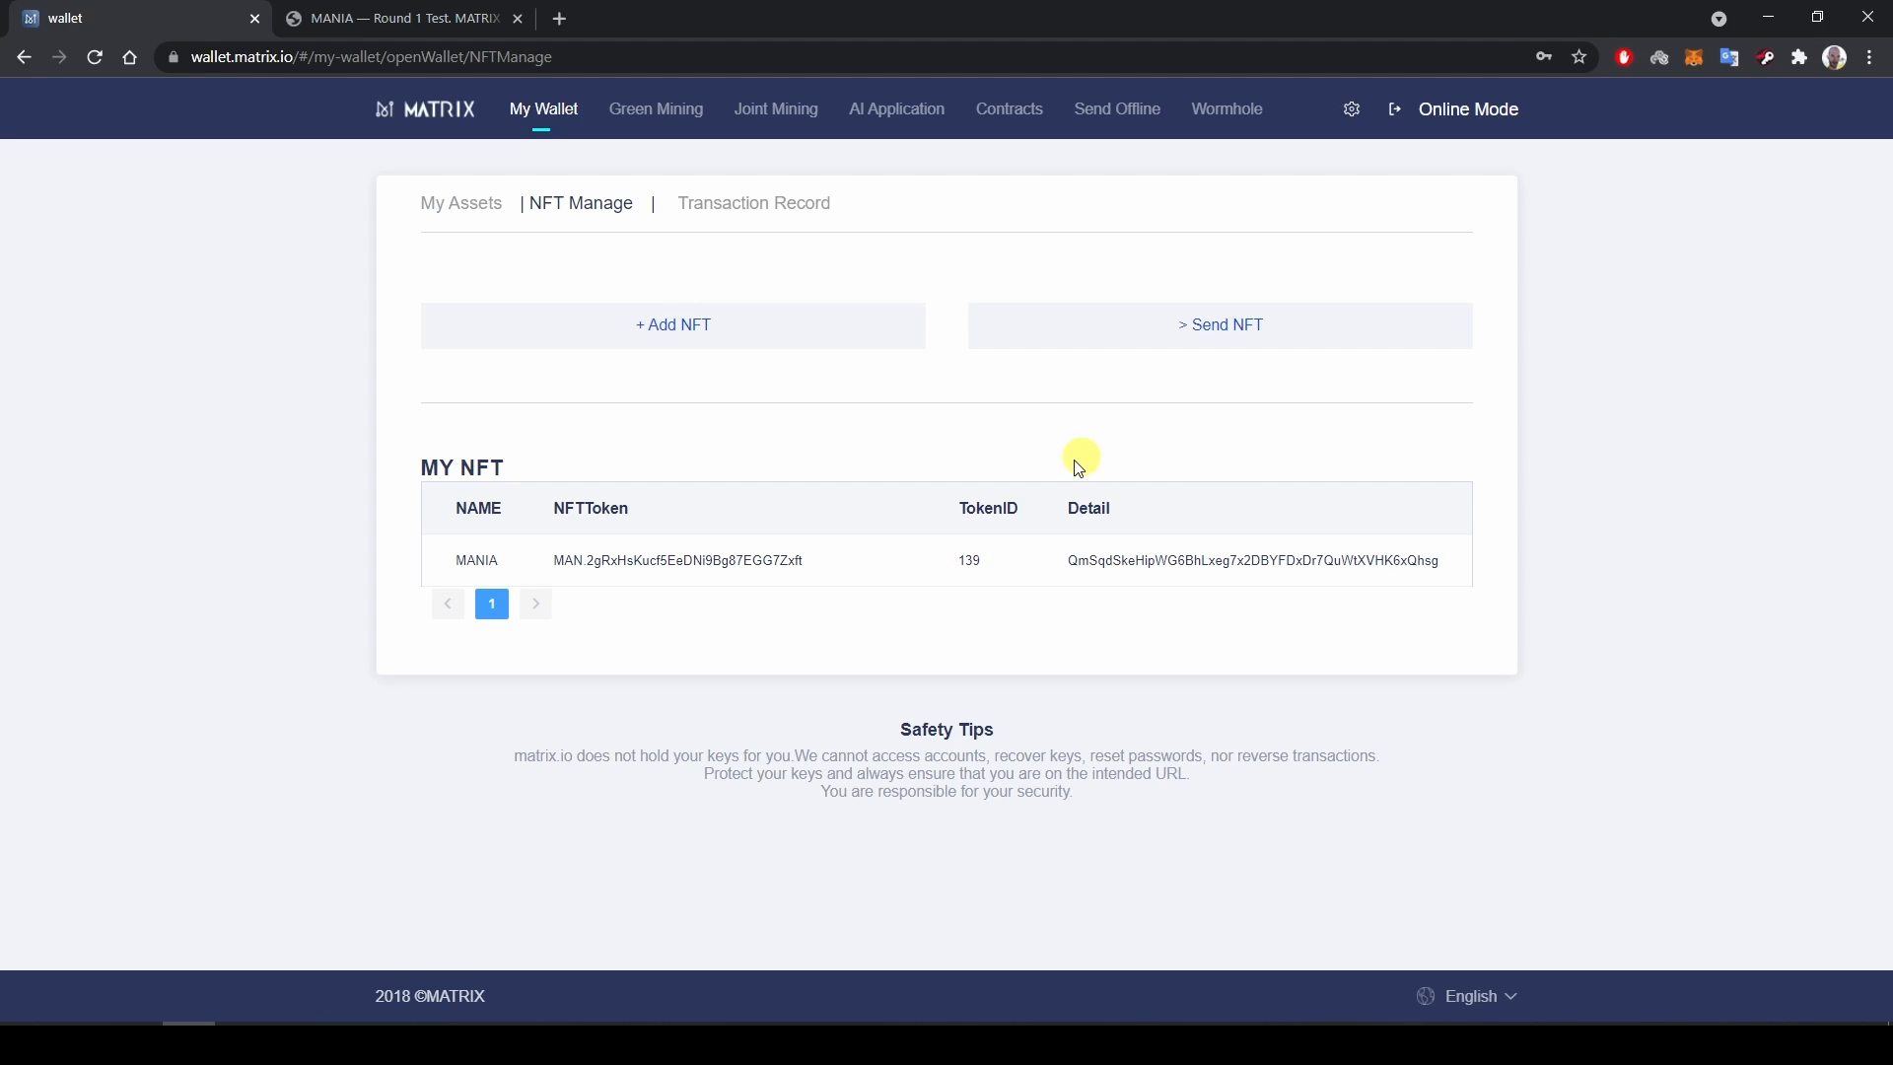
pyautogui.moveTo(1088, 590)
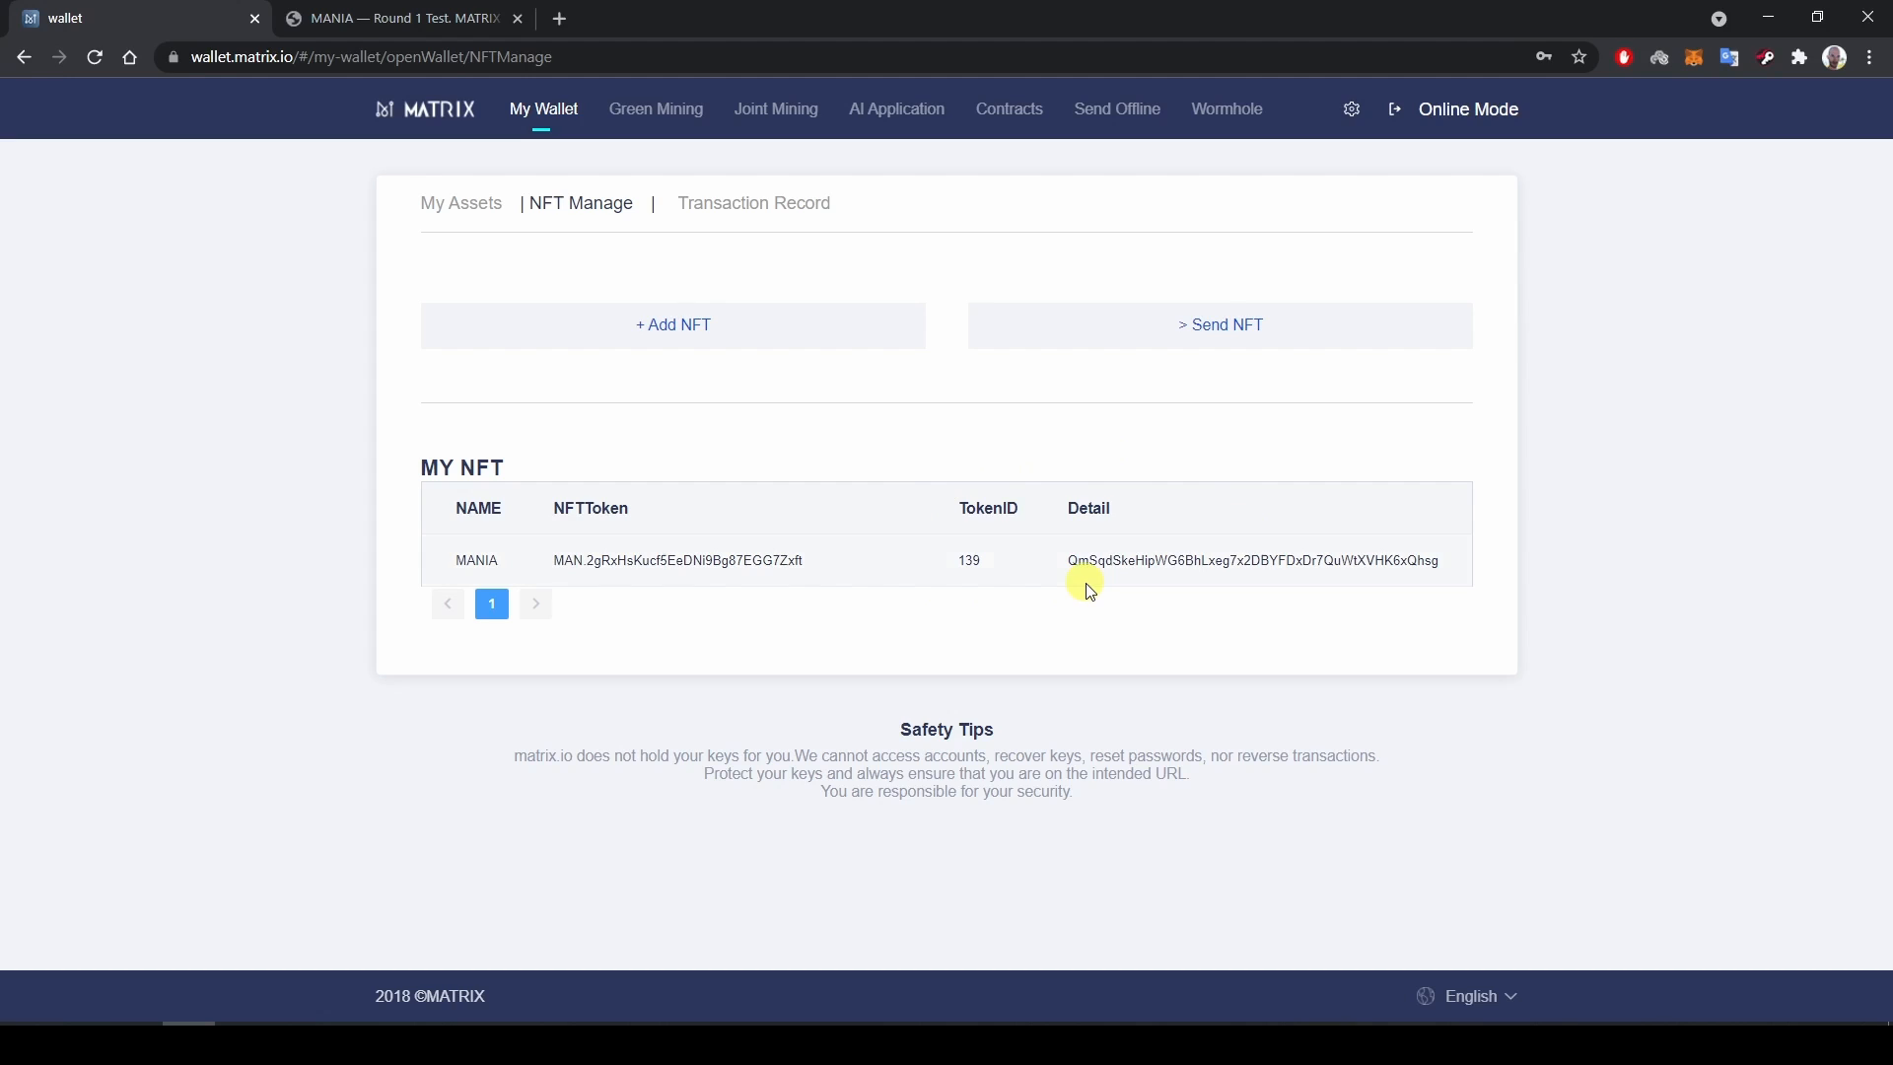
pyautogui.moveTo(252, 979)
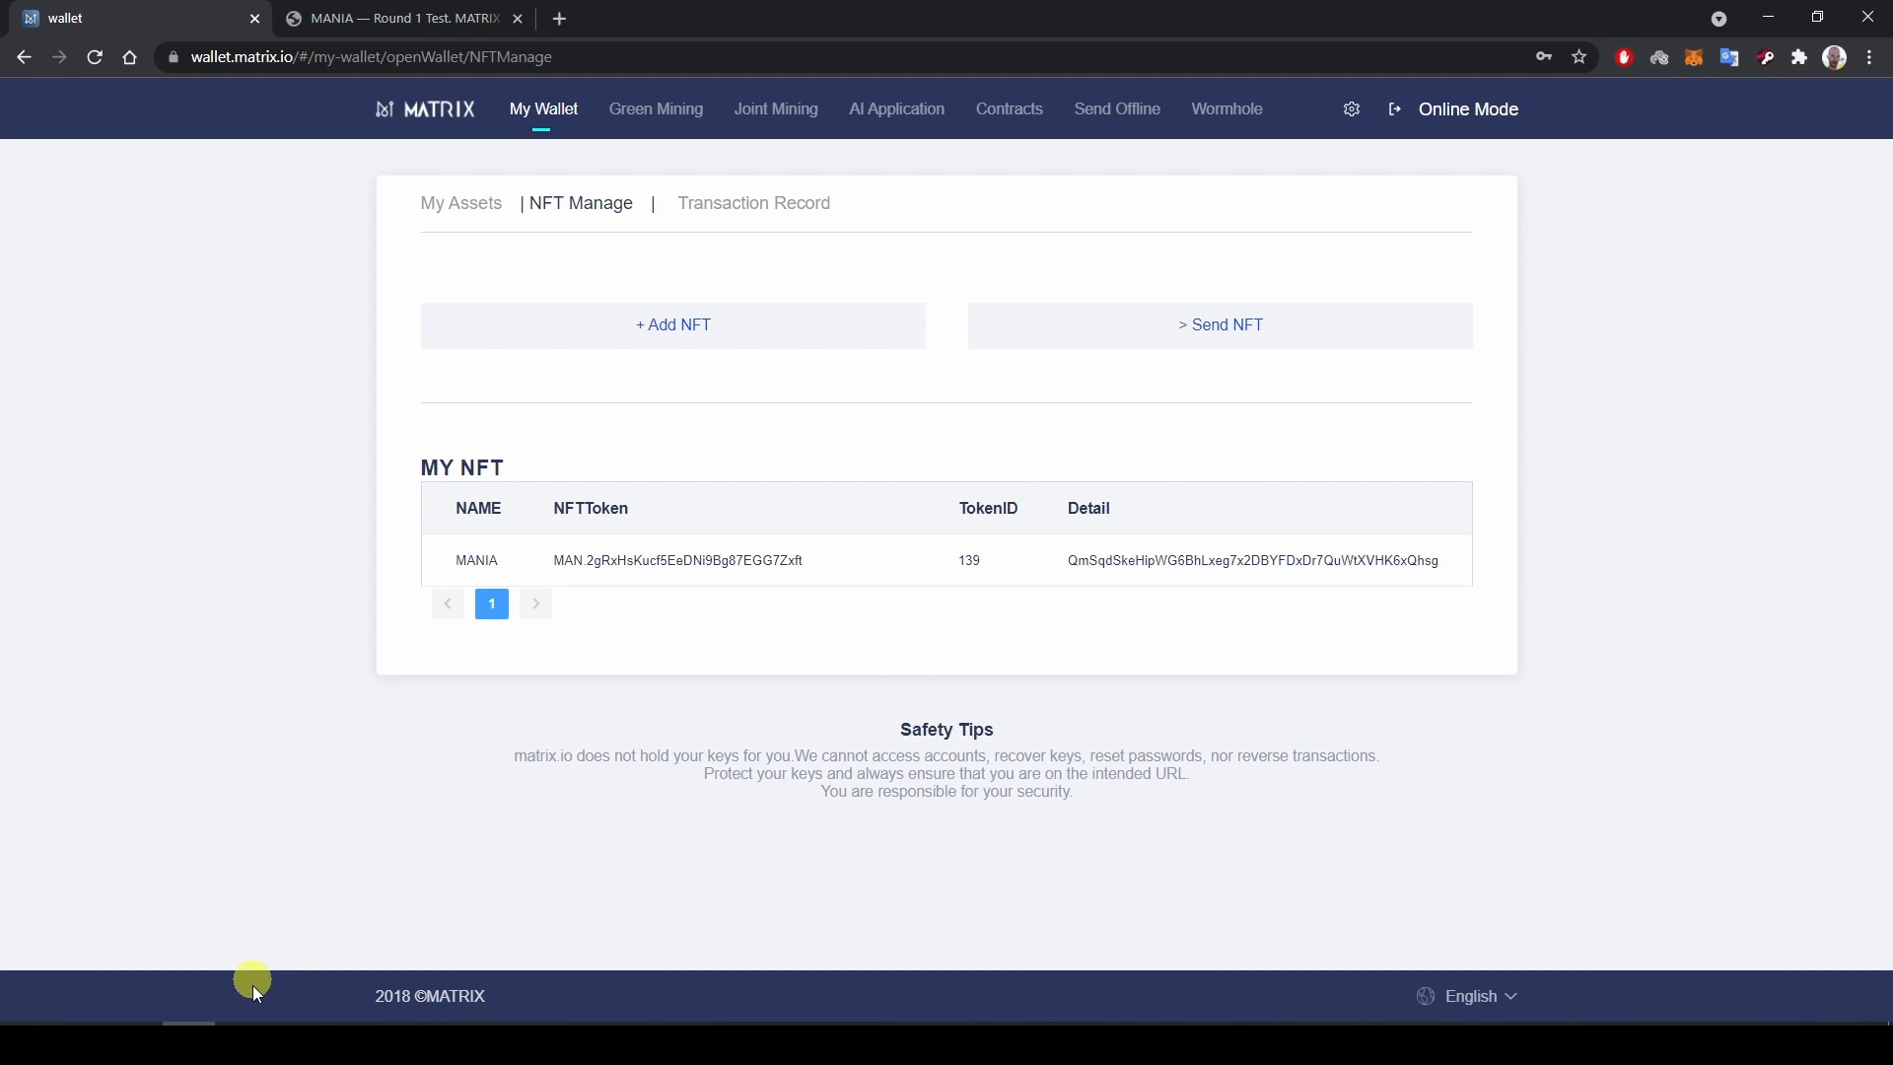
pyautogui.click(461, 204)
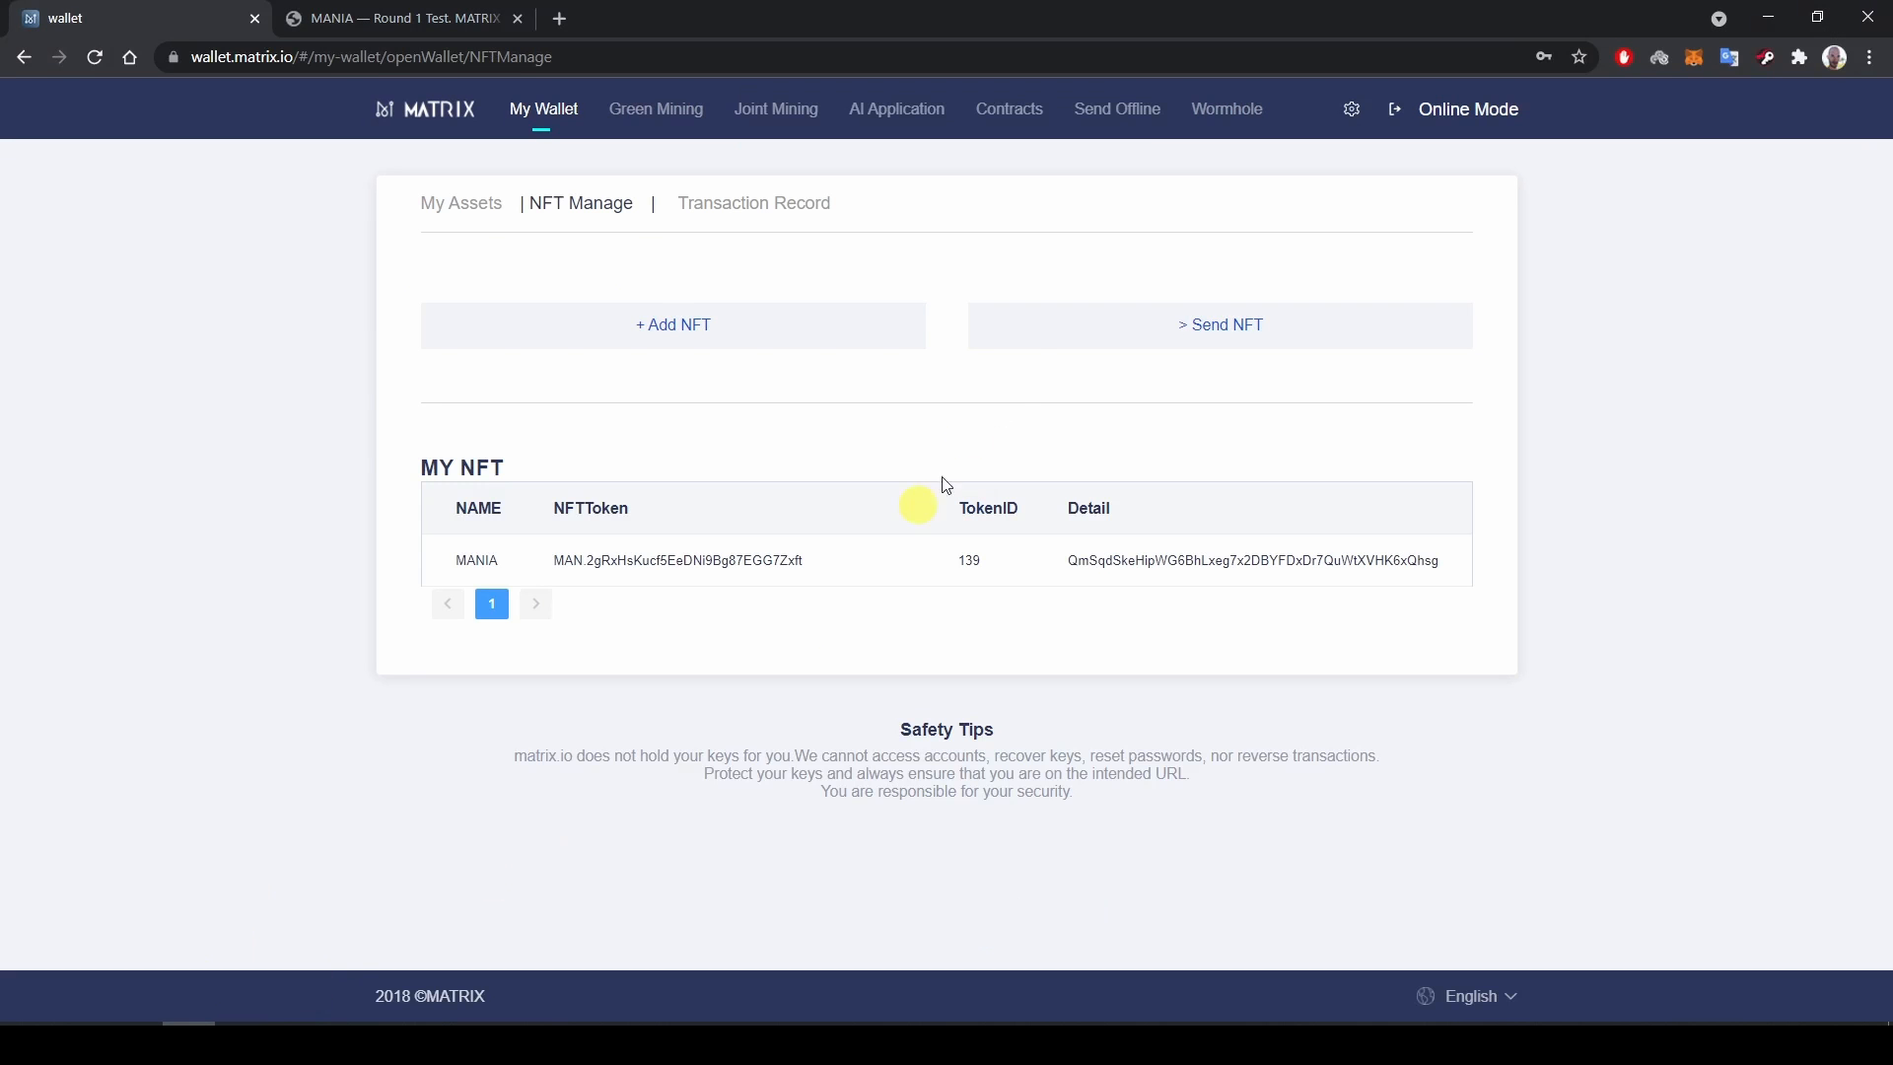
pyautogui.moveTo(1234, 334)
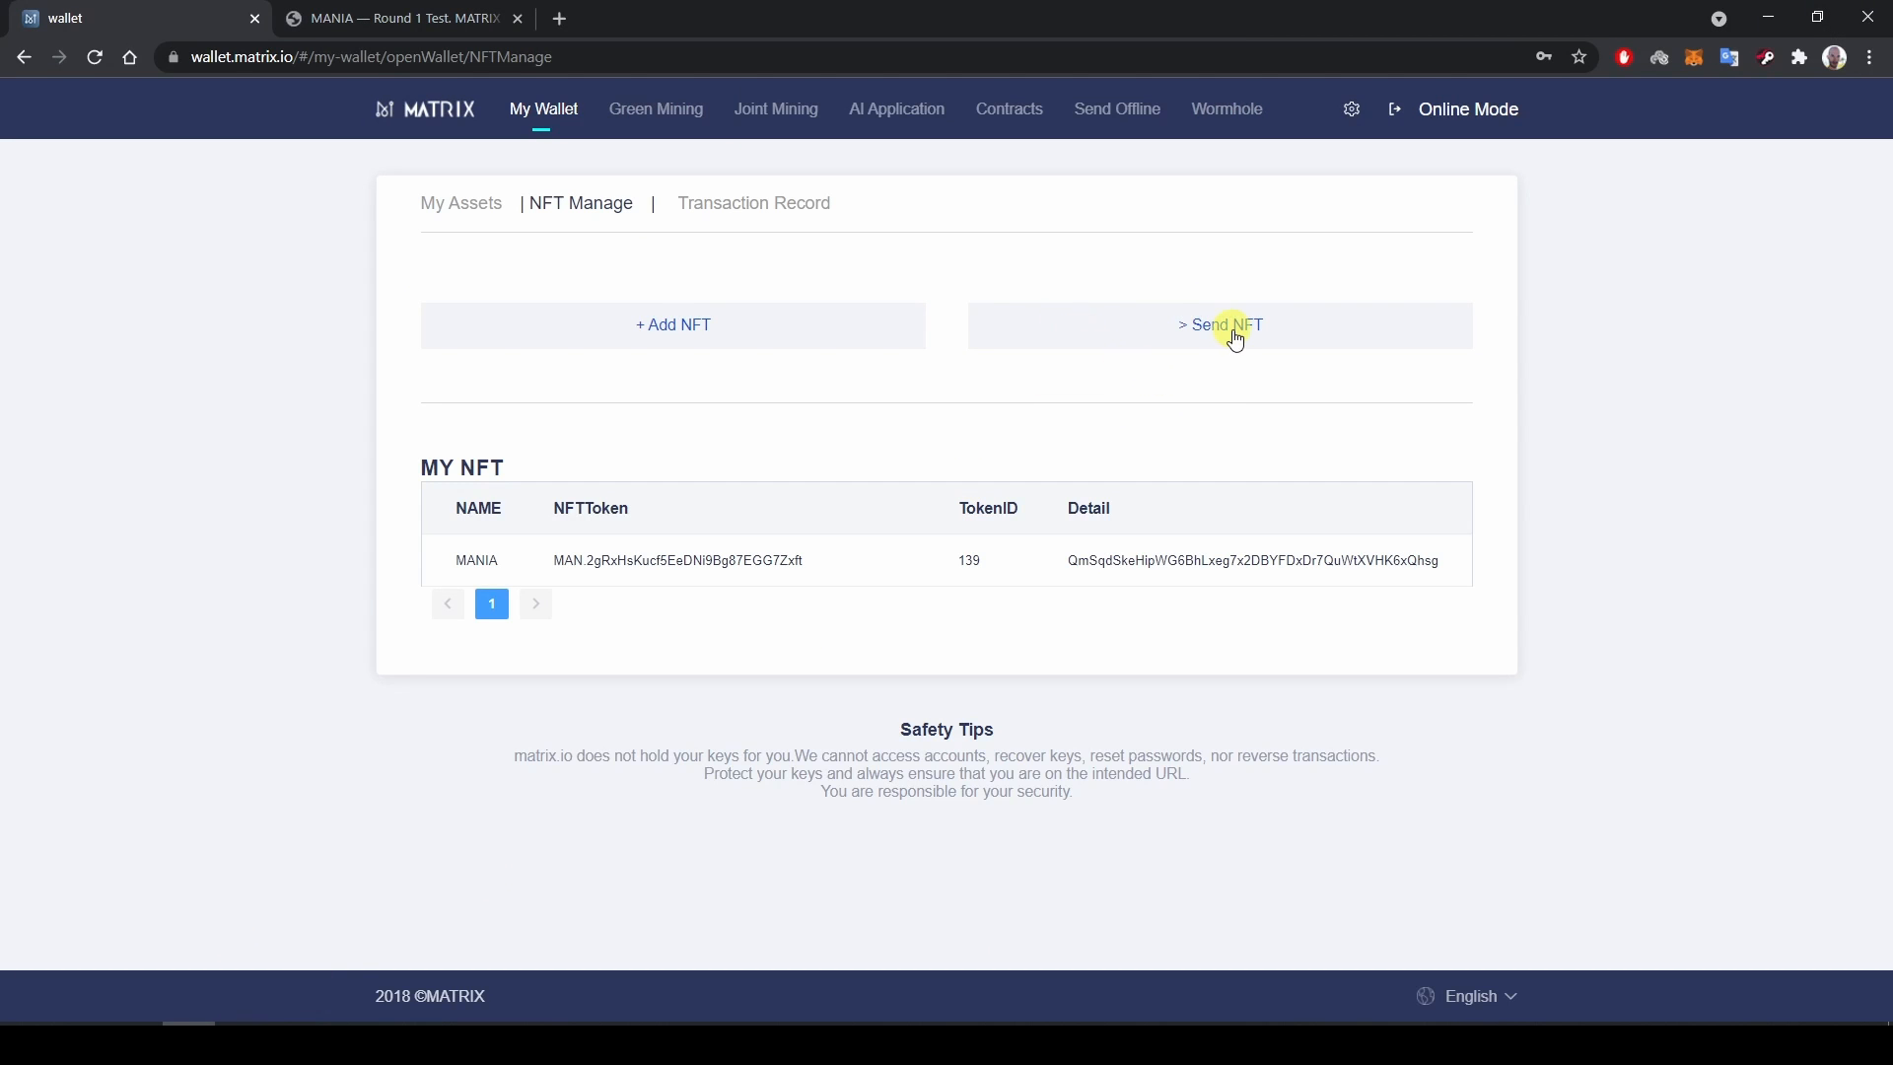
pyautogui.click(1220, 325)
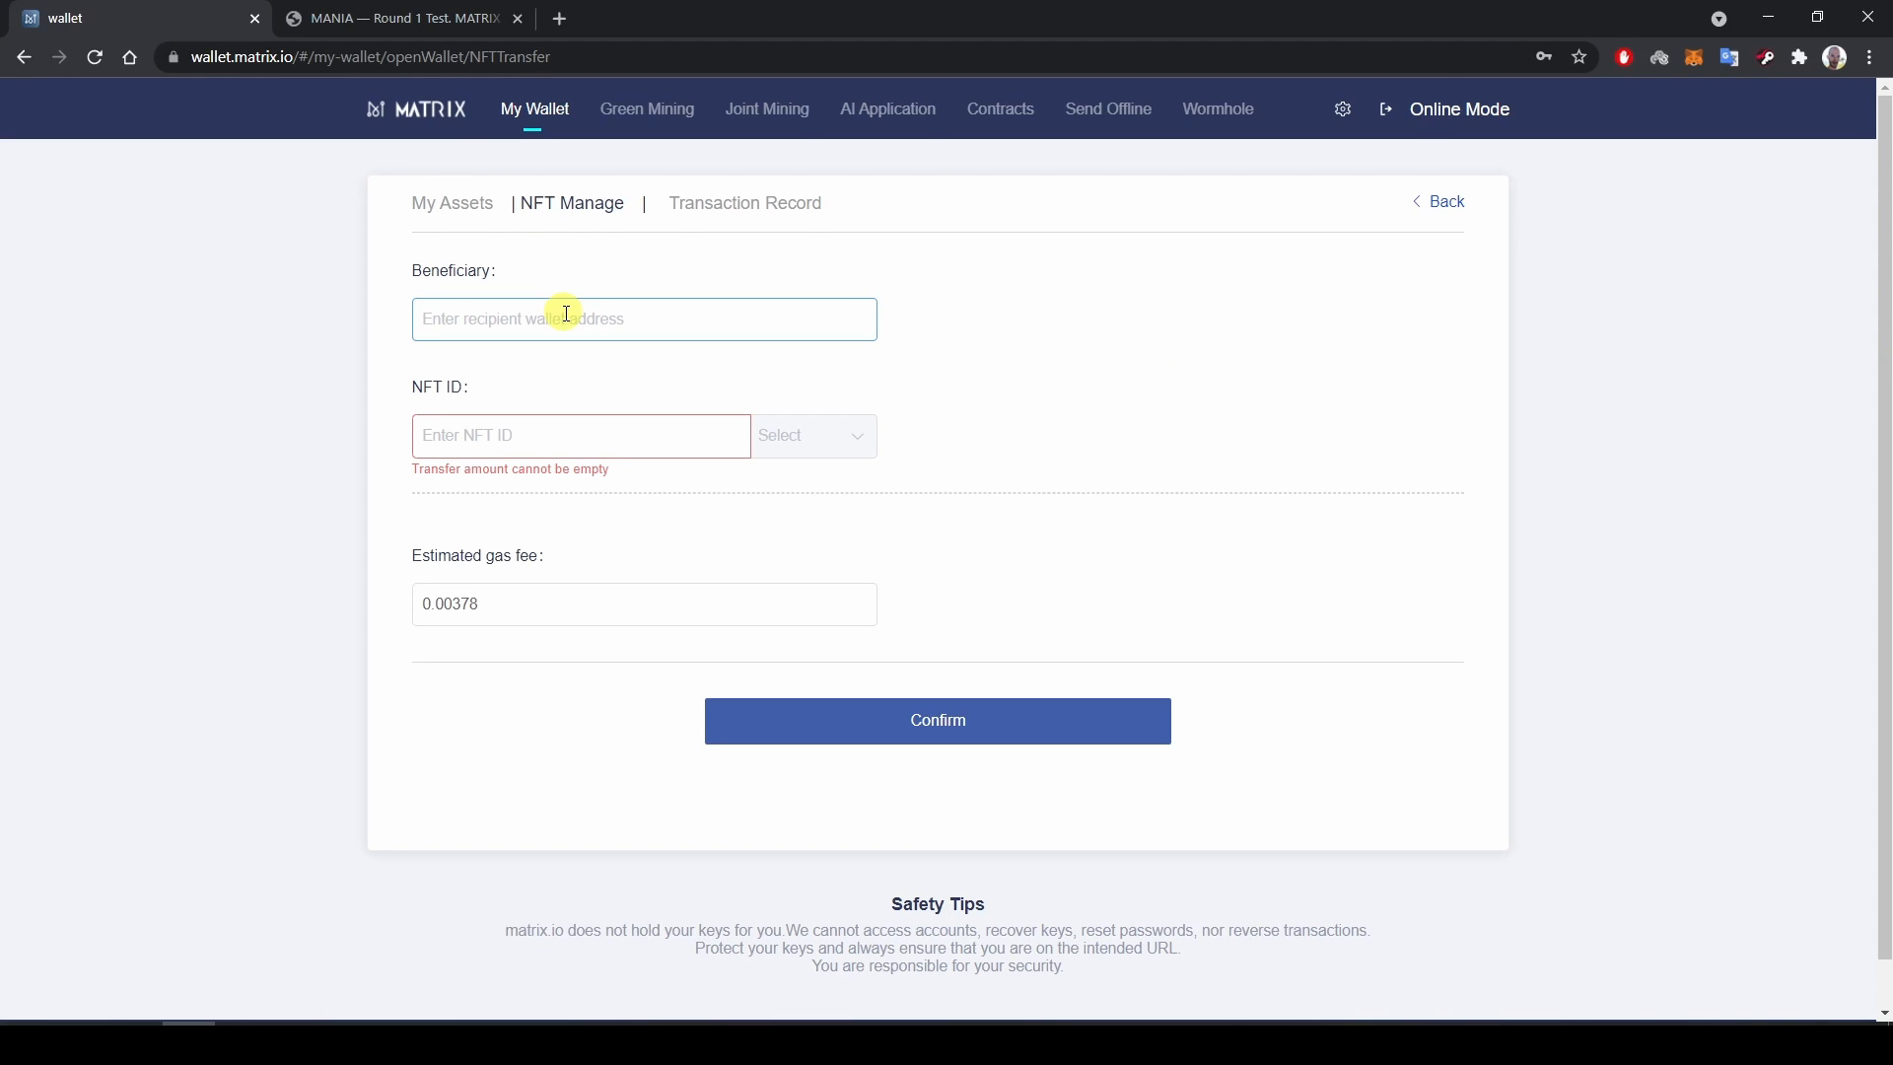
pyautogui.write('MAN.HEutPLZEG37WHy6NEqLjrQvke7BH')
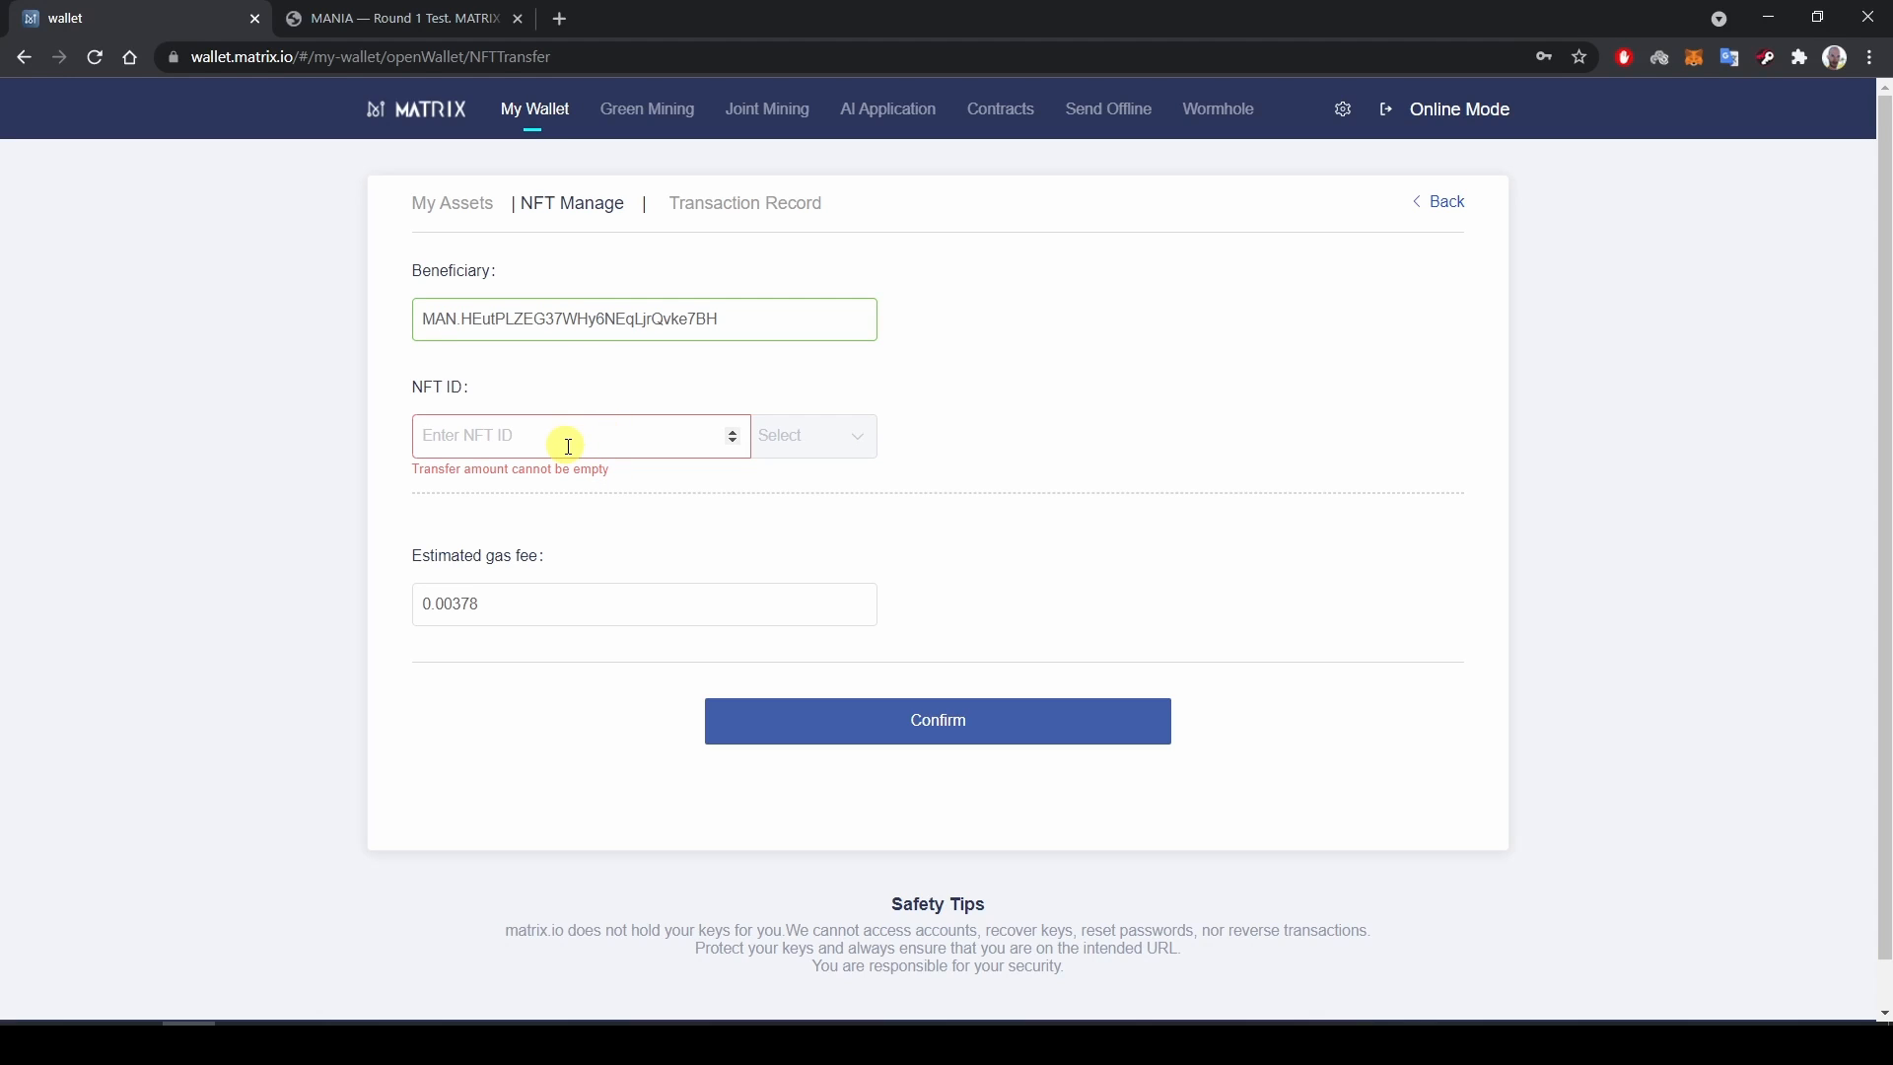
pyautogui.write('1')
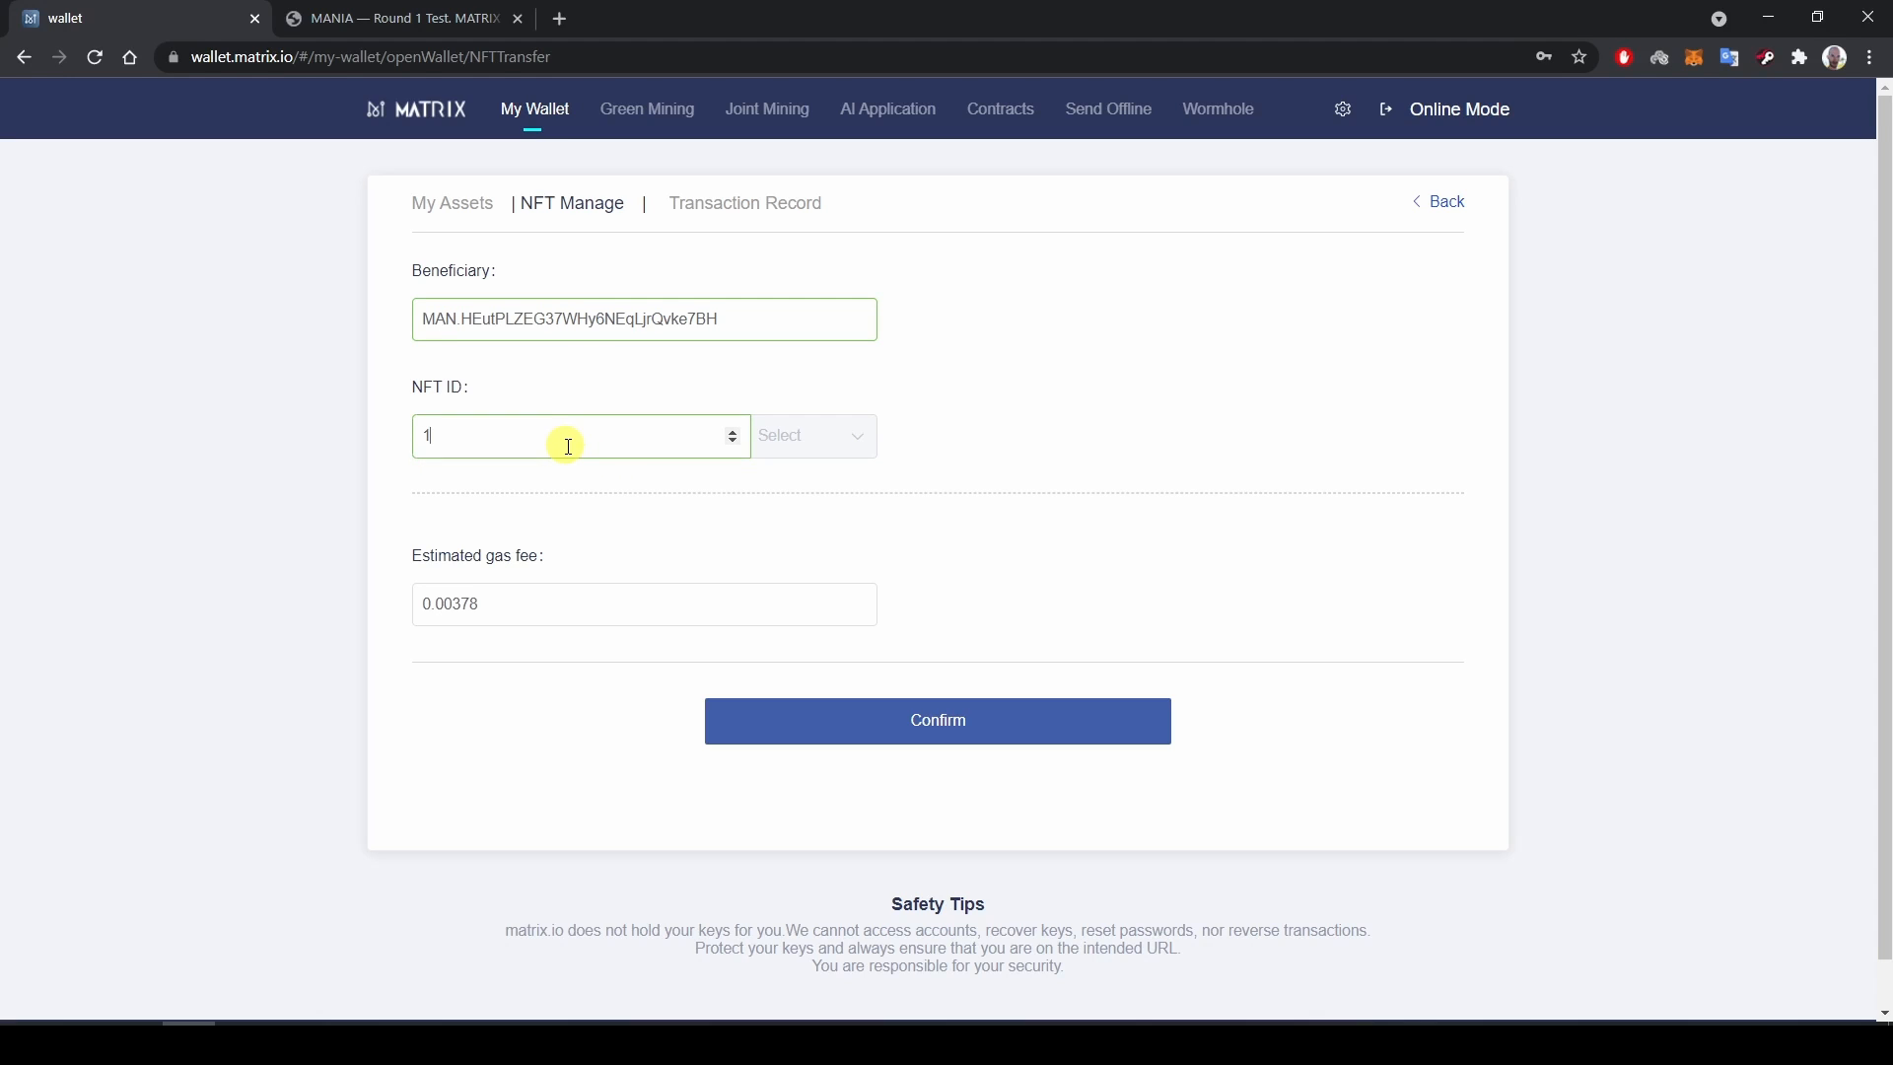
pyautogui.write('39')
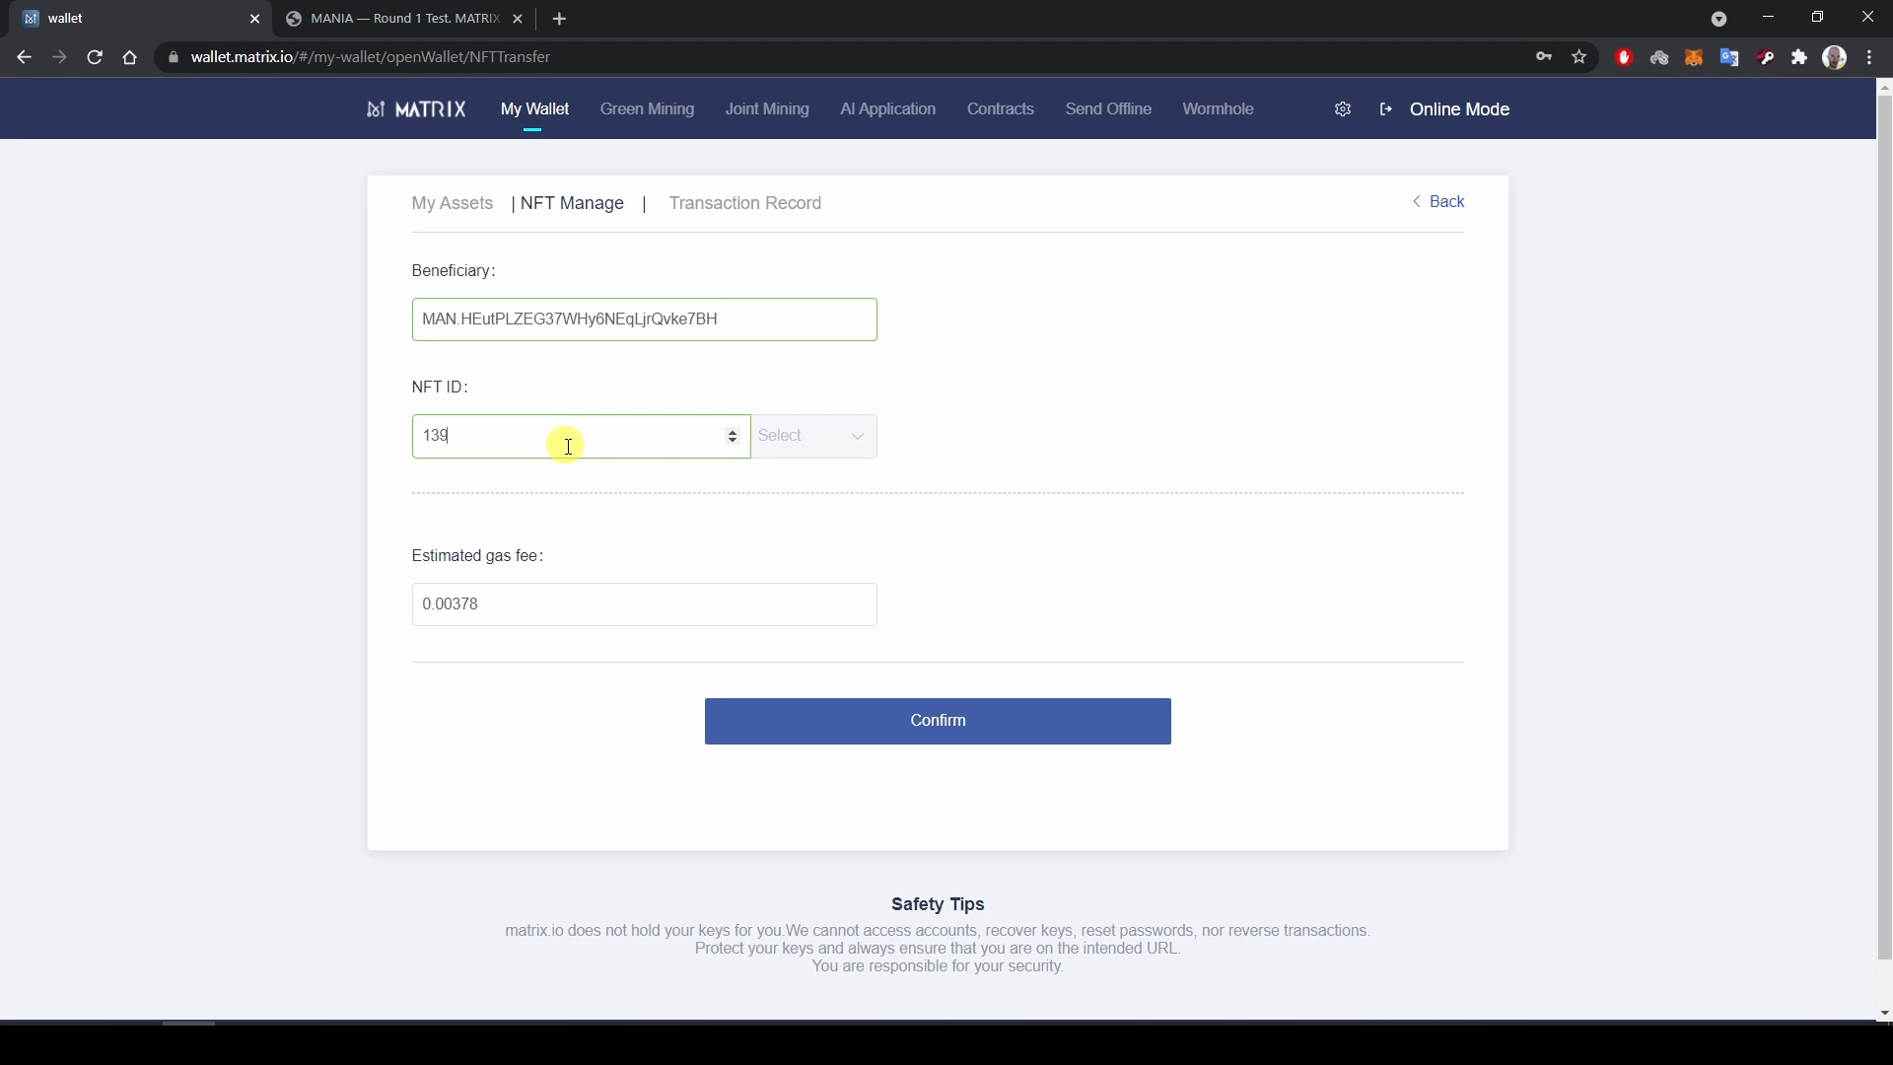
pyautogui.click(812, 436)
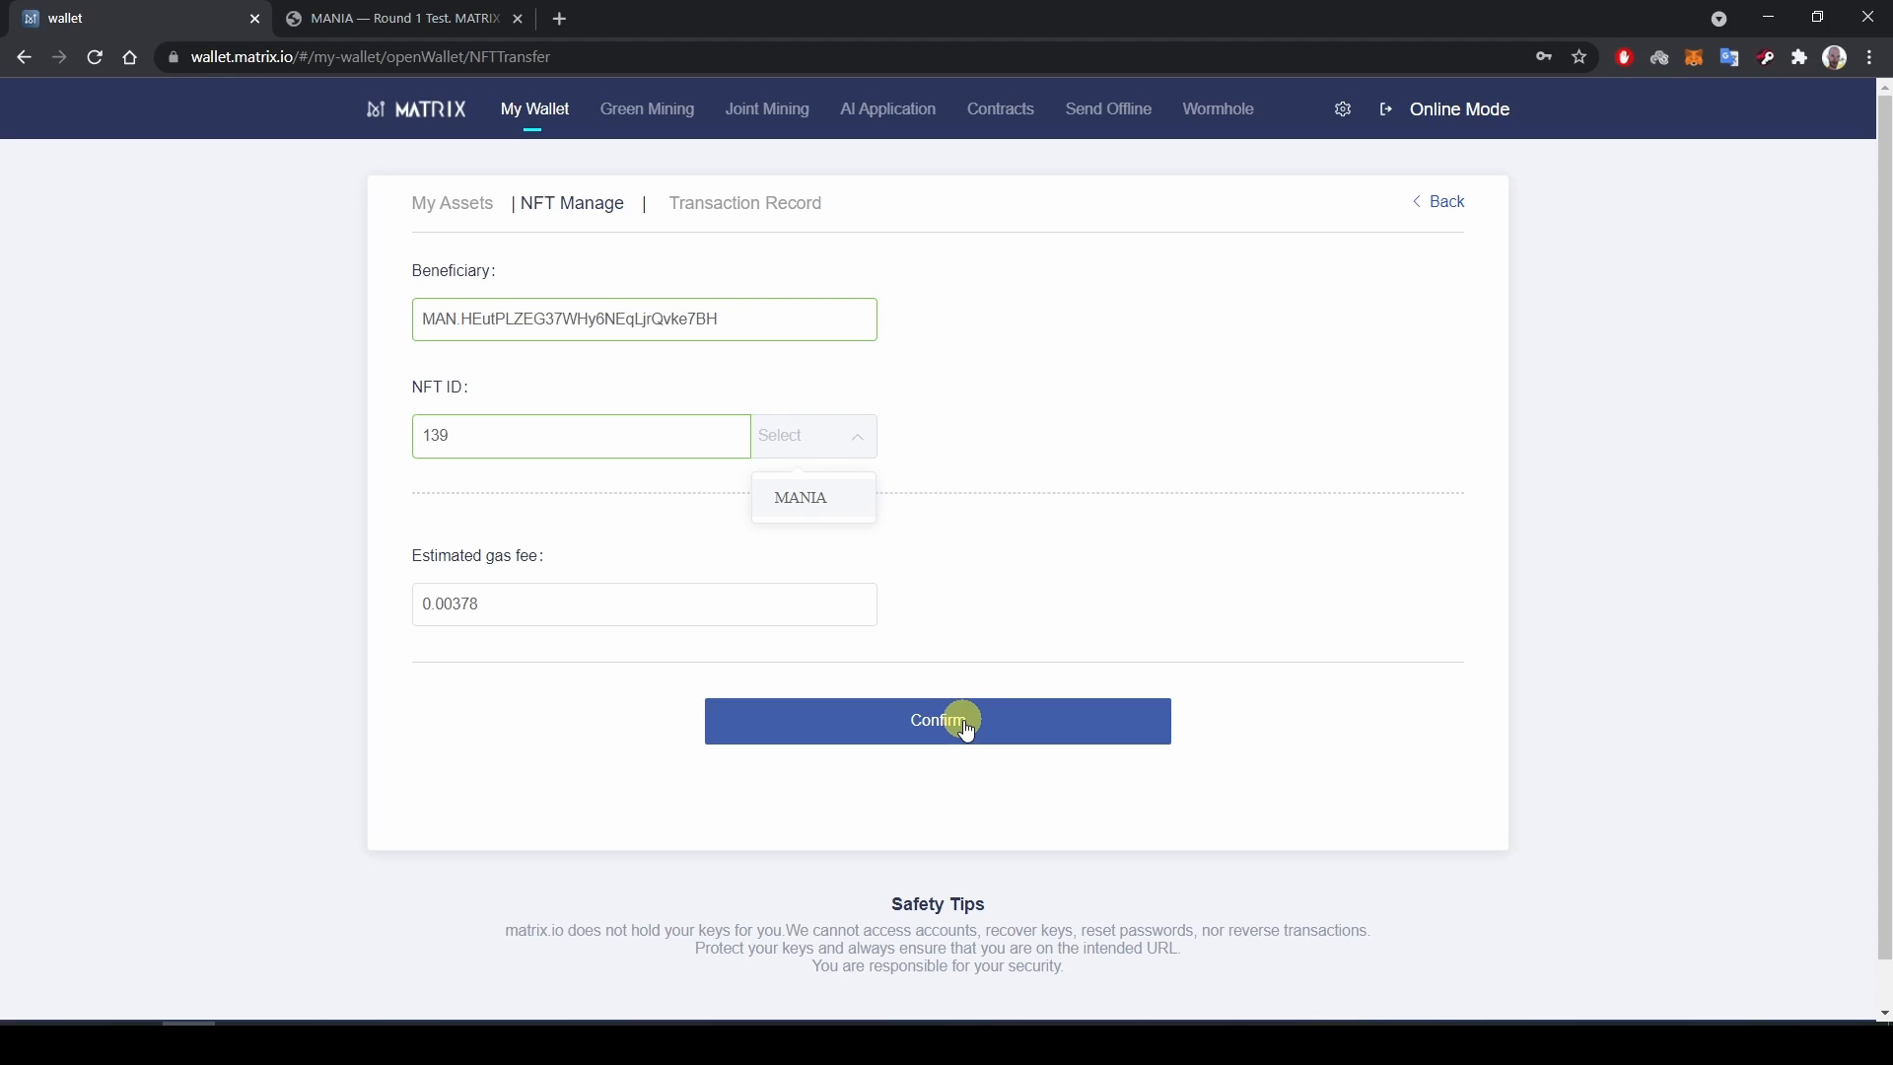
# Confirm and approve the NFT 139 transfer, then dismiss the completion notice.
pyautogui.click(959, 719)
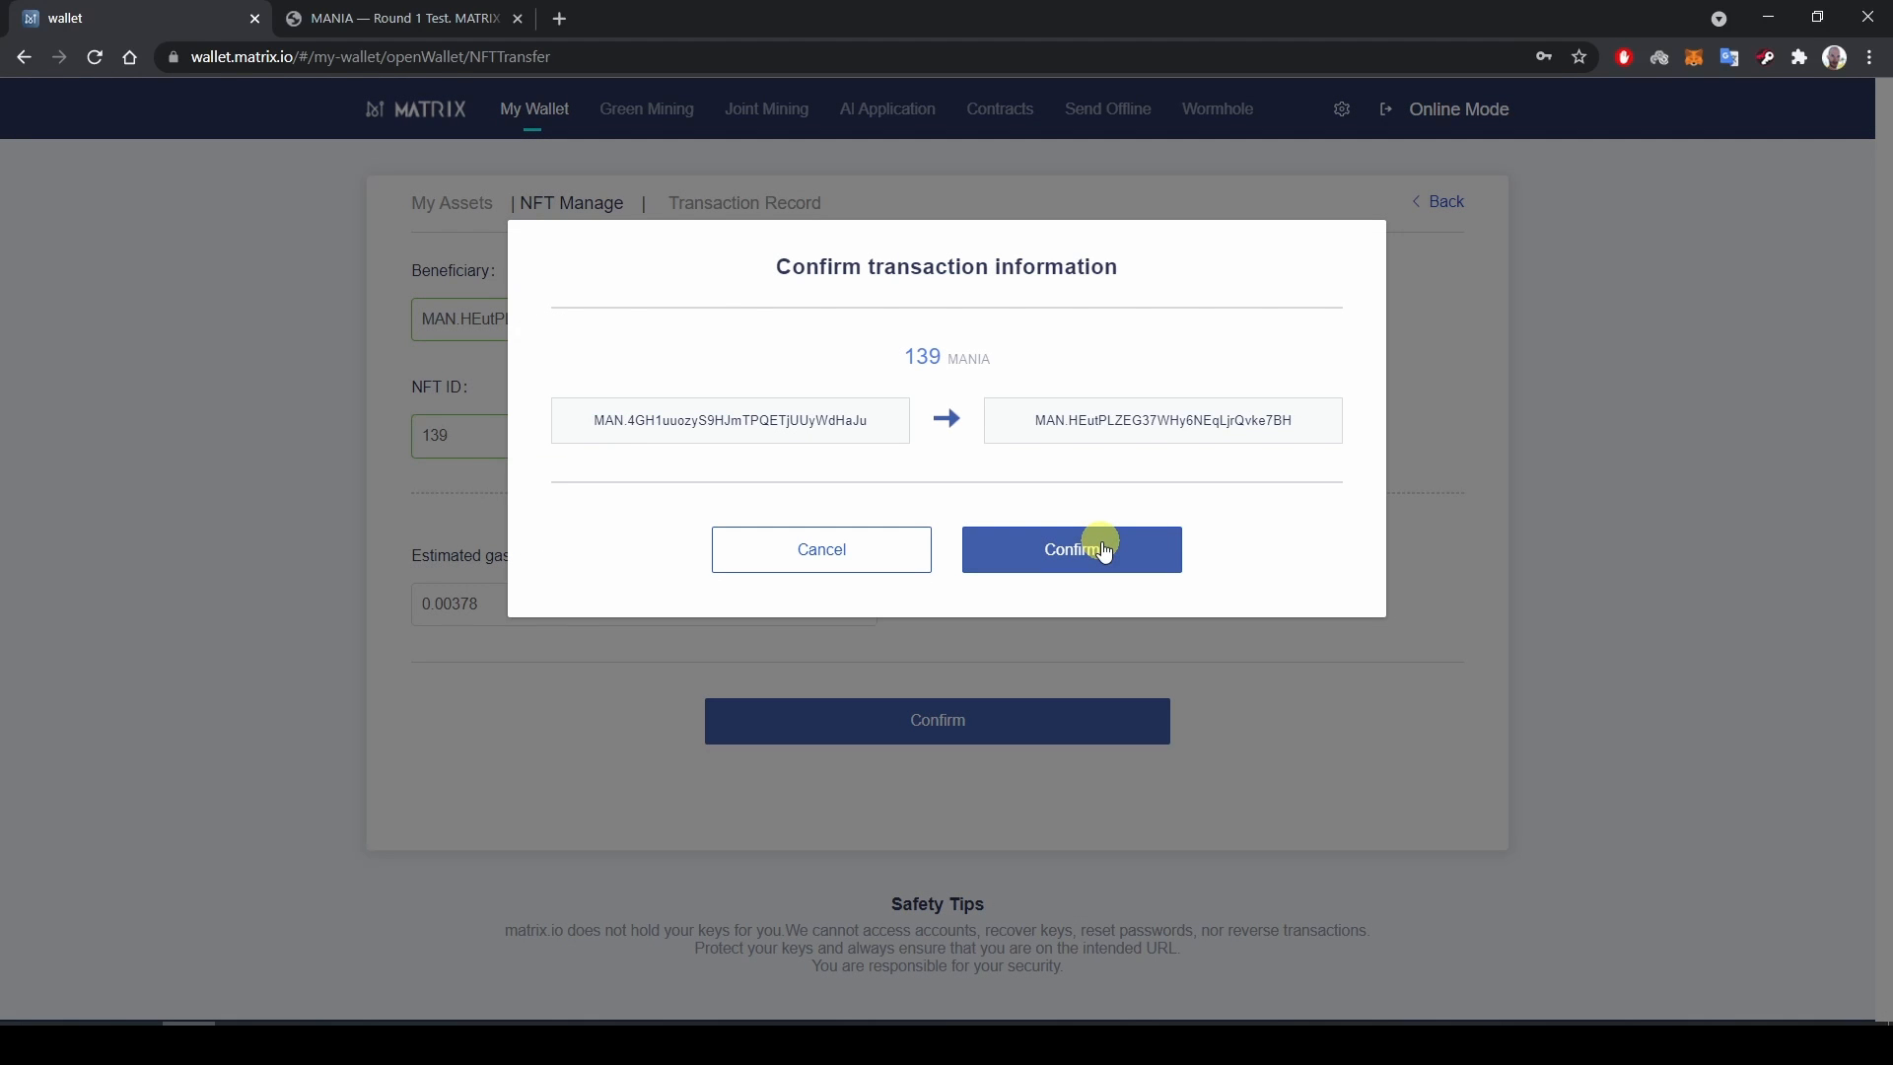
pyautogui.click(1071, 550)
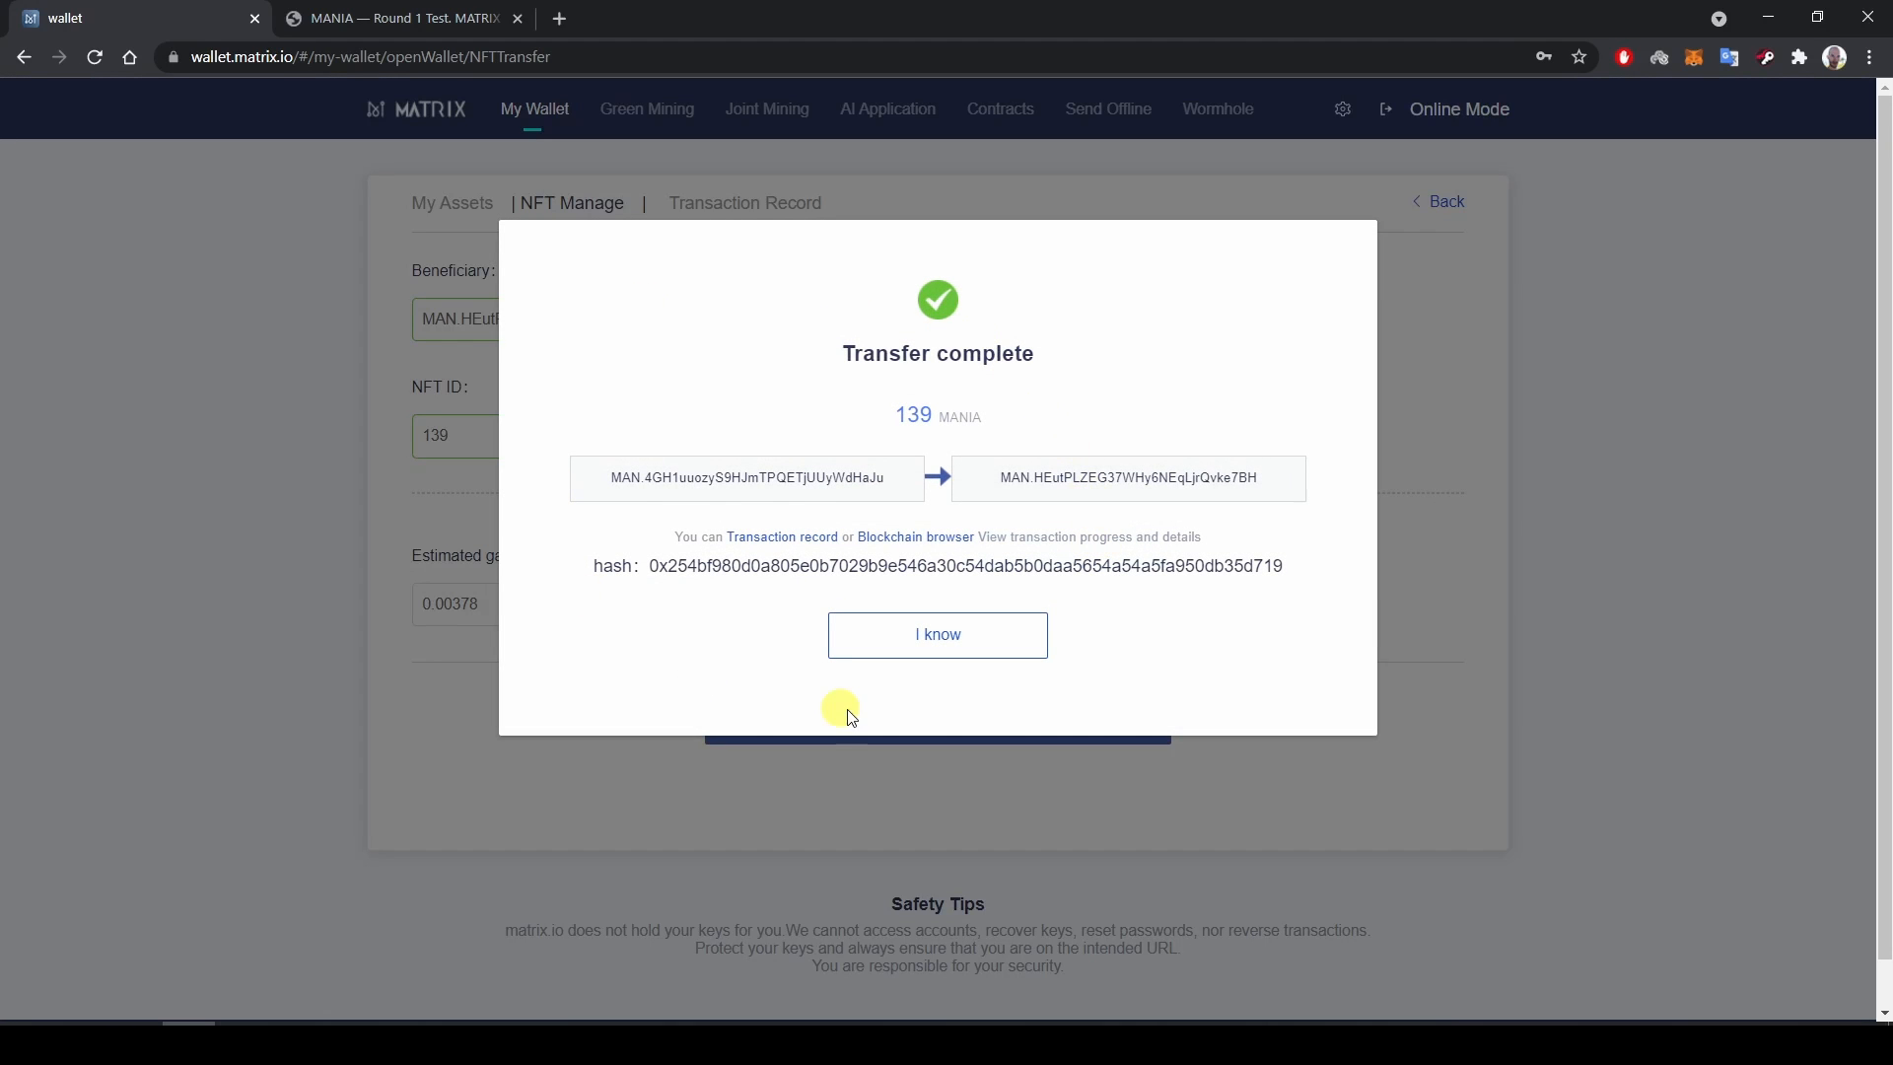
pyautogui.moveTo(831, 405)
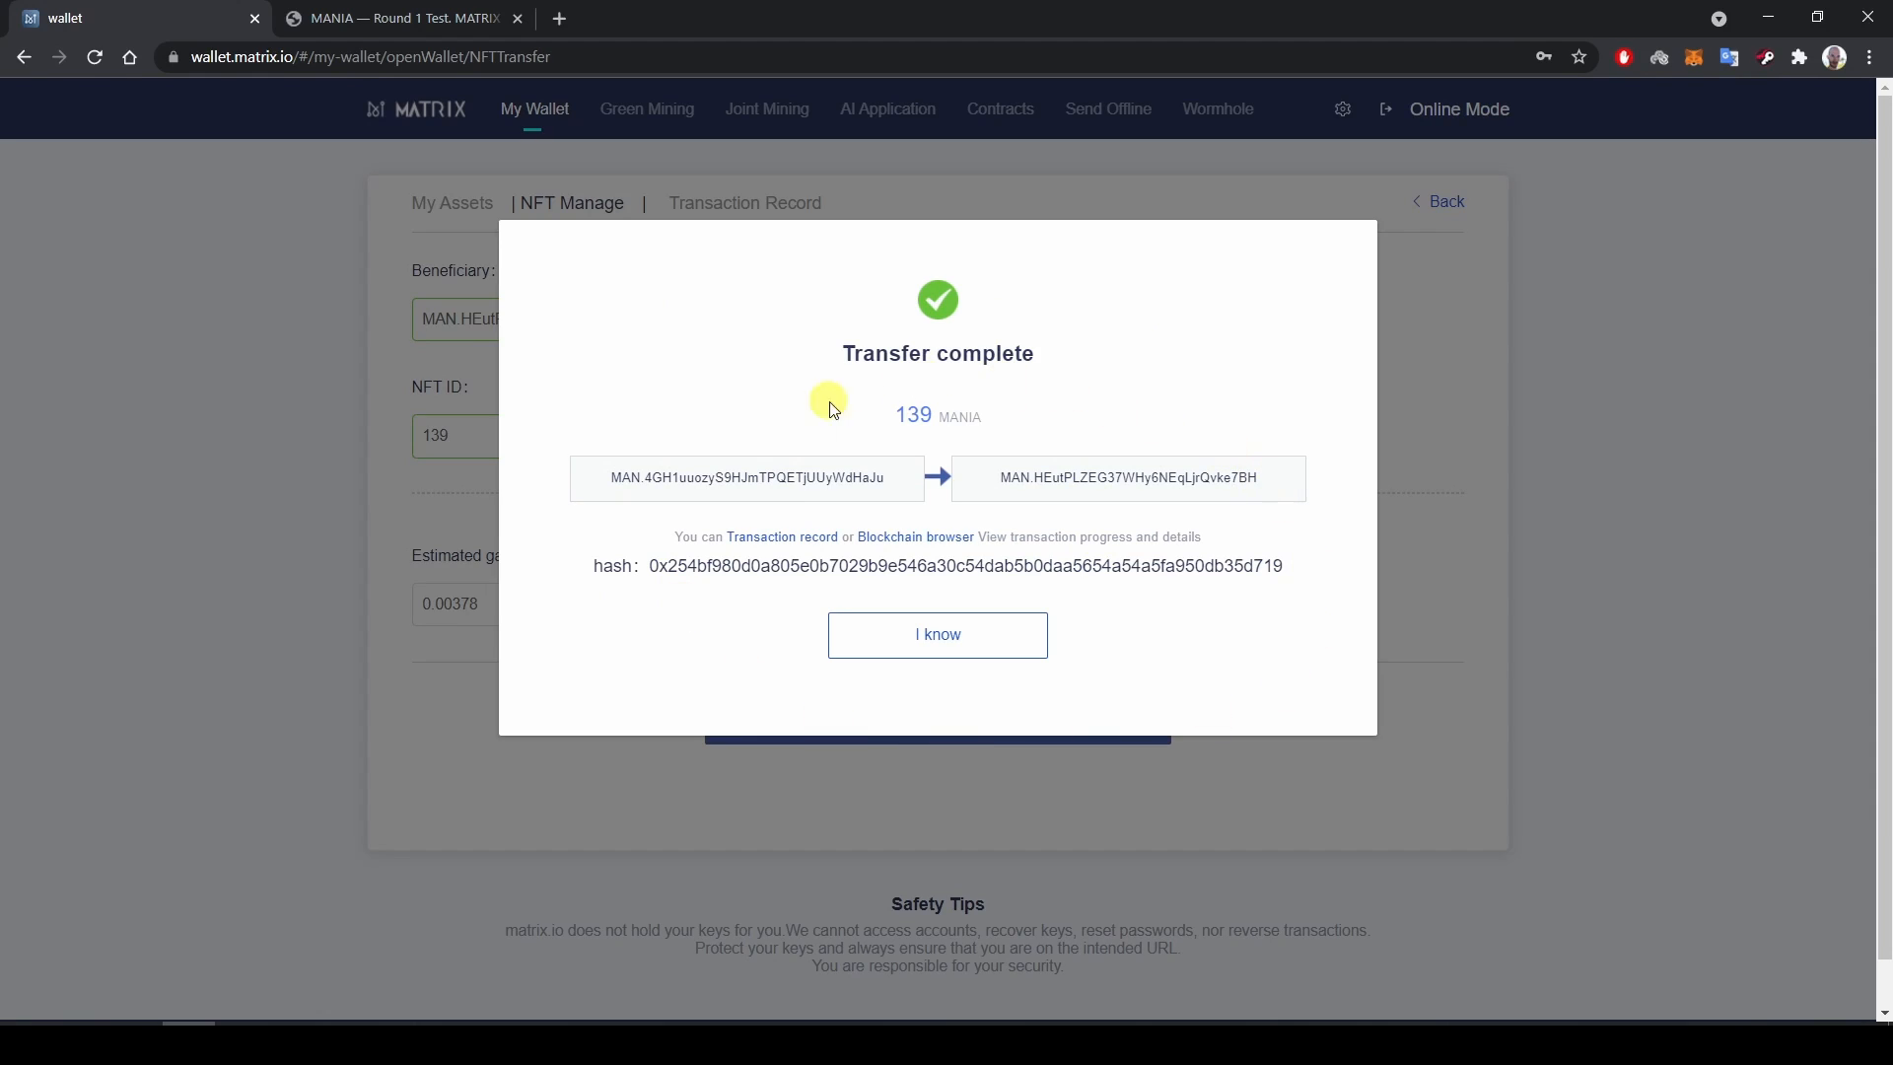
pyautogui.moveTo(1014, 649)
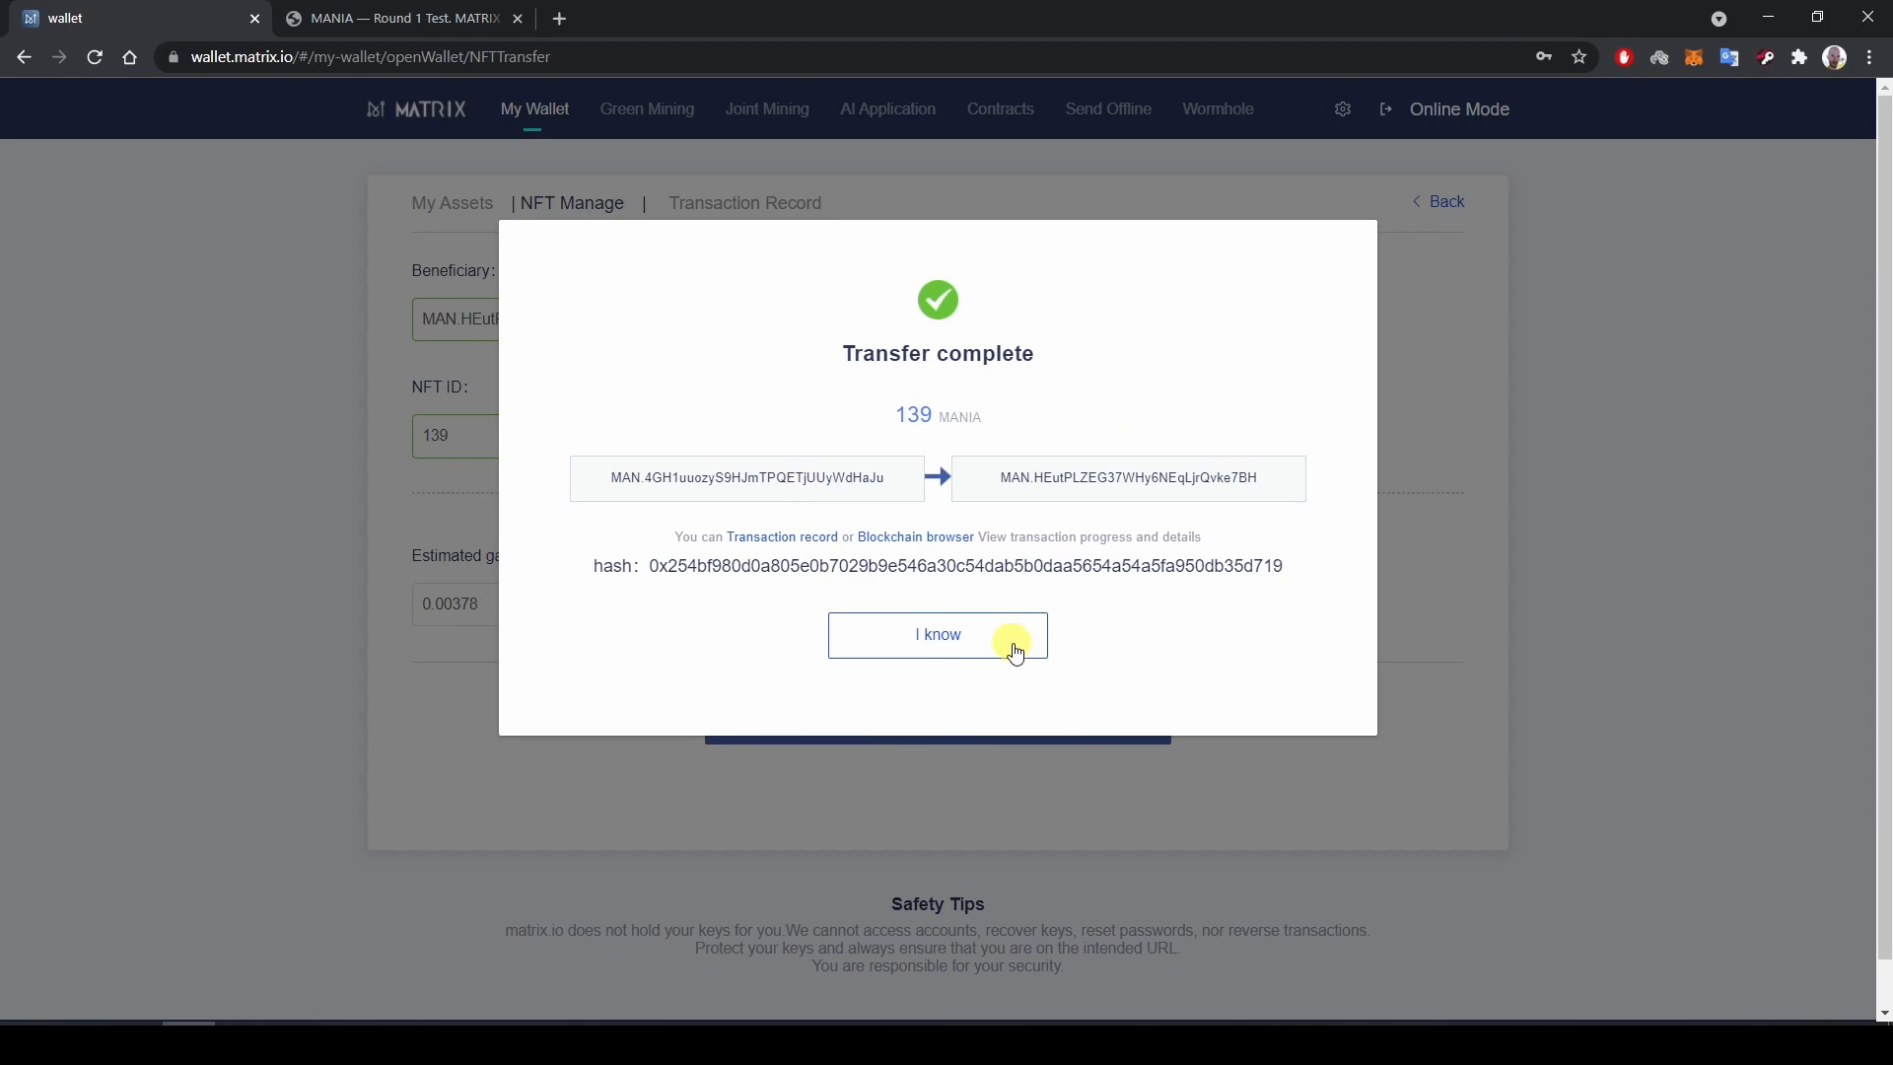
pyautogui.click(937, 634)
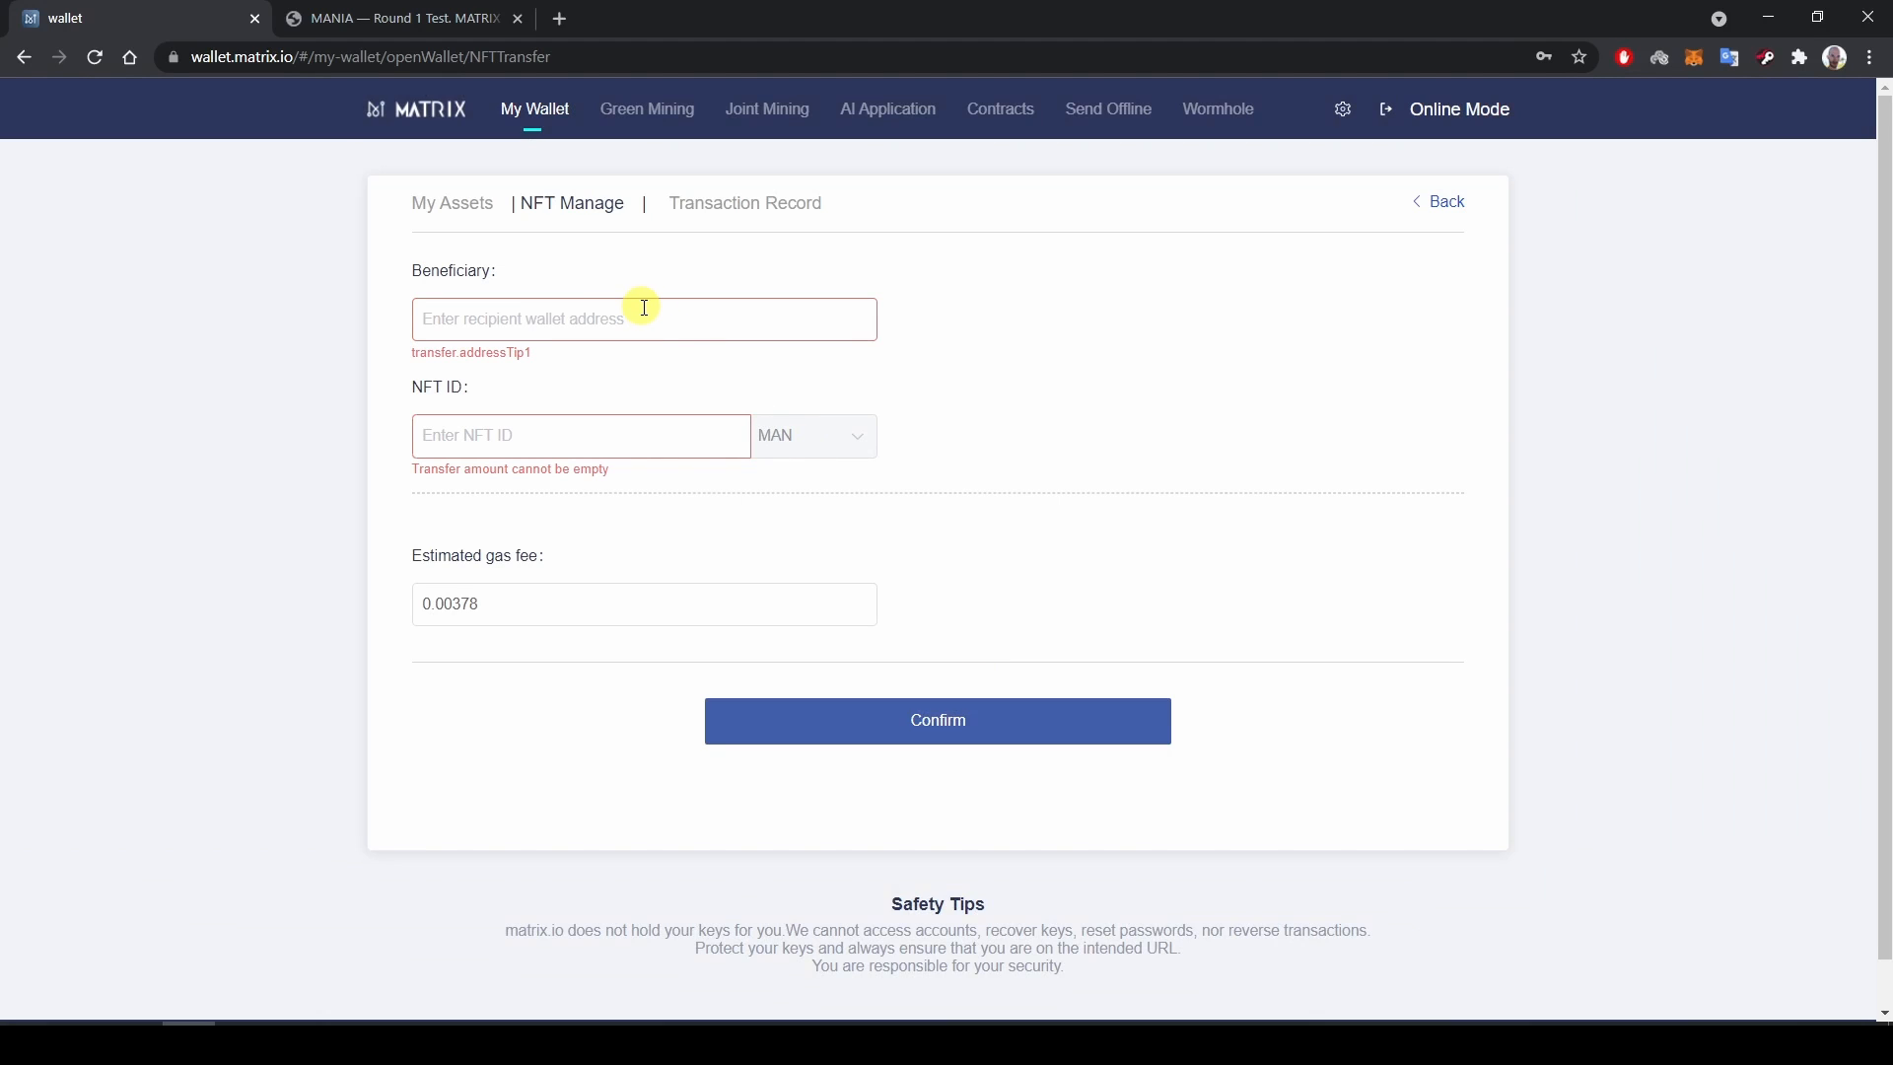
pyautogui.moveTo(1455, 244)
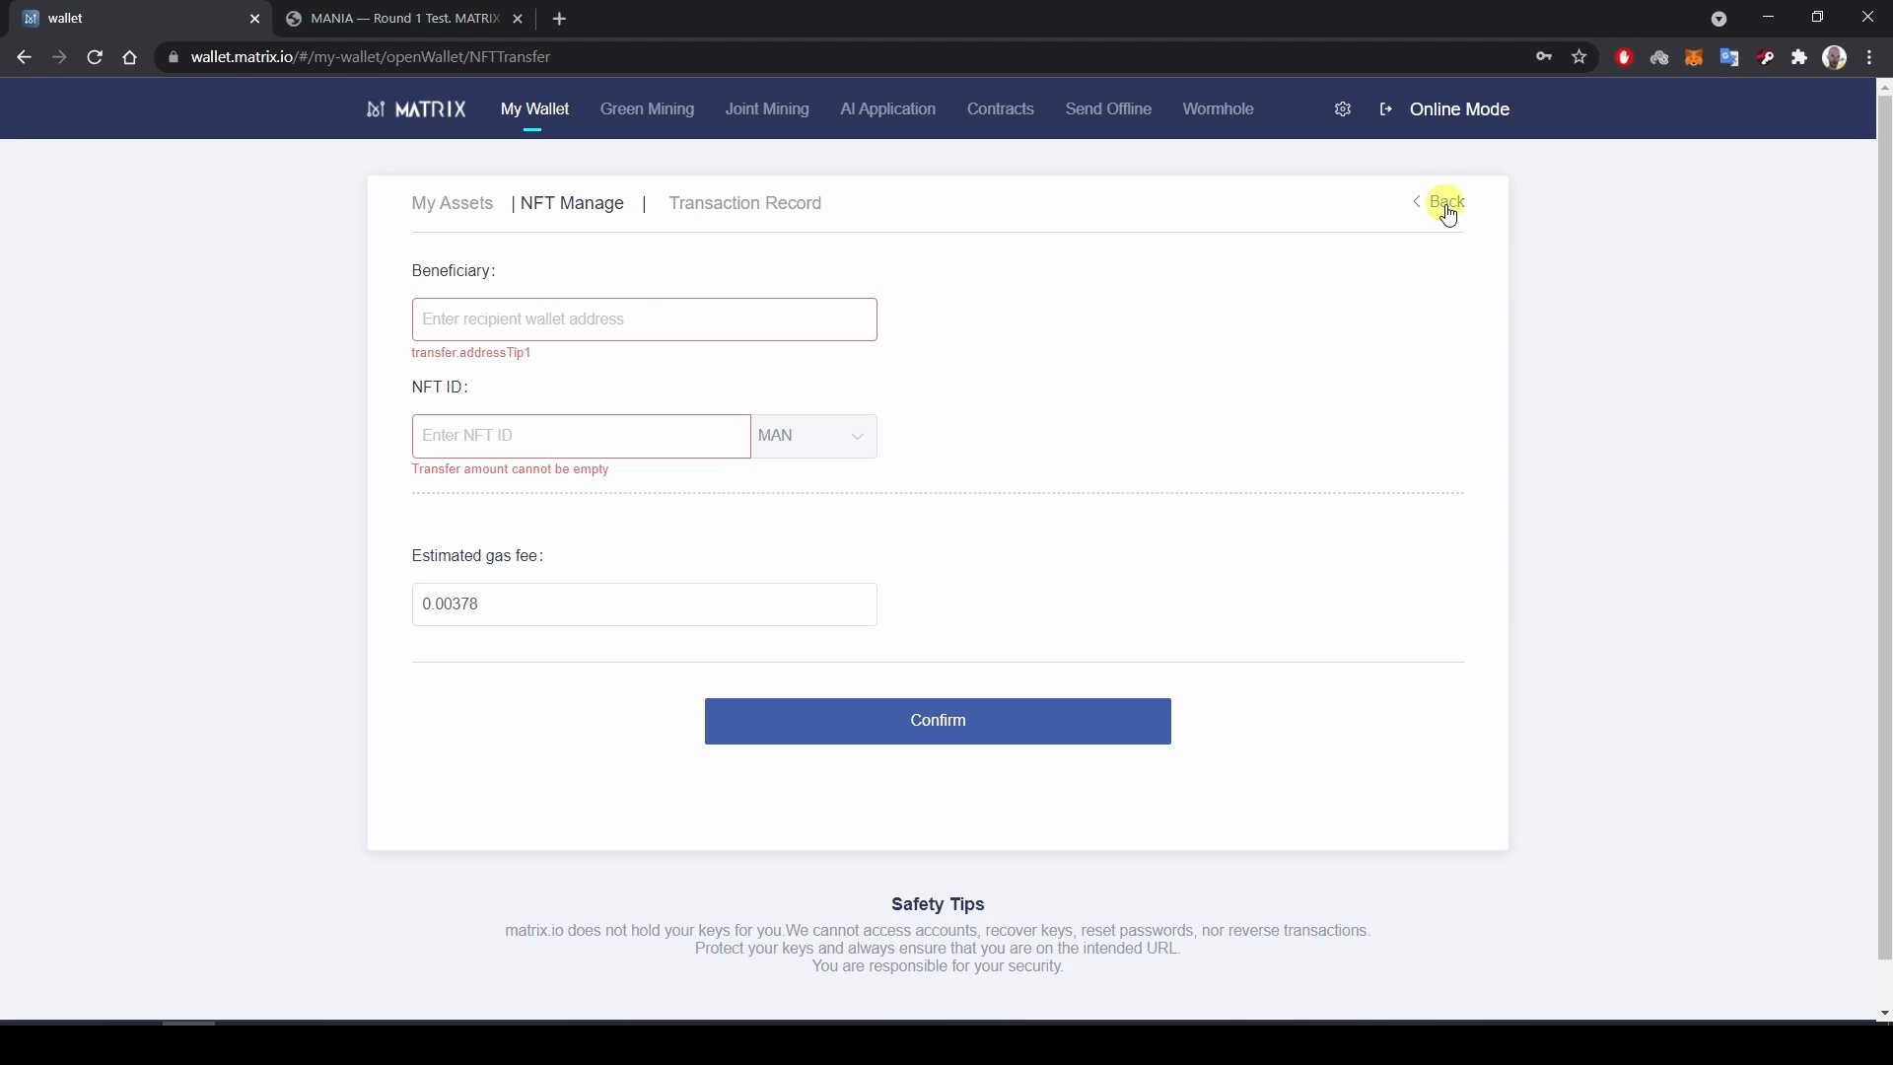
pyautogui.click(1446, 201)
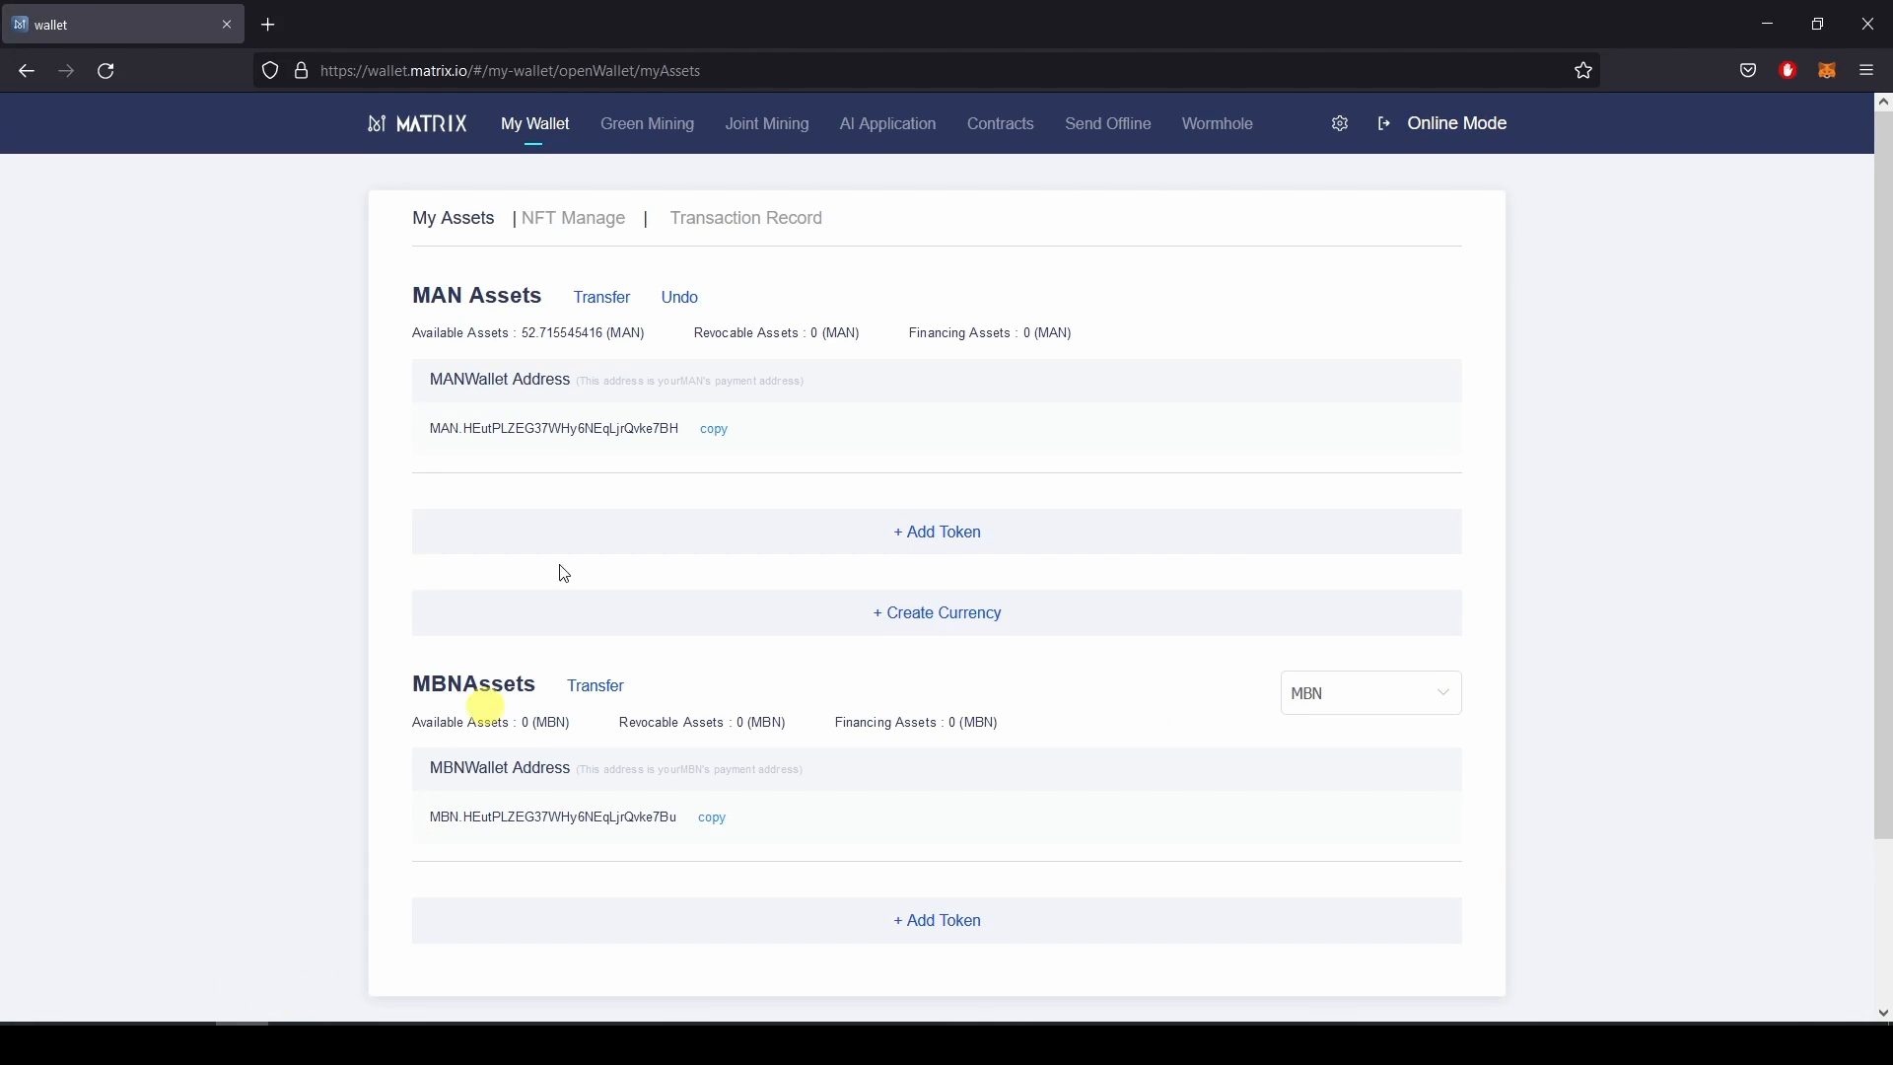
pyautogui.moveTo(573, 224)
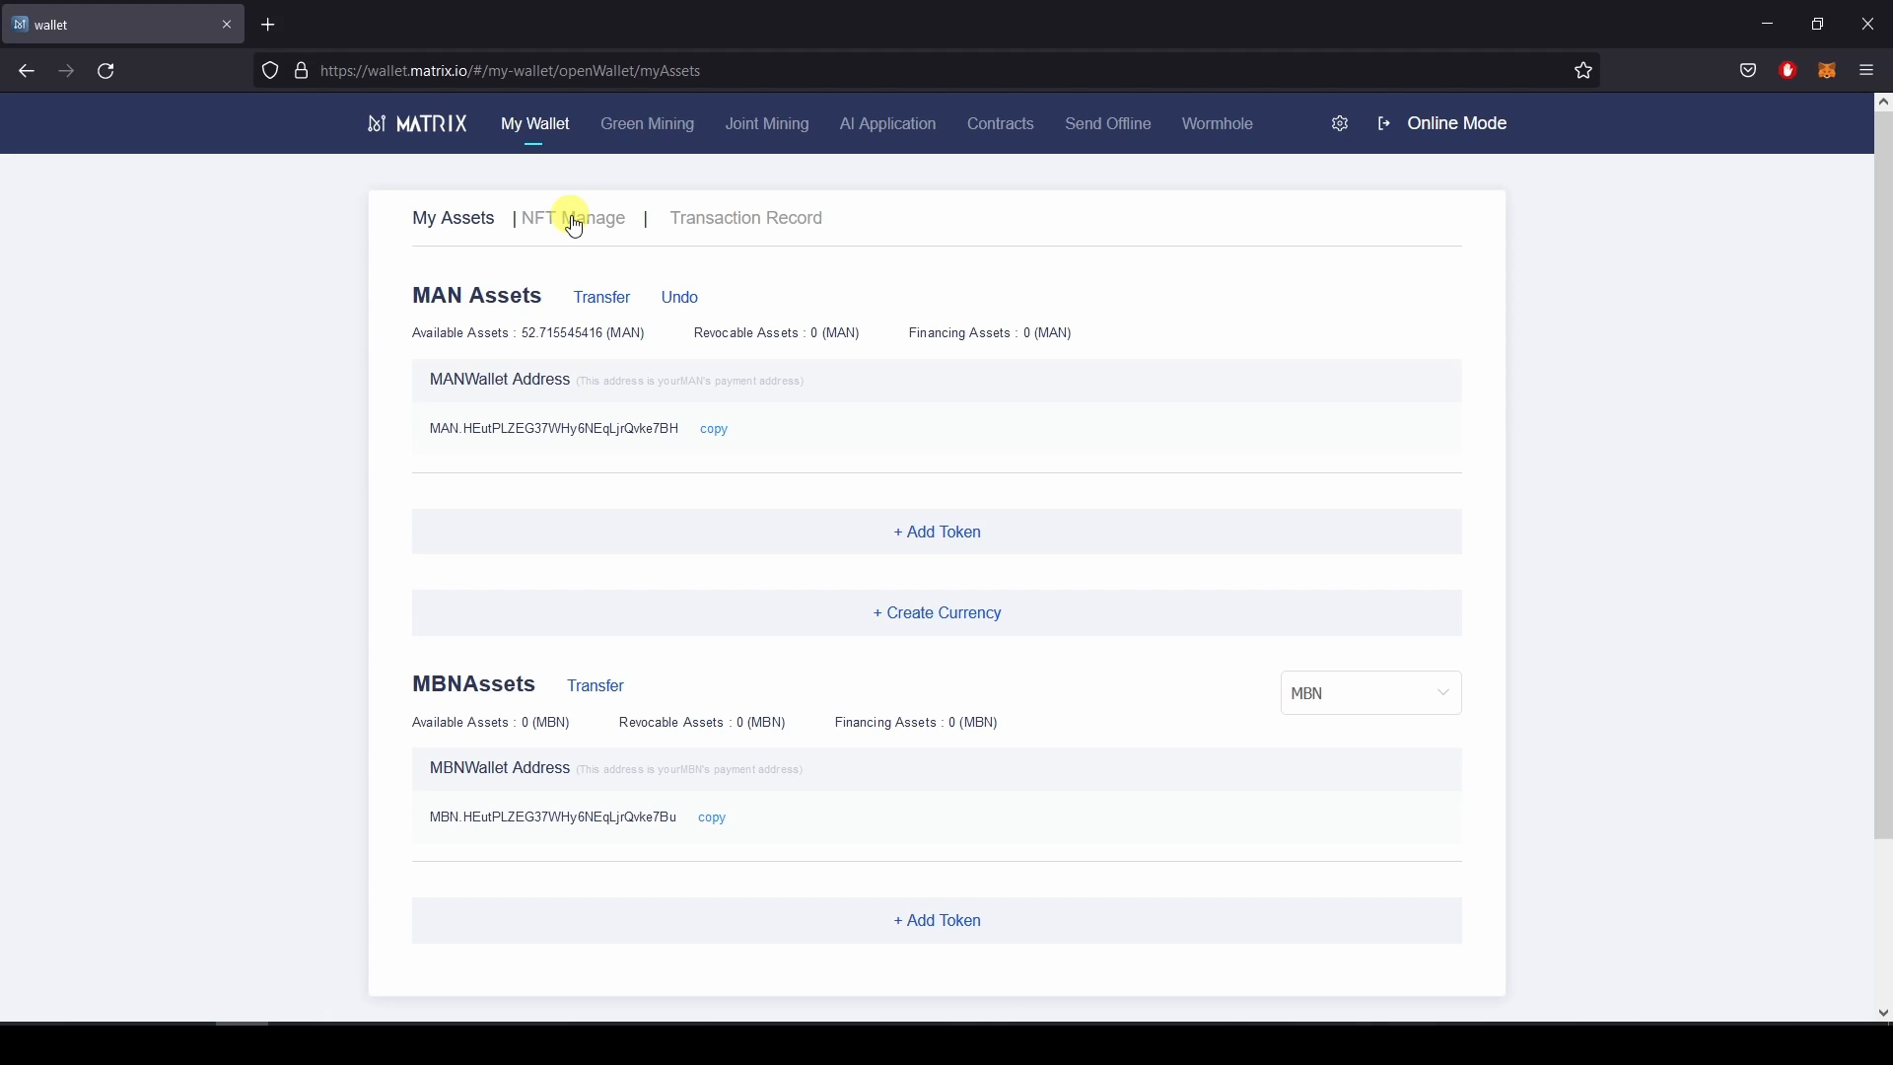
# Open wallet B's NFT Manage list showing the received MANIA token 139.
pyautogui.click(585, 218)
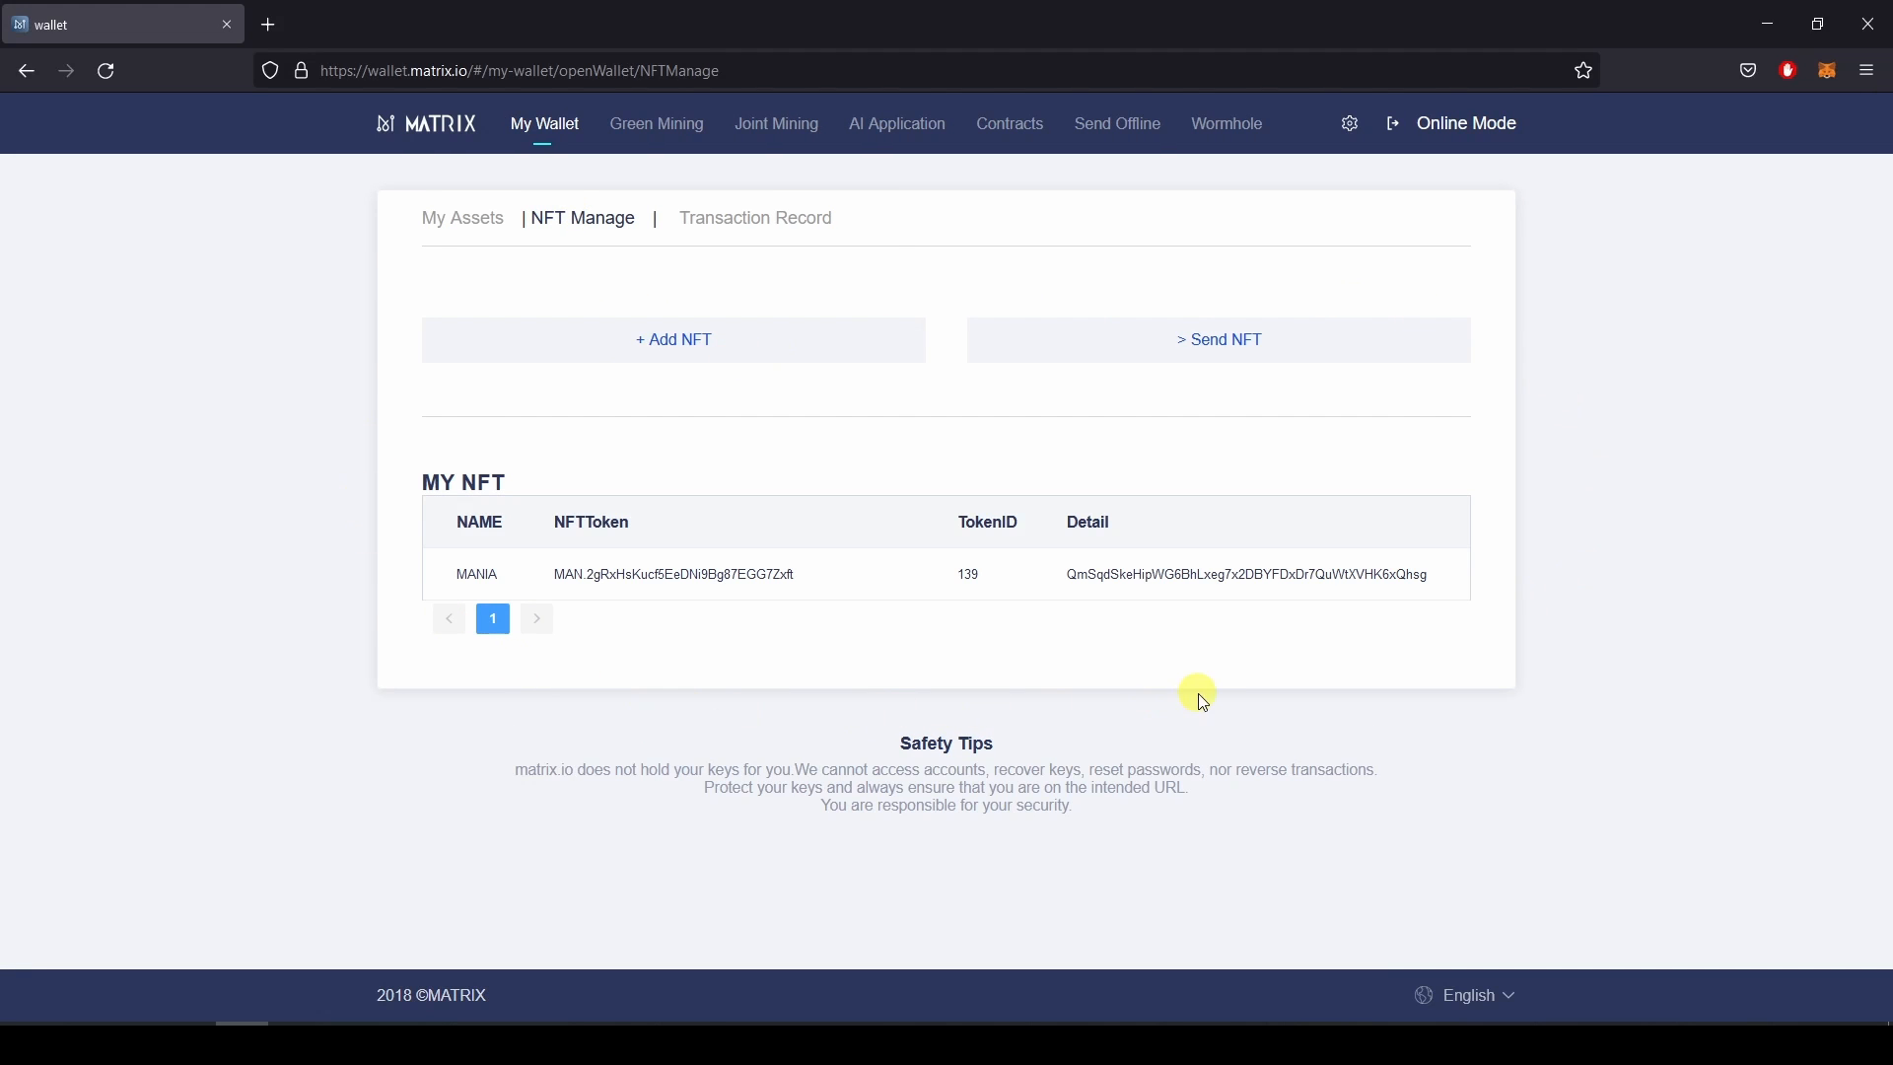
pyautogui.moveTo(1391, 513)
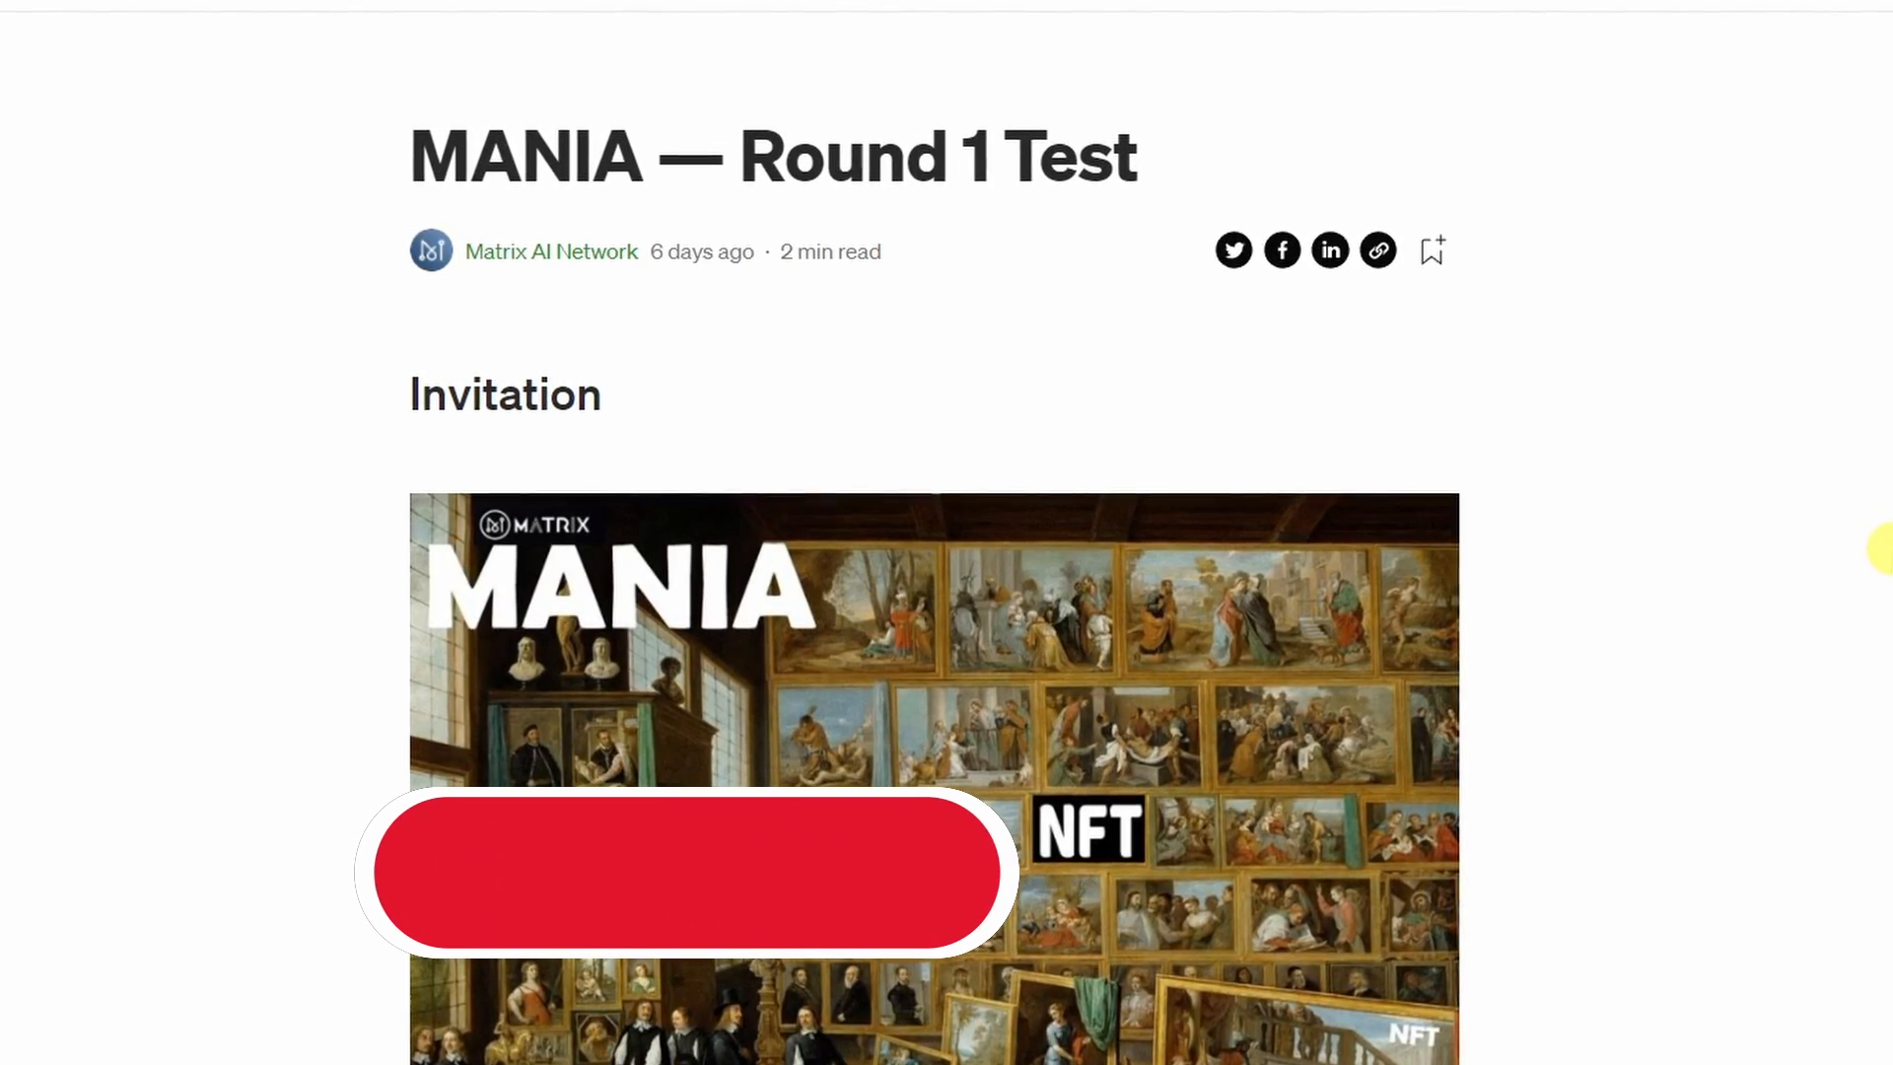
pyautogui.click(676, 881)
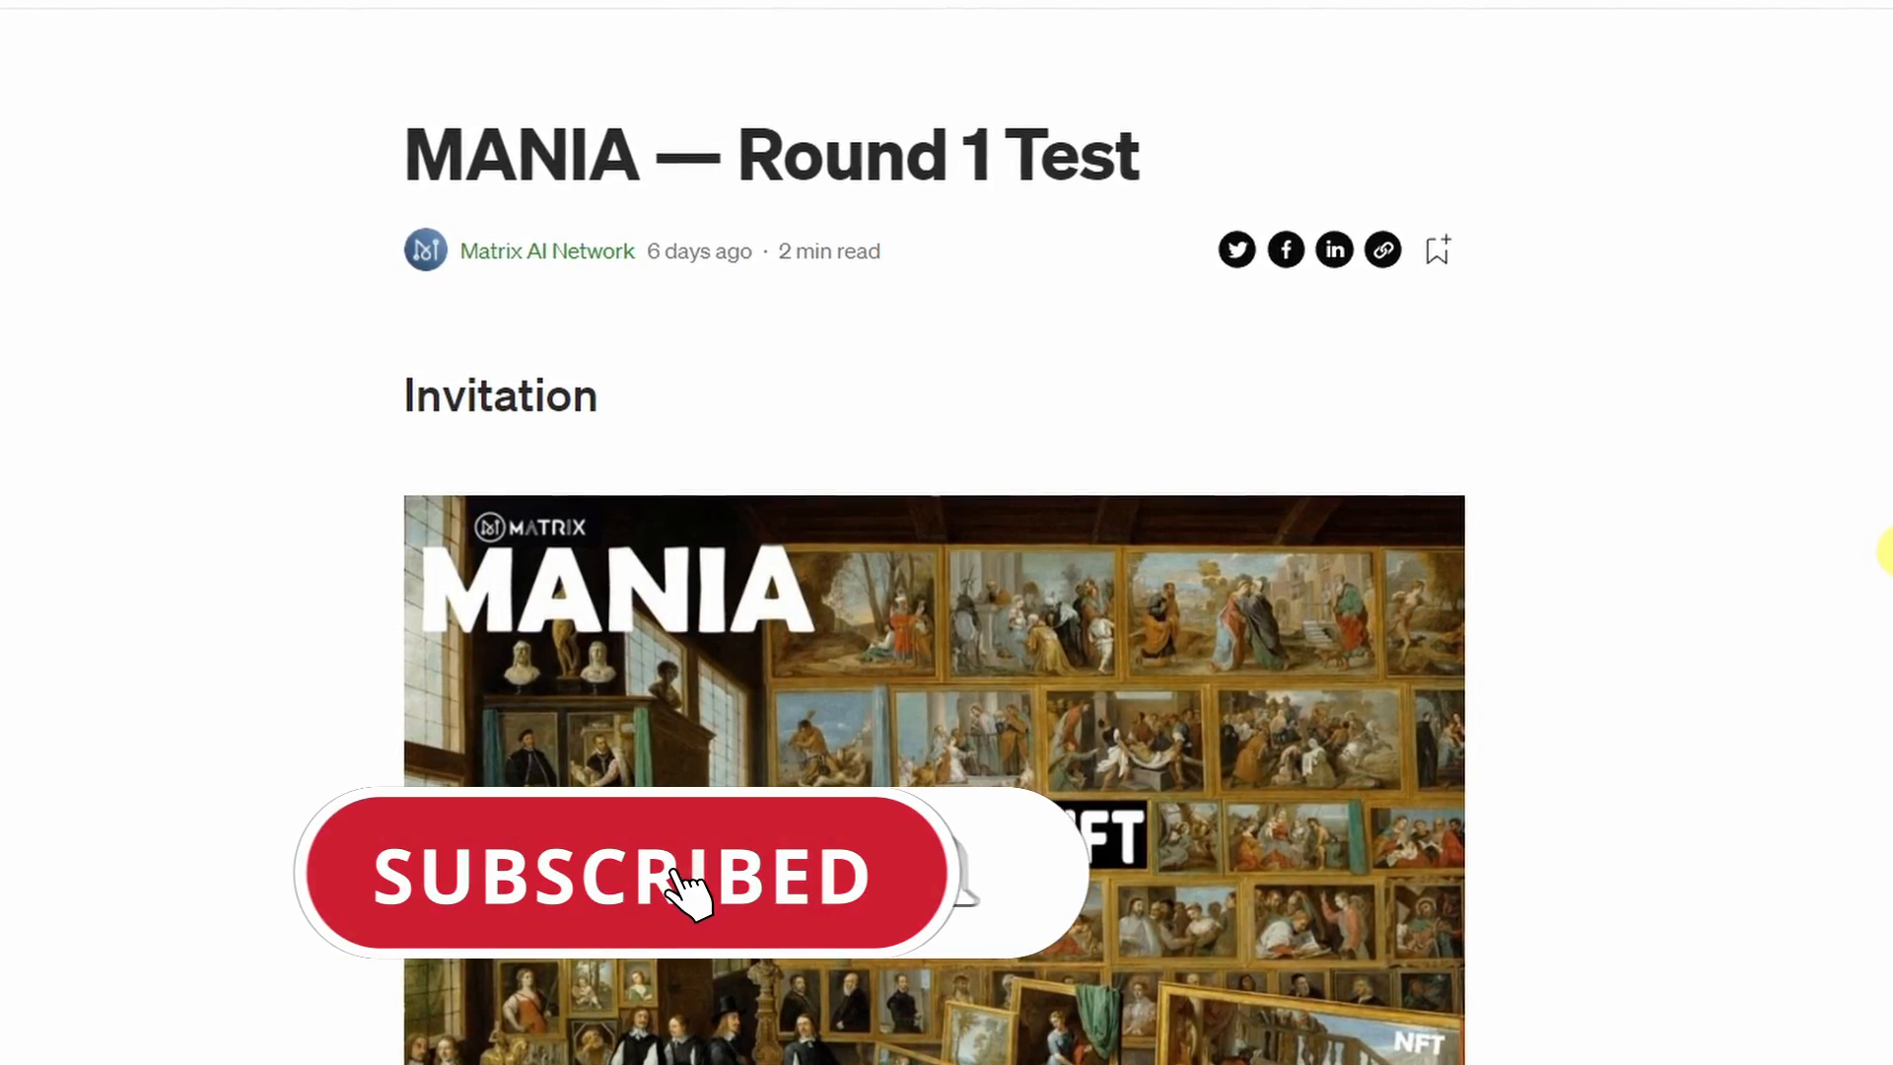